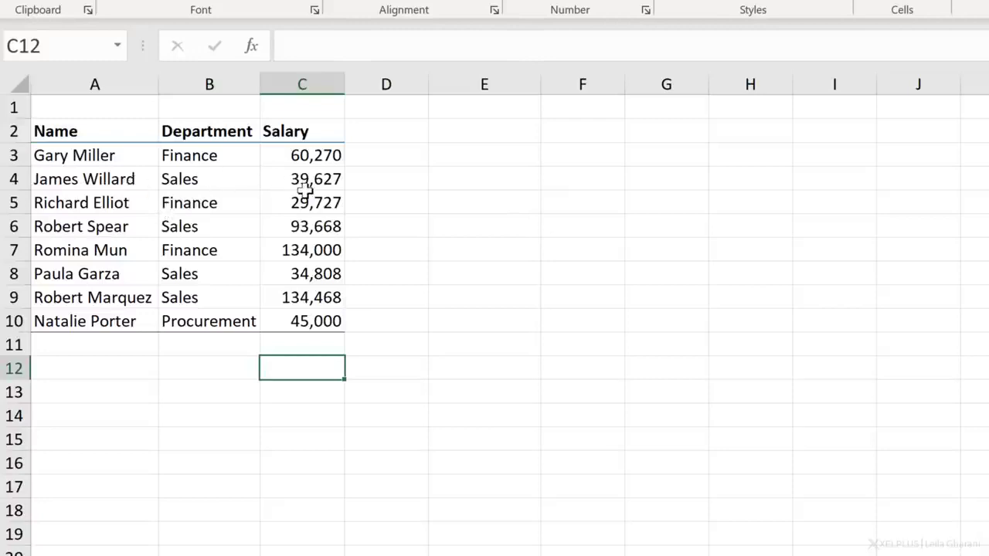
Build =C3+C5-C4 in cell E3, adding two salaries and subtracting C4 for 50,370
{"action": "left_click", "coordinate": [484, 155]}
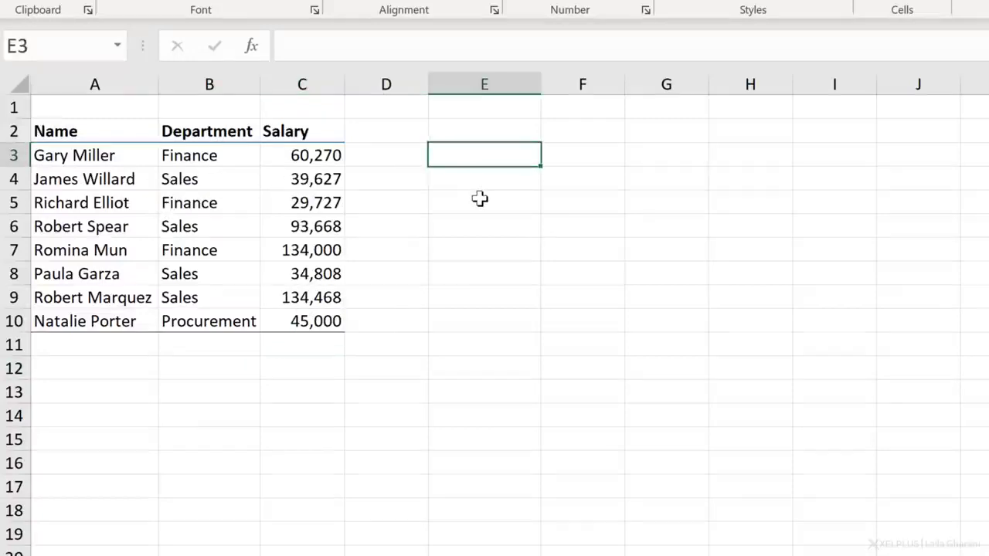
{"action": "type", "text": "="}
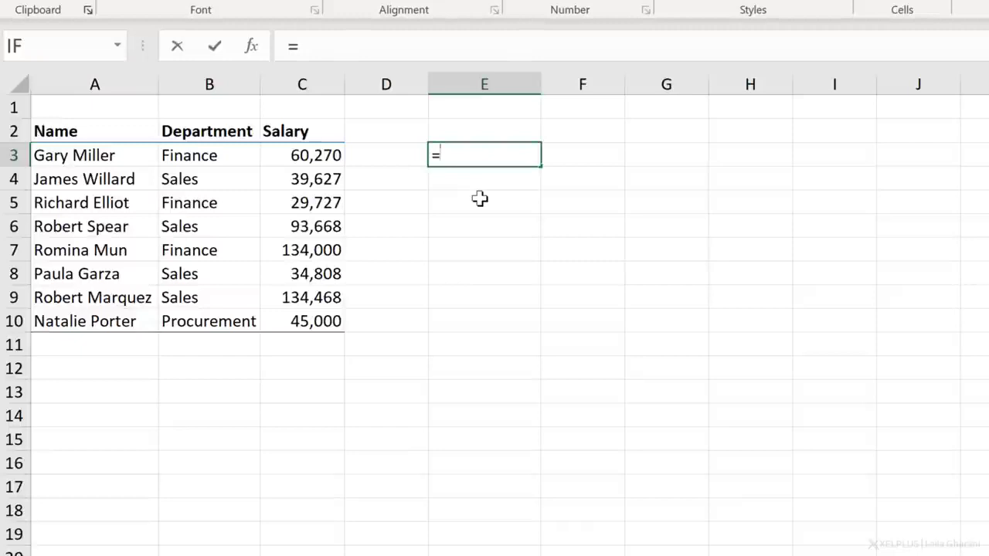
{"action": "left_click", "coordinate": [385, 155]}
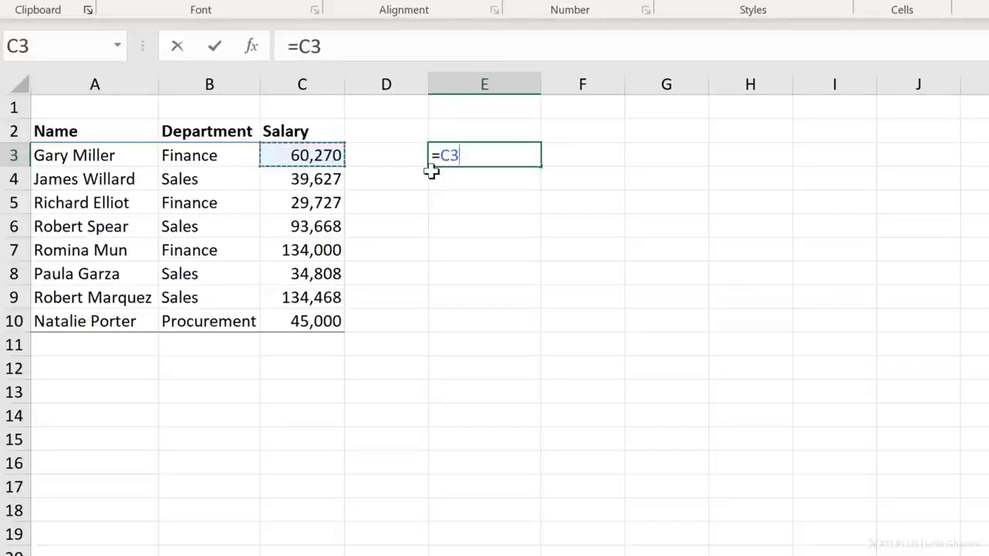
{"action": "type", "text": "+"}
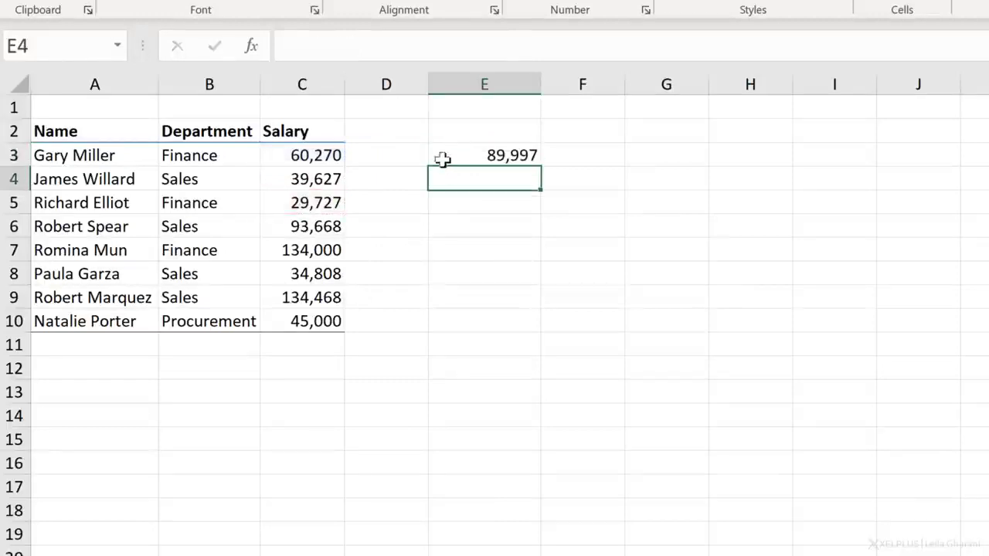
{"action": "left_click", "coordinate": [484, 155]}
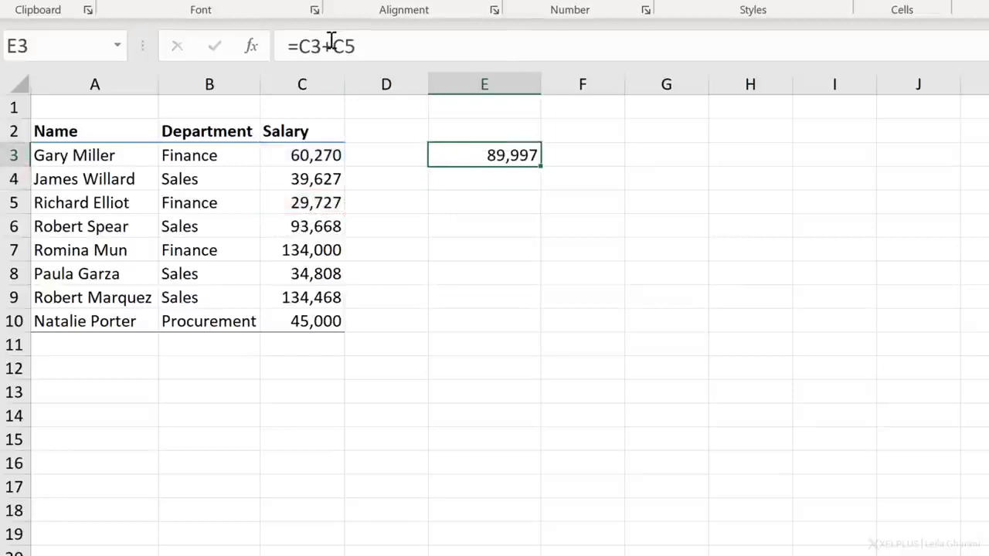
{"action": "double_click", "coordinate": [484, 155]}
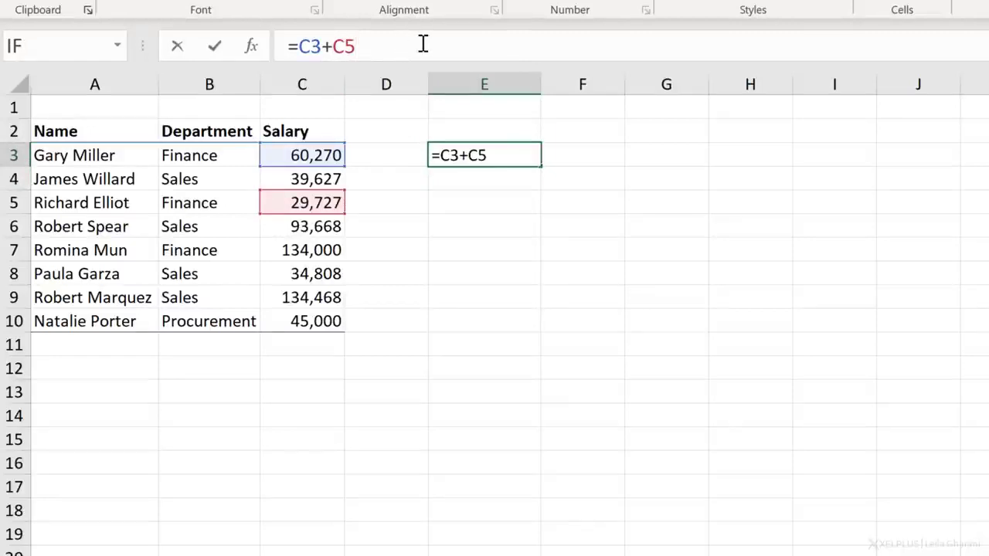
{"action": "type", "text": "-"}
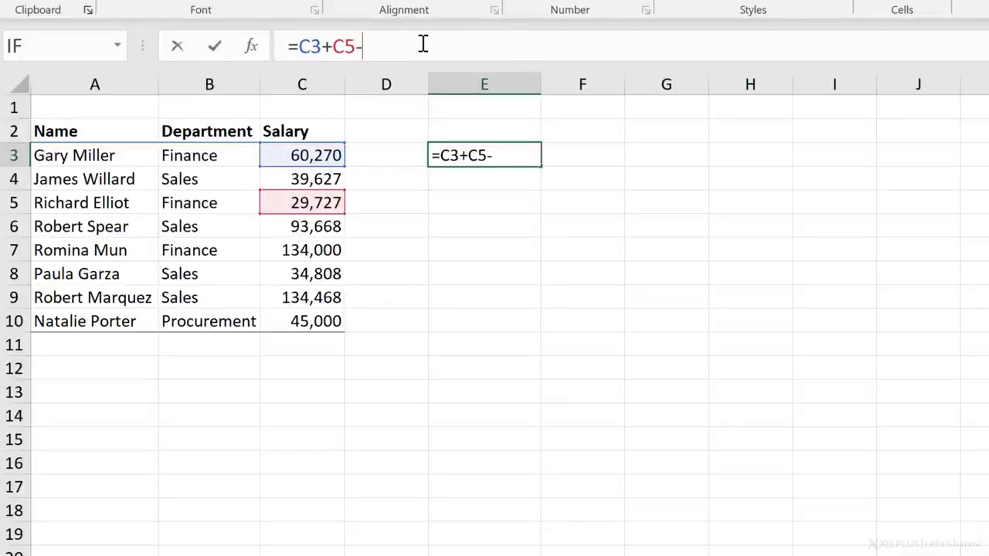
{"action": "left_click", "coordinate": [301, 179]}
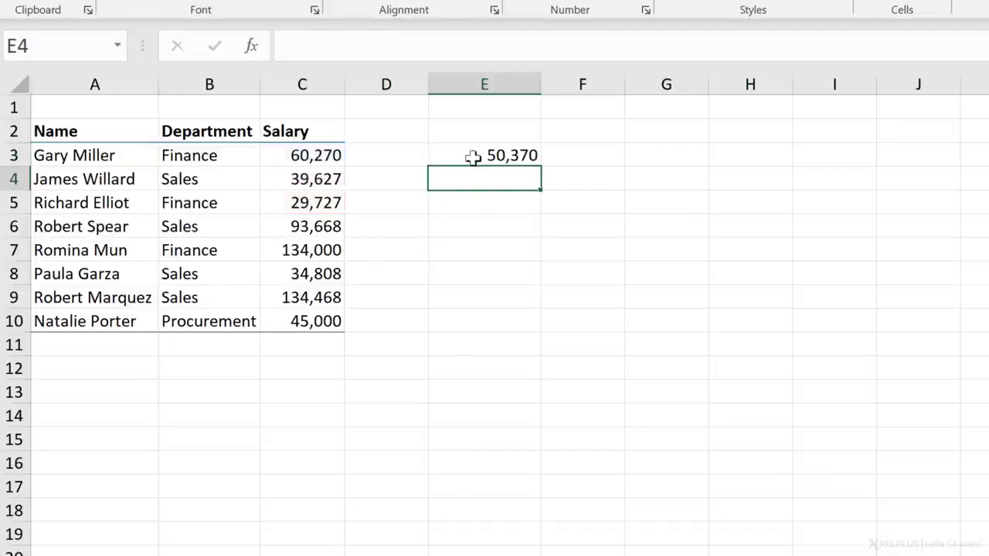
Try a division formula =C3/C5 in cell E3
{"action": "left_click", "coordinate": [301, 155]}
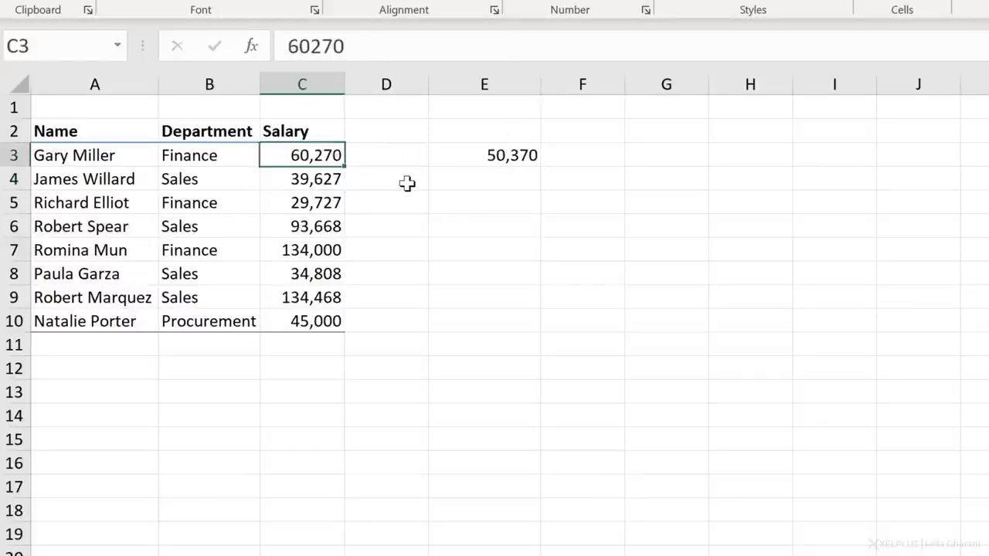
{"action": "mouse_move", "coordinate": [479, 161]}
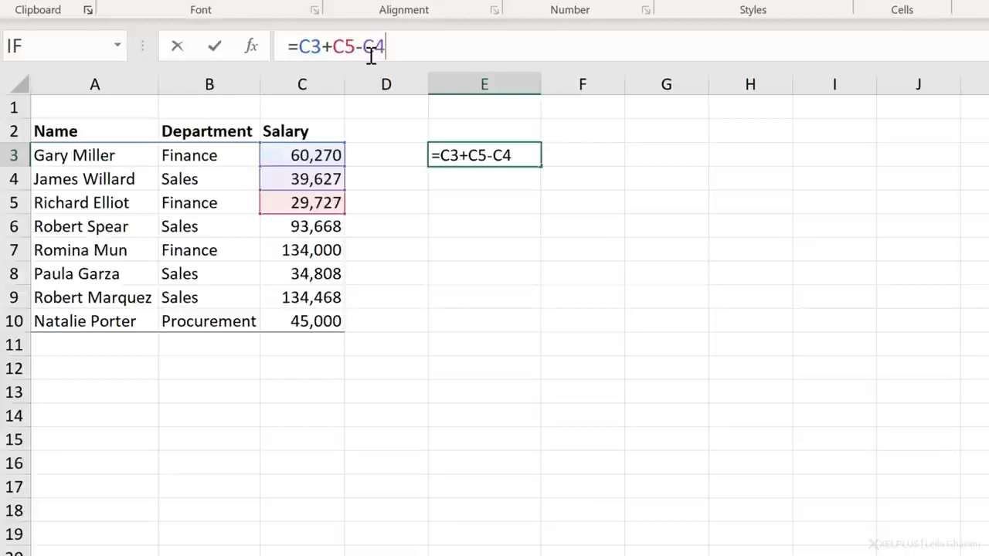
{"action": "key", "text": "Backspace"}
{"action": "type", "text": "/"}
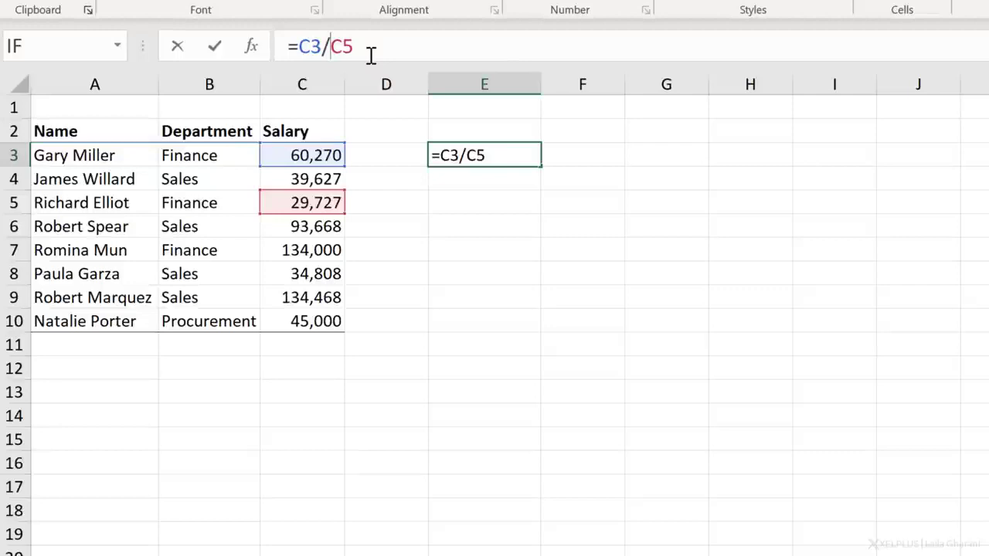
{"action": "key", "text": "enter"}
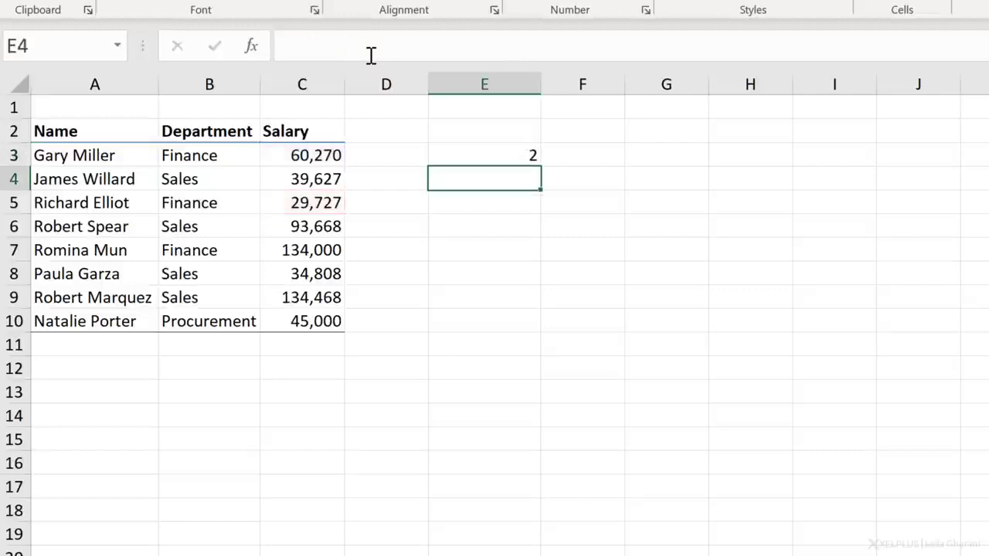
Change the E3 formula to =(C3*C5)/C4, giving 45,213
{"action": "left_click", "coordinate": [484, 155]}
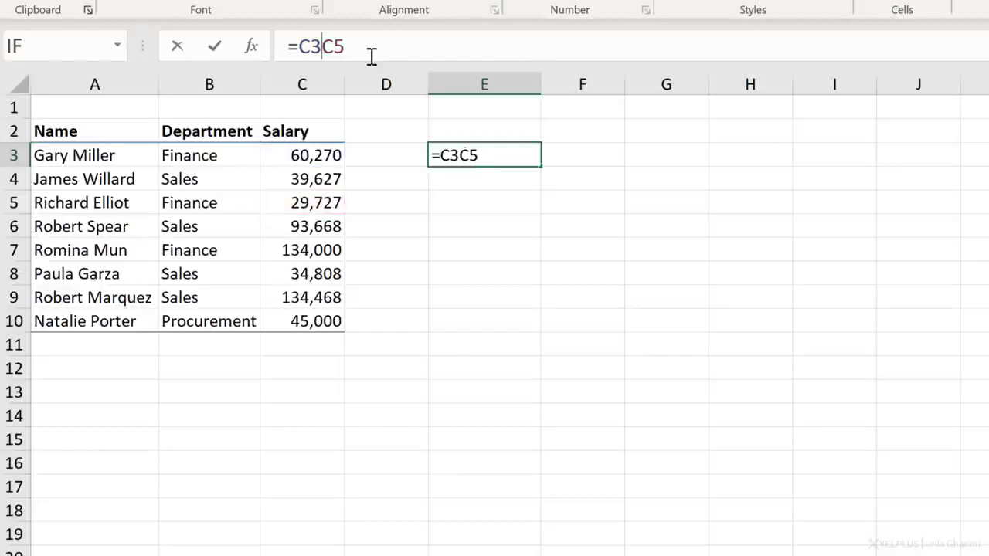
{"action": "type", "text": "*"}
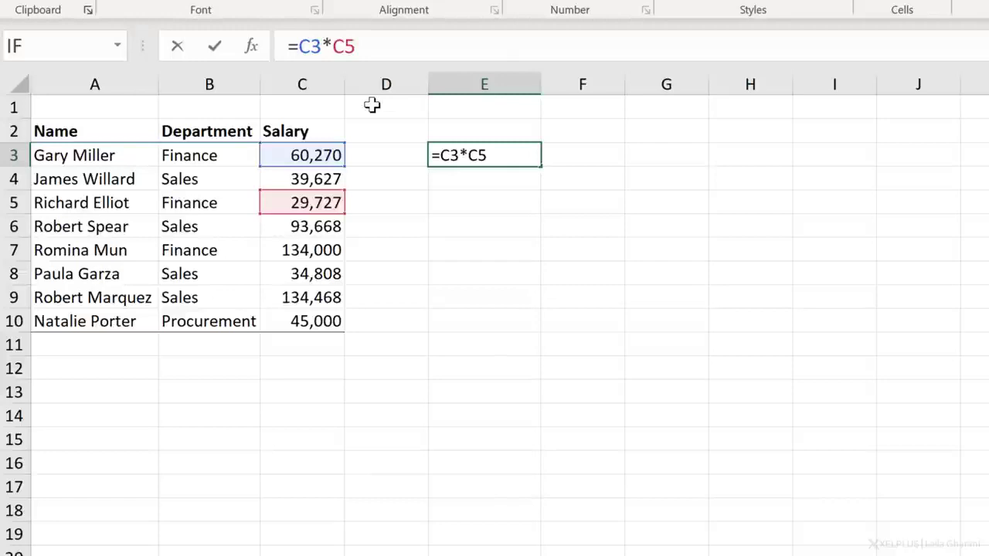
{"action": "type", "text": "("}
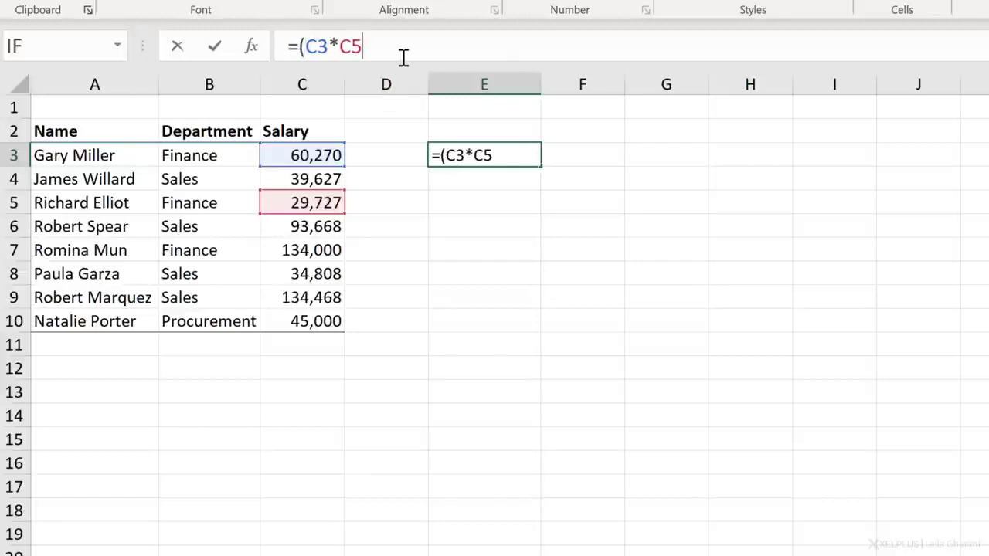
{"action": "type", "text": ")"}
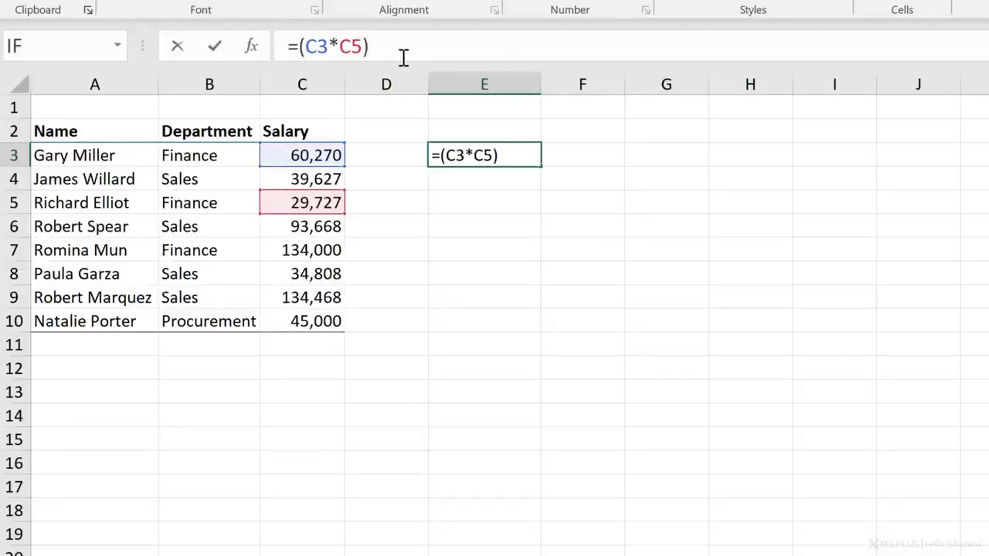
{"action": "type", "text": "/"}
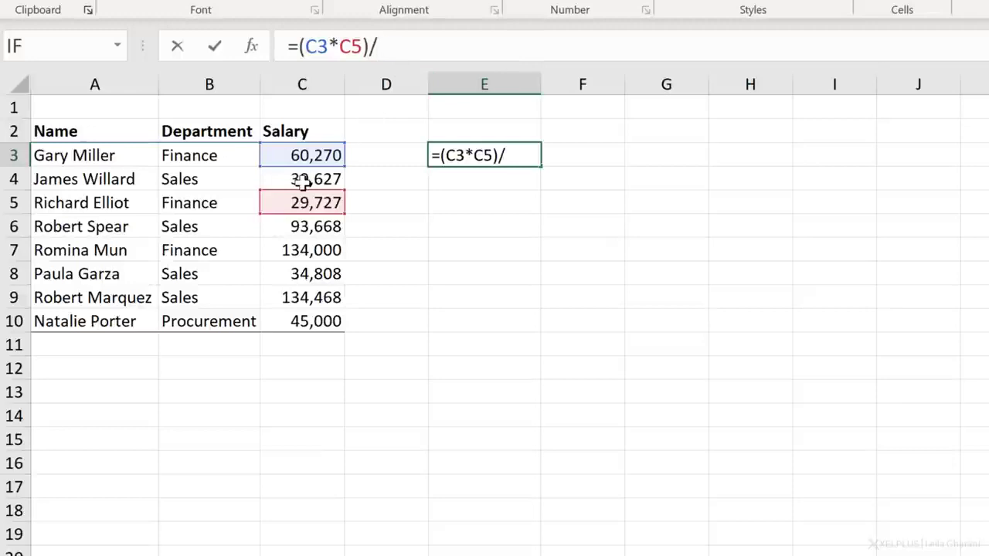
{"action": "key", "text": "Enter"}
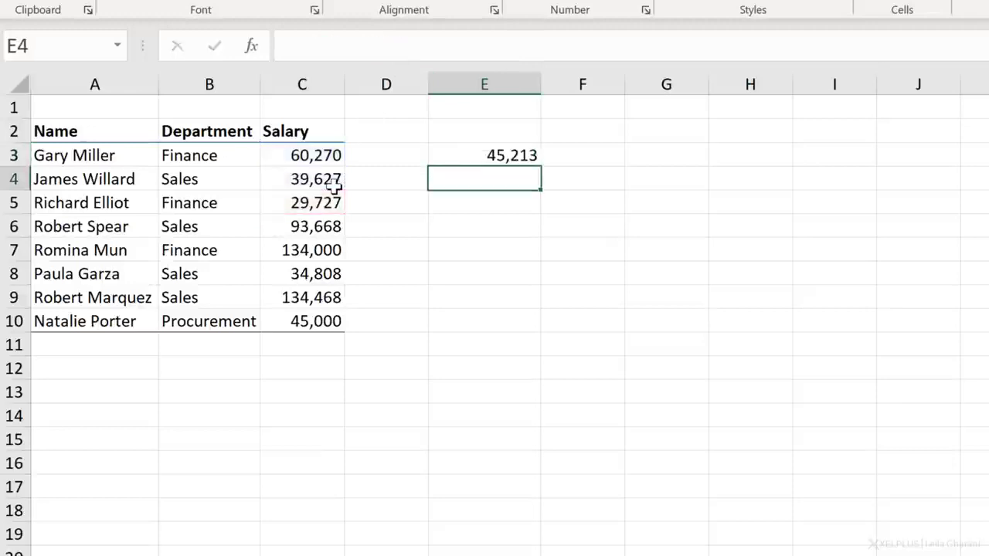
{"action": "left_click", "coordinate": [484, 154]}
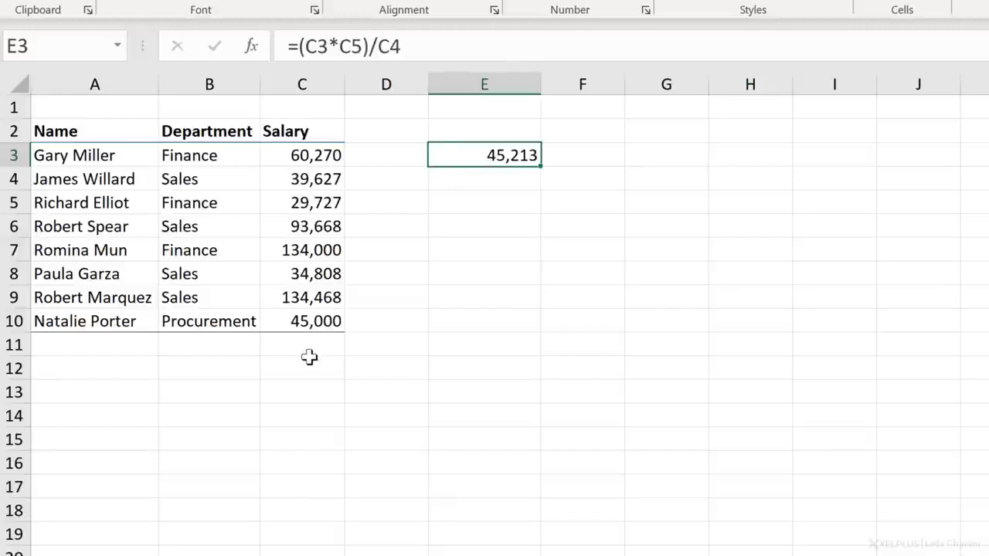
Enter =SUM(C3:C10) in C11 and check the formula behind the 571,568 total
{"action": "left_click", "coordinate": [302, 345]}
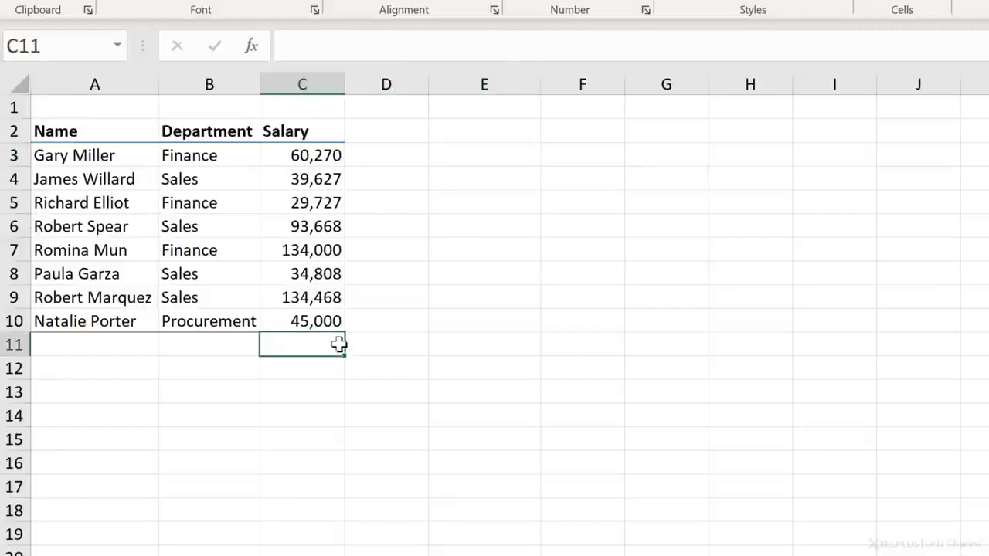
{"action": "type", "text": "="}
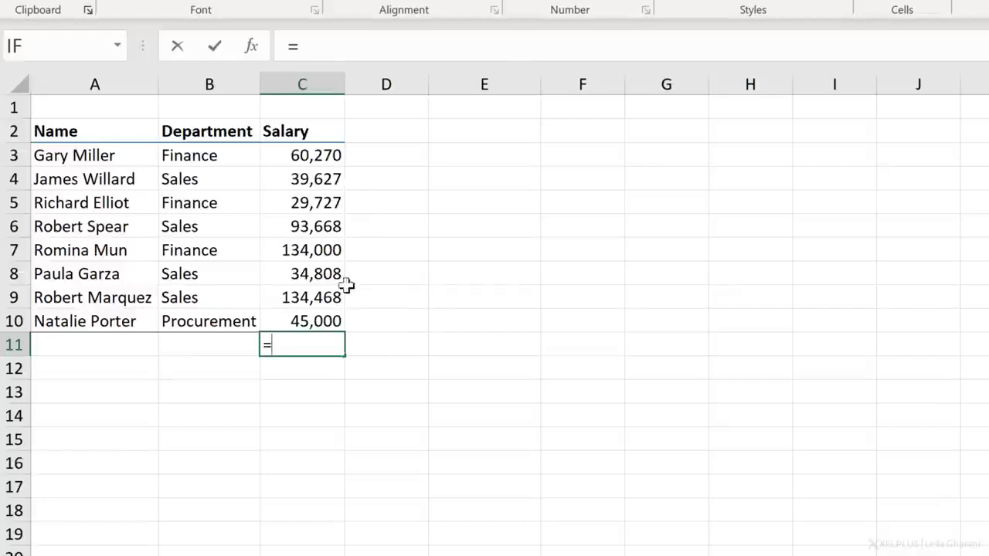
{"action": "type", "text": "su"}
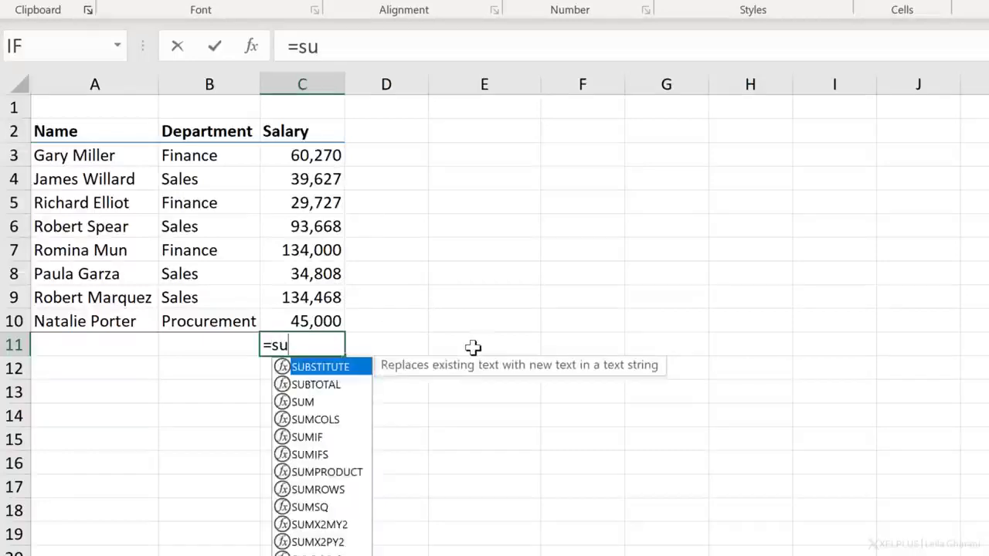
{"action": "type", "text": "m"}
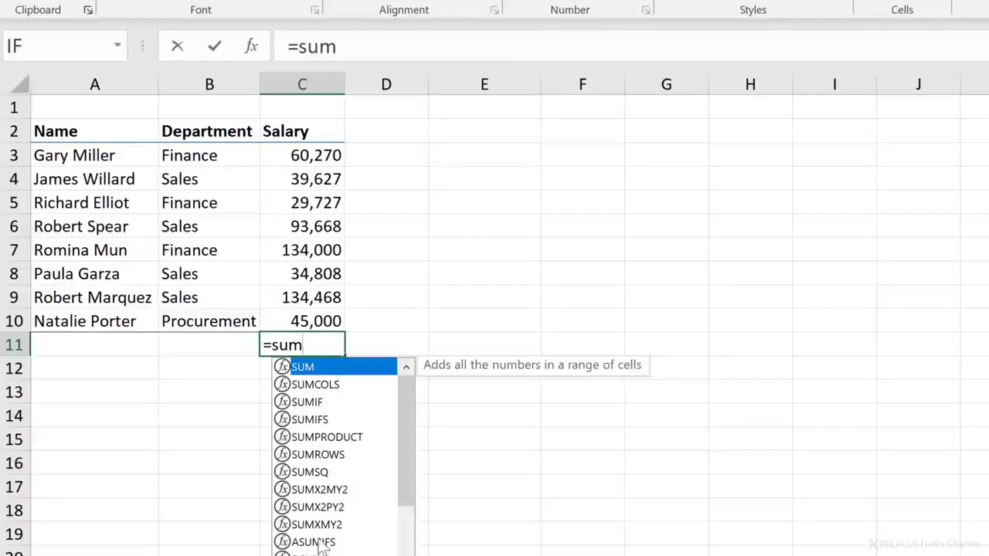
{"action": "mouse_move", "coordinate": [331, 408]}
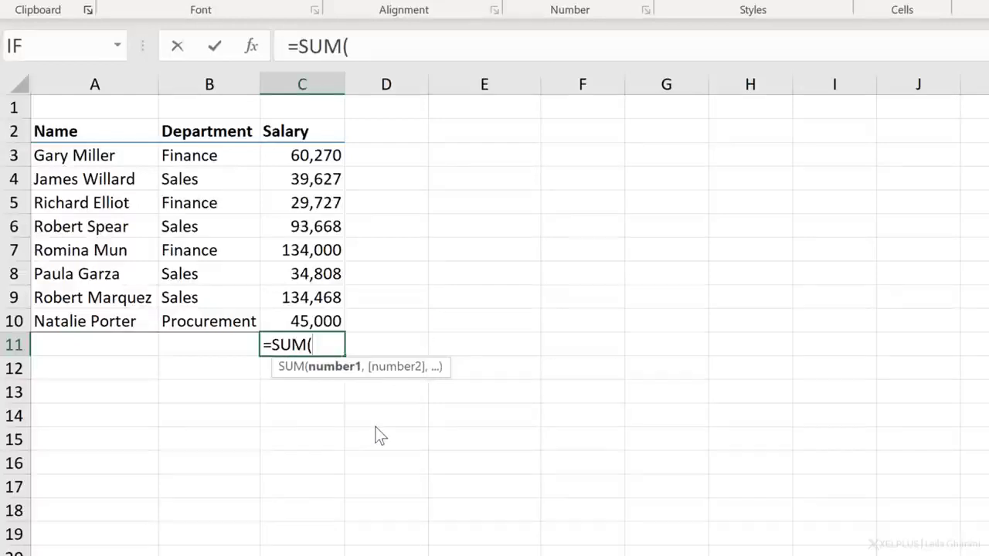
{"action": "mouse_move", "coordinate": [323, 427]}
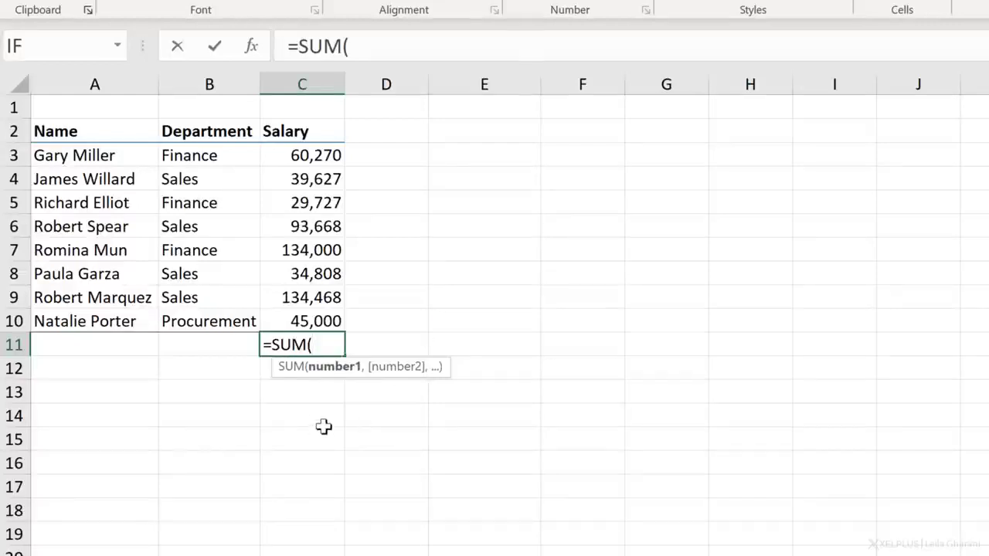
{"action": "mouse_move", "coordinate": [313, 161]}
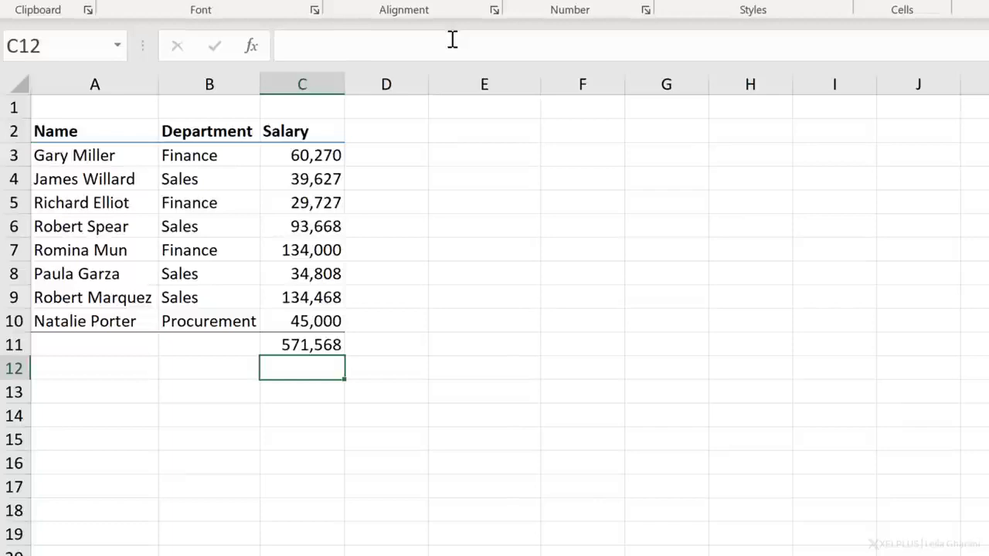
{"action": "left_click", "coordinate": [301, 344]}
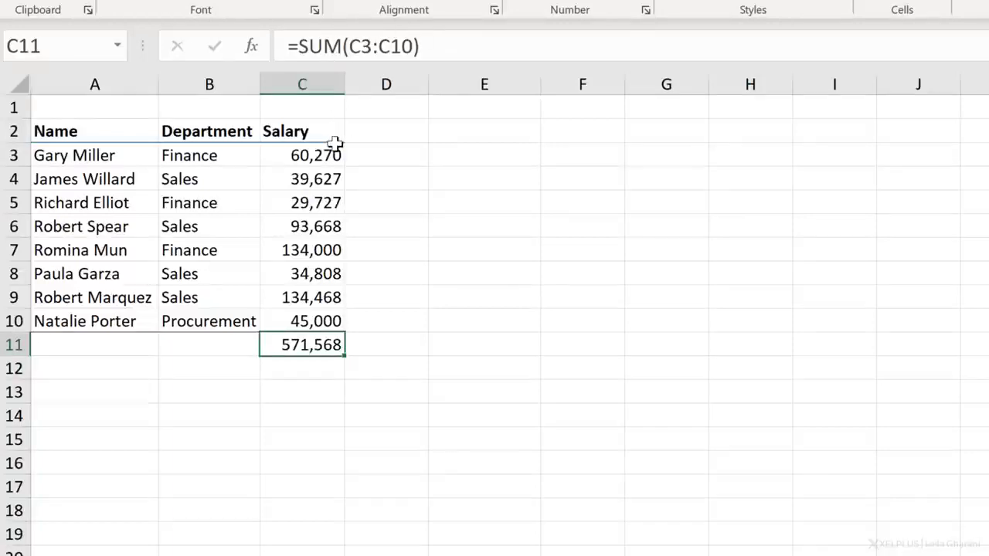
{"action": "mouse_move", "coordinate": [325, 392]}
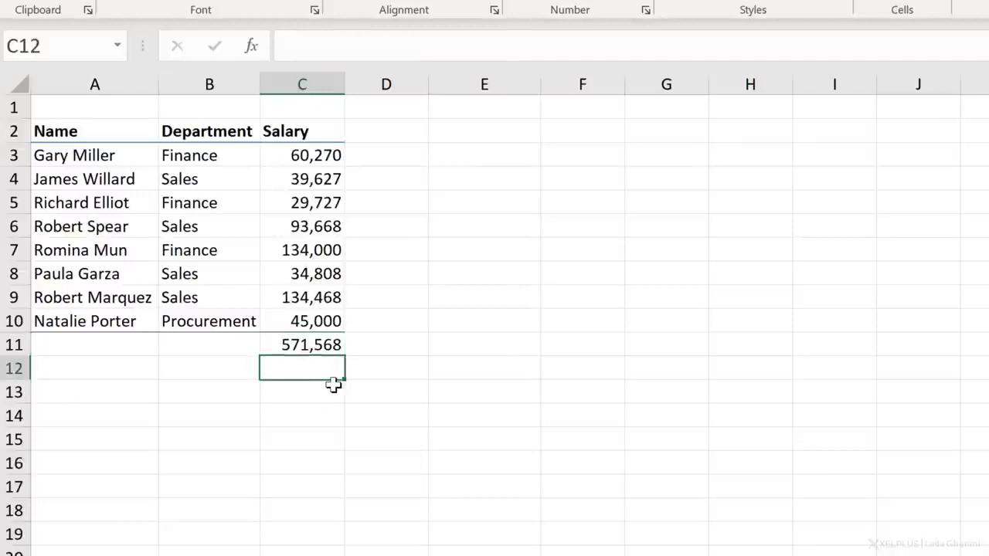
{"action": "mouse_move", "coordinate": [305, 309]}
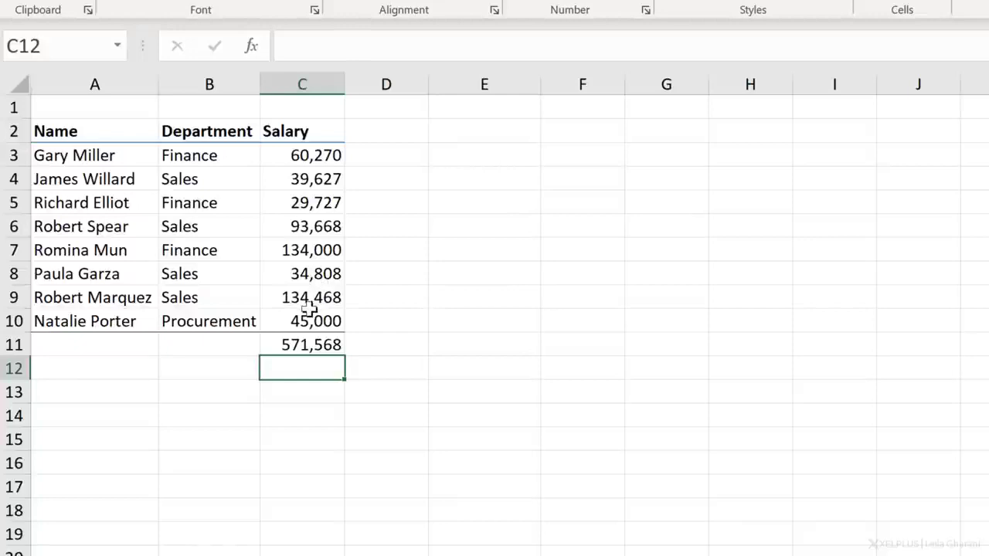
{"action": "left_click", "coordinate": [301, 345]}
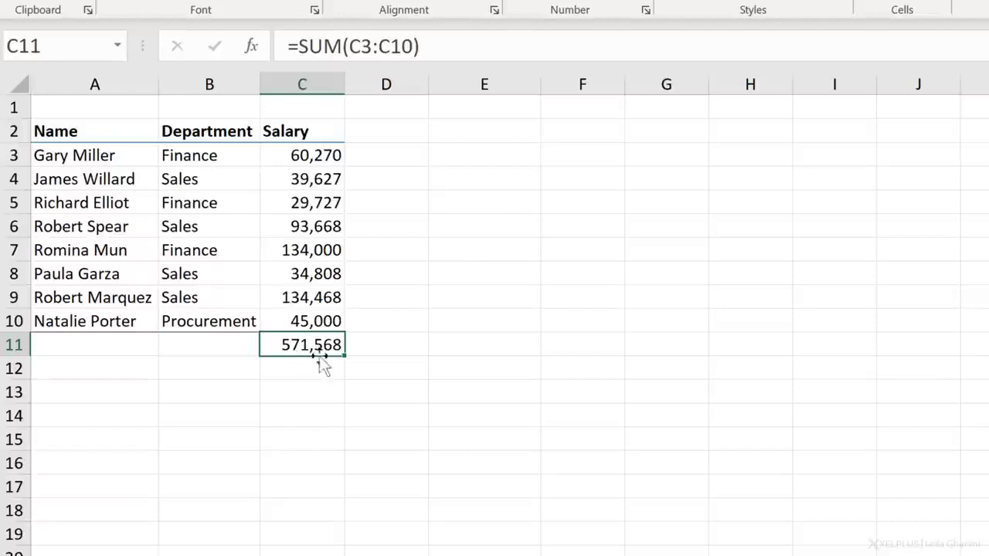
{"action": "mouse_move", "coordinate": [346, 133]}
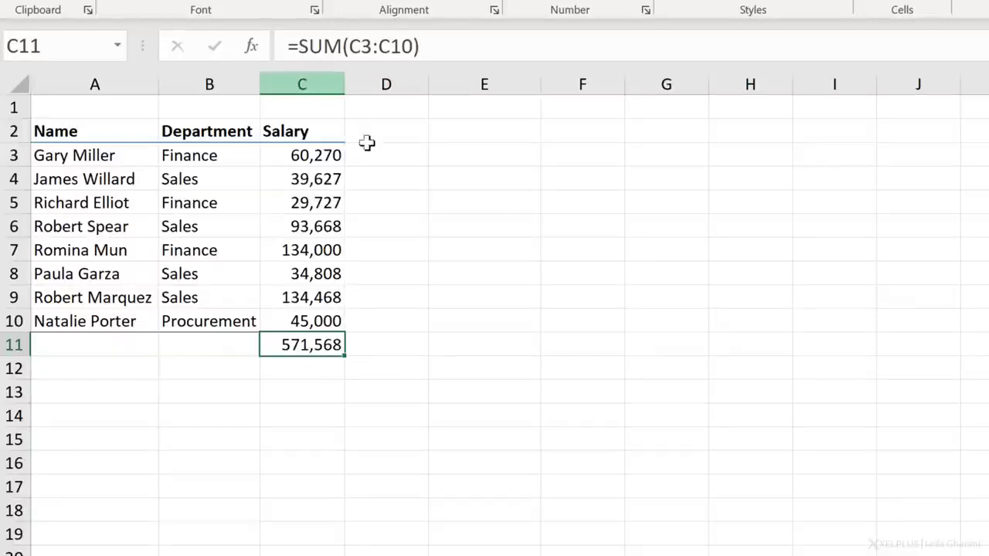
Try =add in D11, cancel it, and show the Formulas function library
{"action": "left_click", "coordinate": [385, 345]}
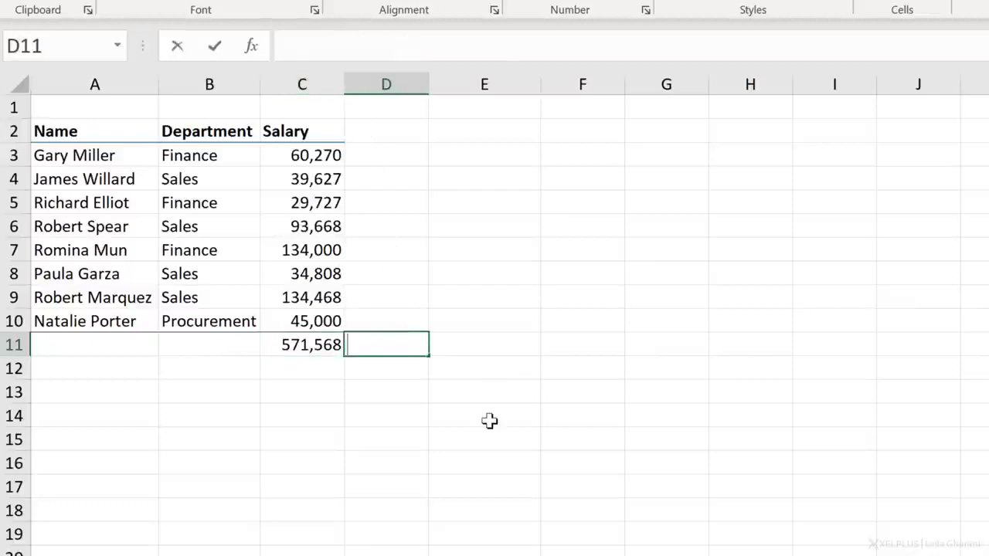
{"action": "type", "text": "=add"}
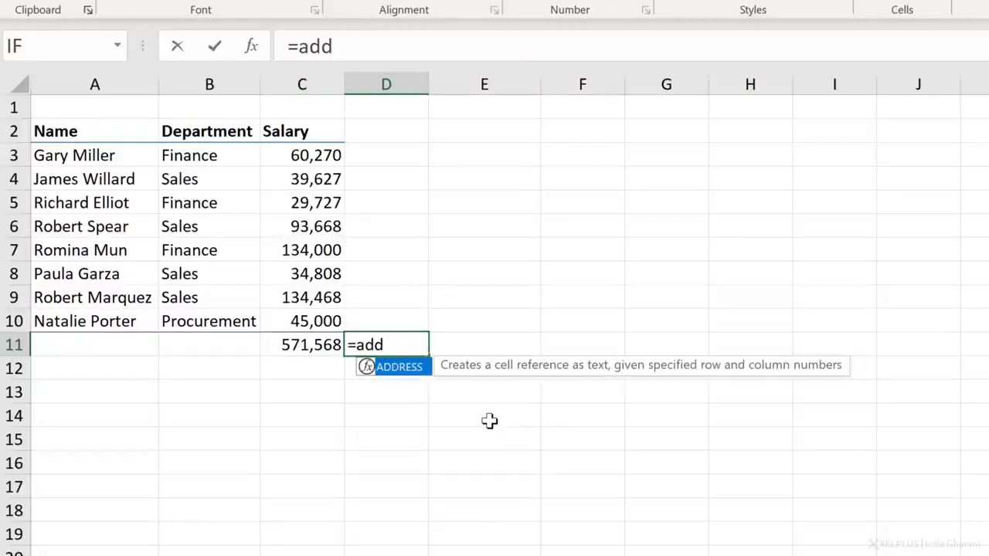
{"action": "key", "text": "Escape"}
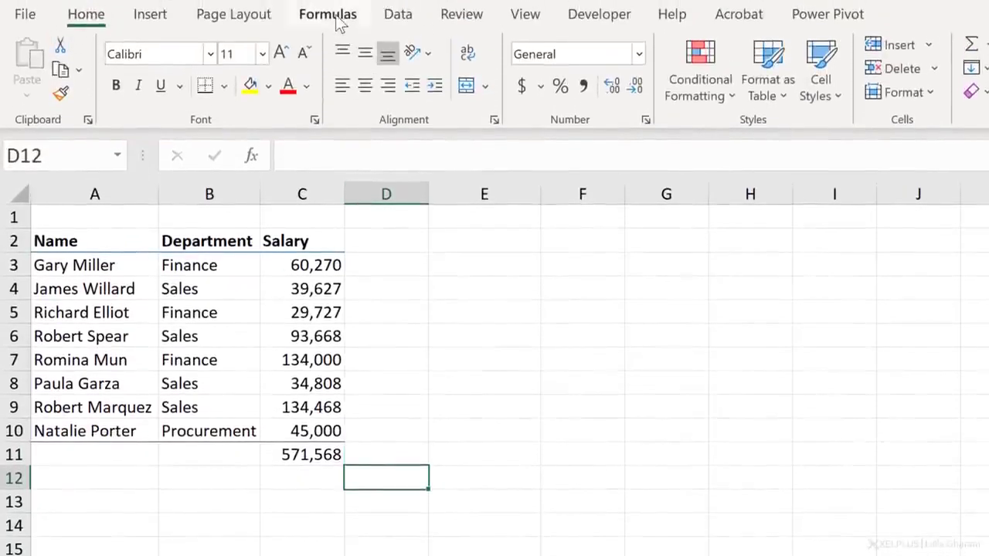
{"action": "left_click", "coordinate": [326, 14]}
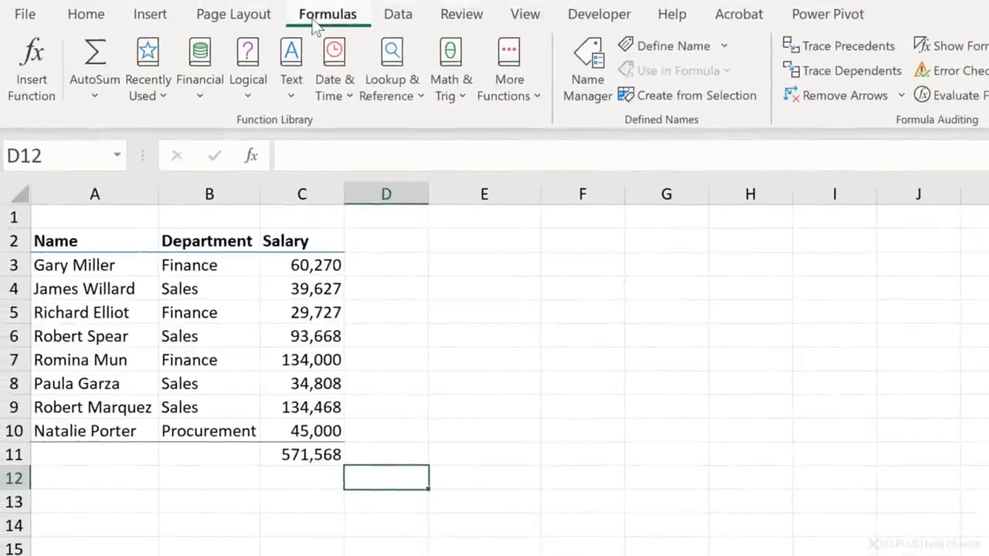
{"action": "mouse_move", "coordinate": [233, 14]}
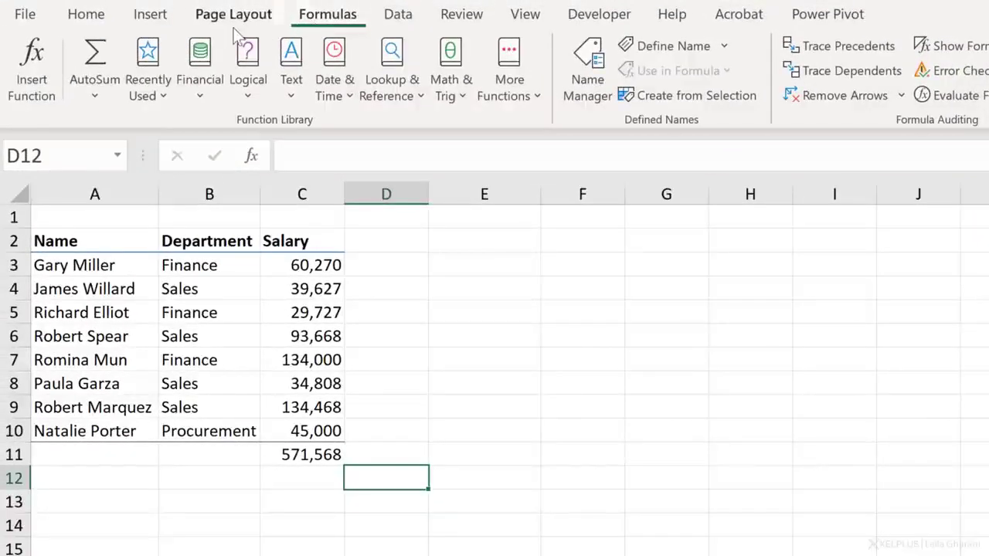
{"action": "left_click", "coordinate": [31, 65]}
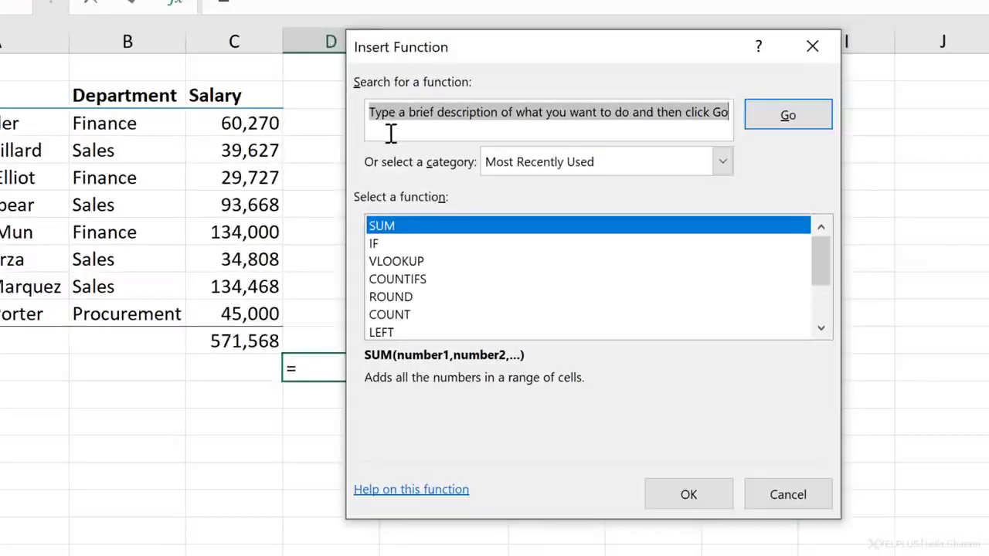
{"action": "type", "text": "add v"}
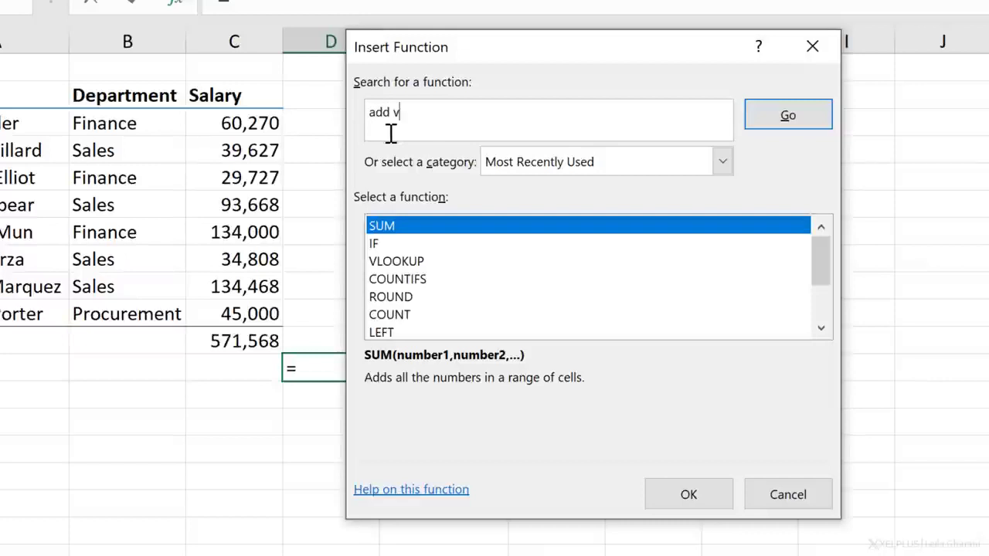
{"action": "type", "text": "alues"}
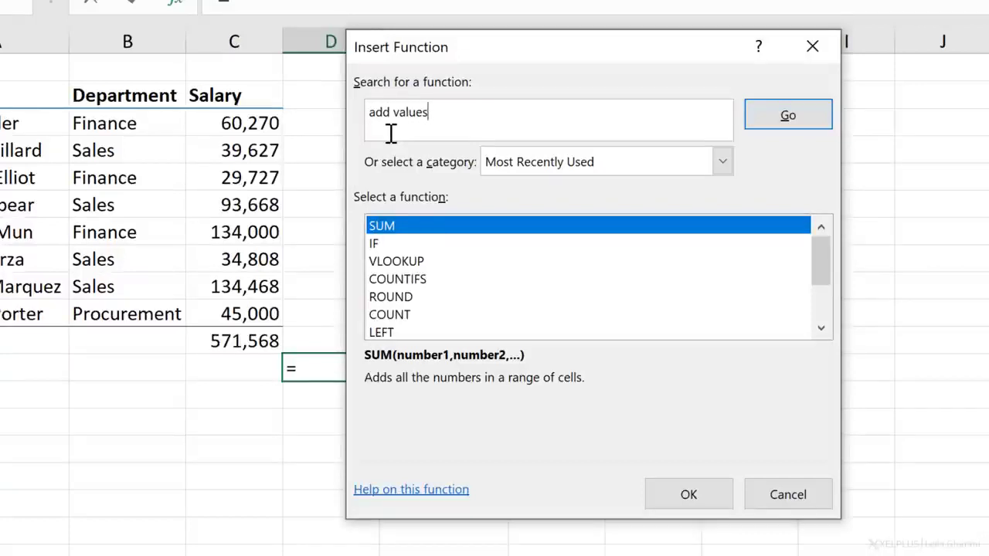
{"action": "left_click", "coordinate": [787, 114]}
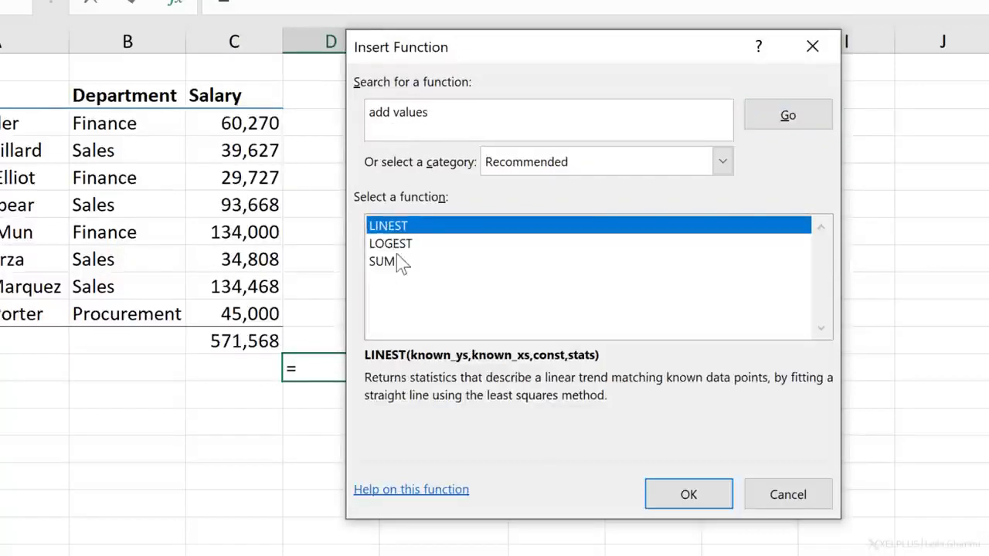
{"action": "left_click", "coordinate": [390, 243]}
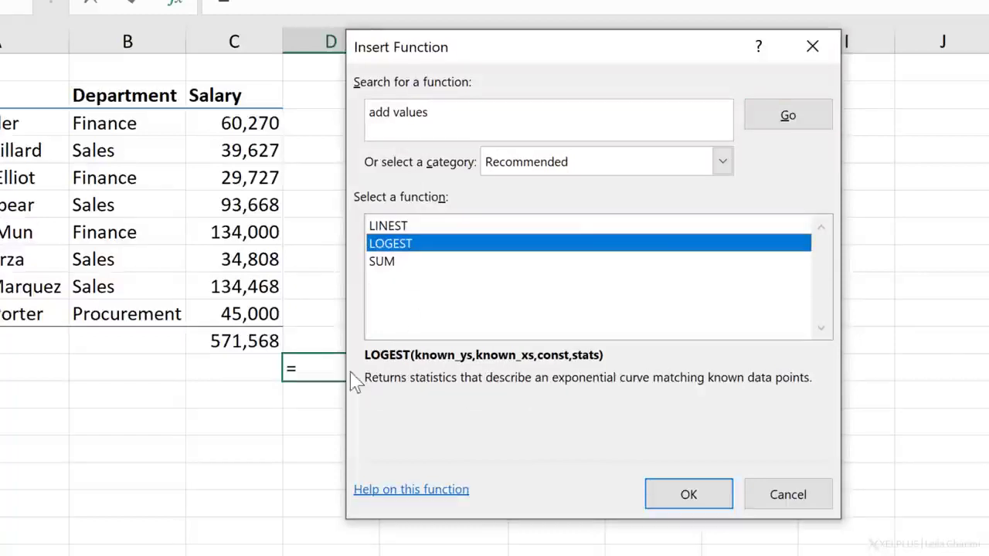
{"action": "left_click", "coordinate": [382, 261]}
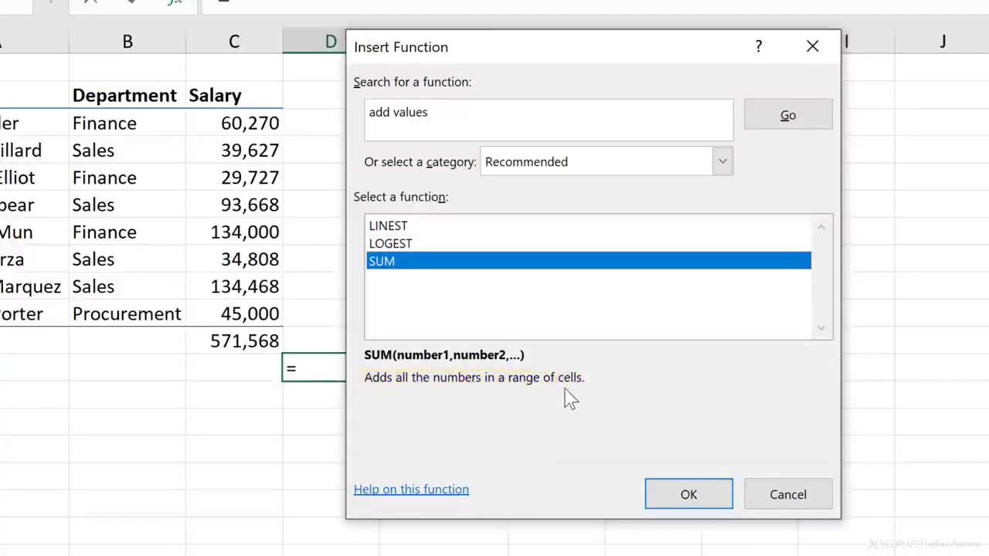
{"action": "left_click", "coordinate": [787, 495]}
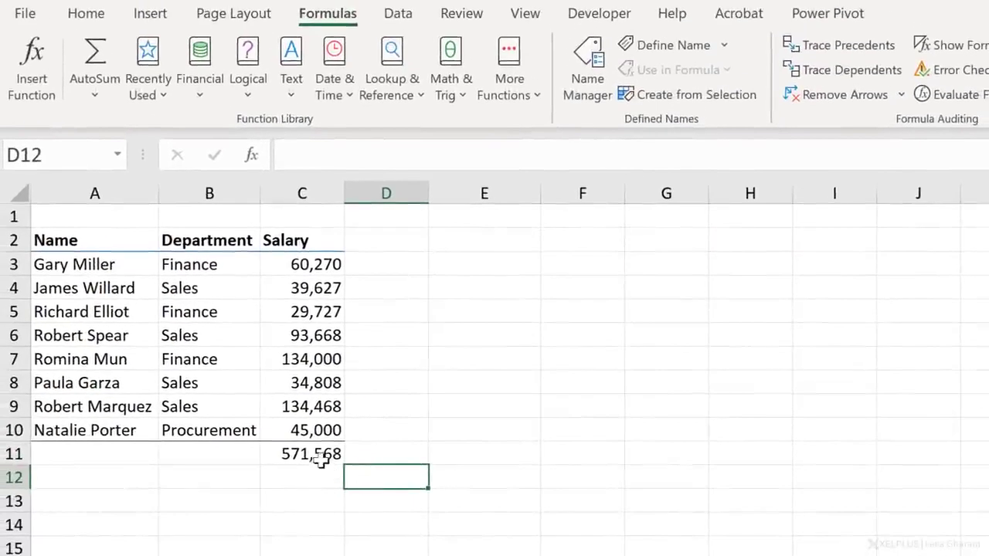
{"action": "left_click", "coordinate": [301, 453]}
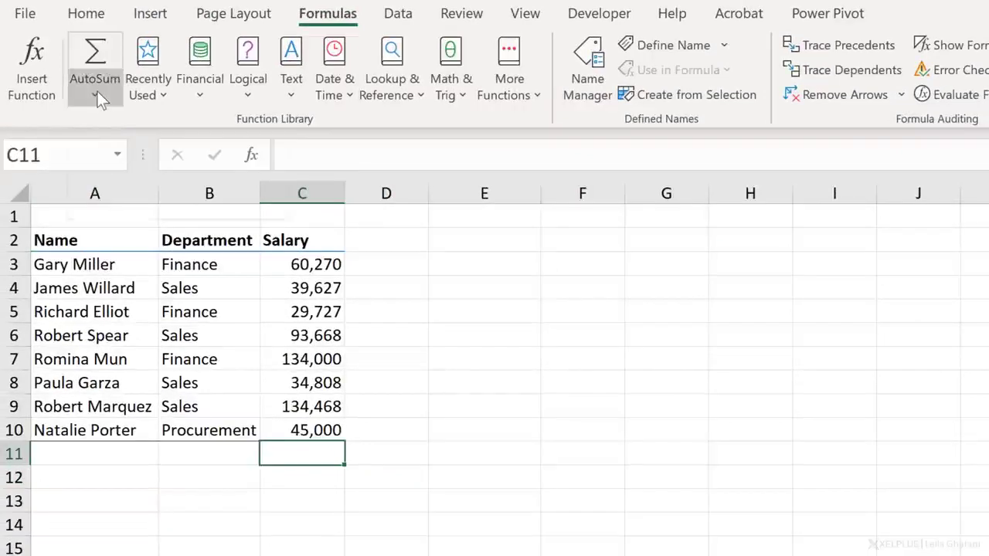
{"action": "left_click", "coordinate": [94, 65]}
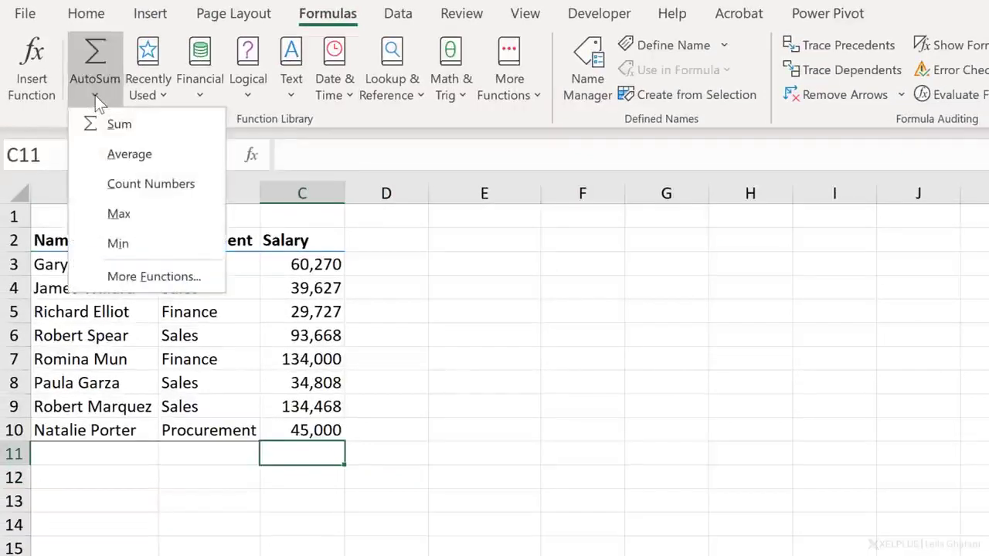
{"action": "mouse_move", "coordinate": [119, 125]}
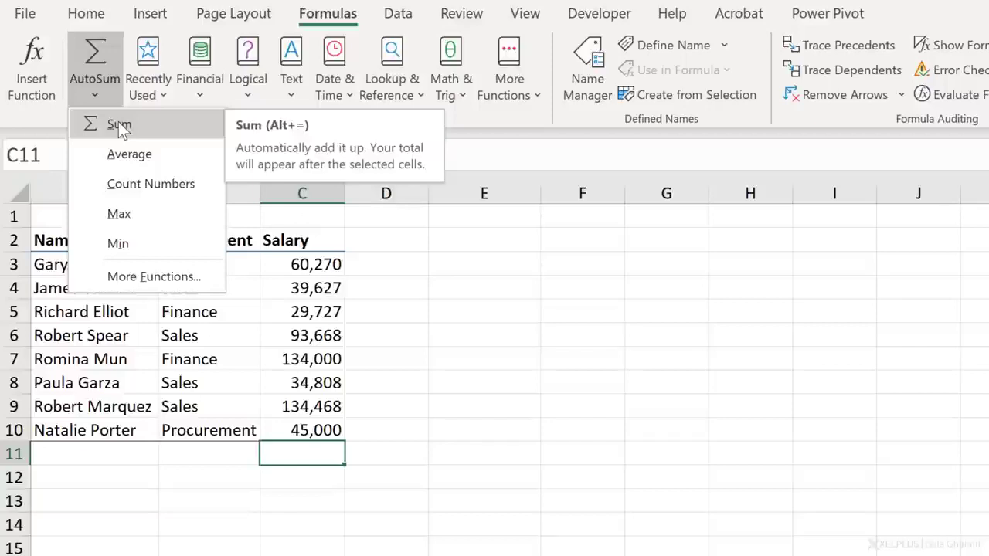
{"action": "mouse_move", "coordinate": [127, 143]}
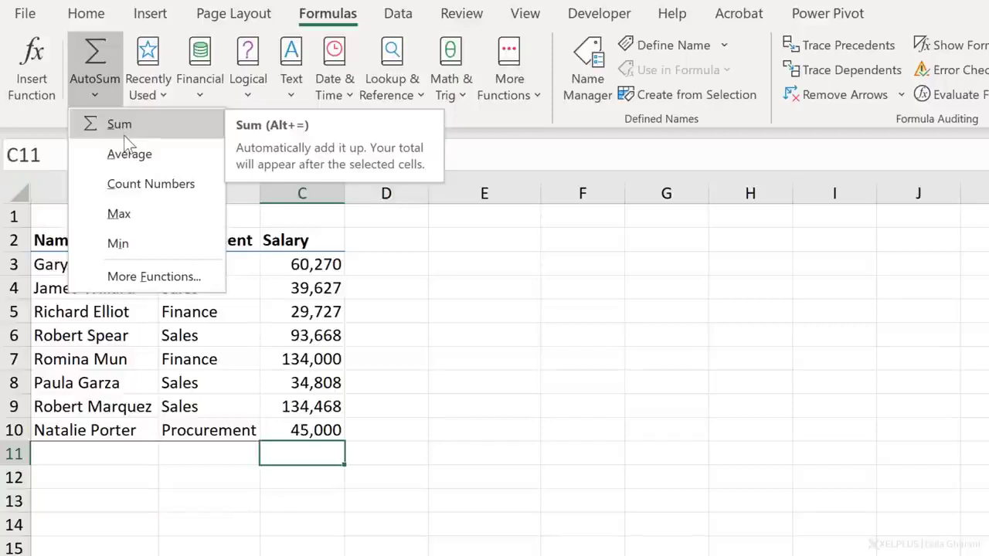
{"action": "left_click", "coordinate": [119, 123]}
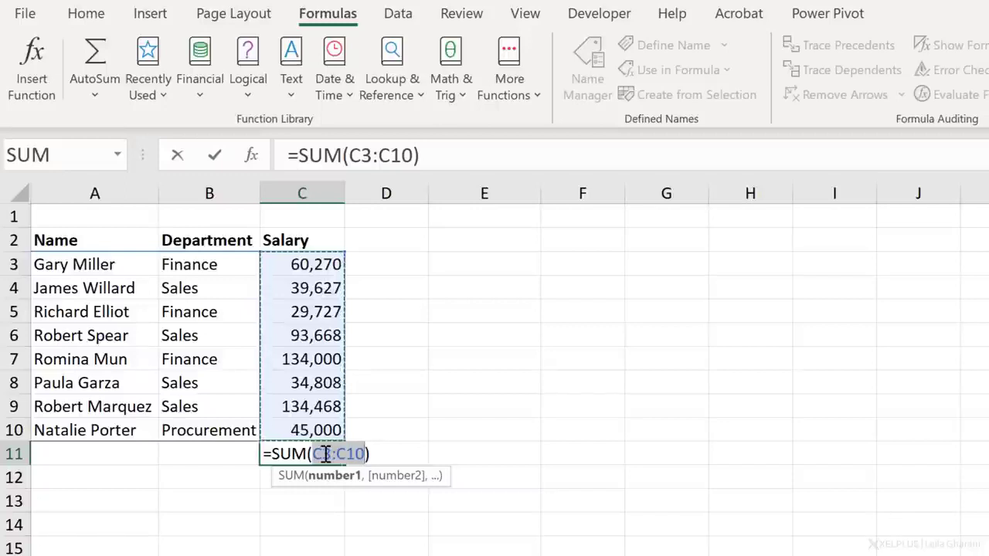
{"action": "mouse_move", "coordinate": [286, 313]}
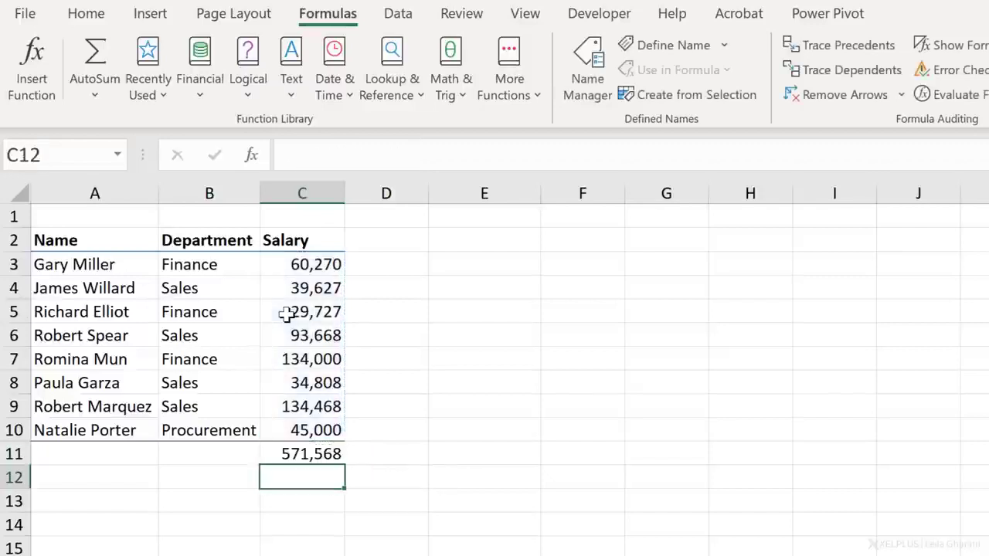
{"action": "left_click", "coordinate": [301, 453]}
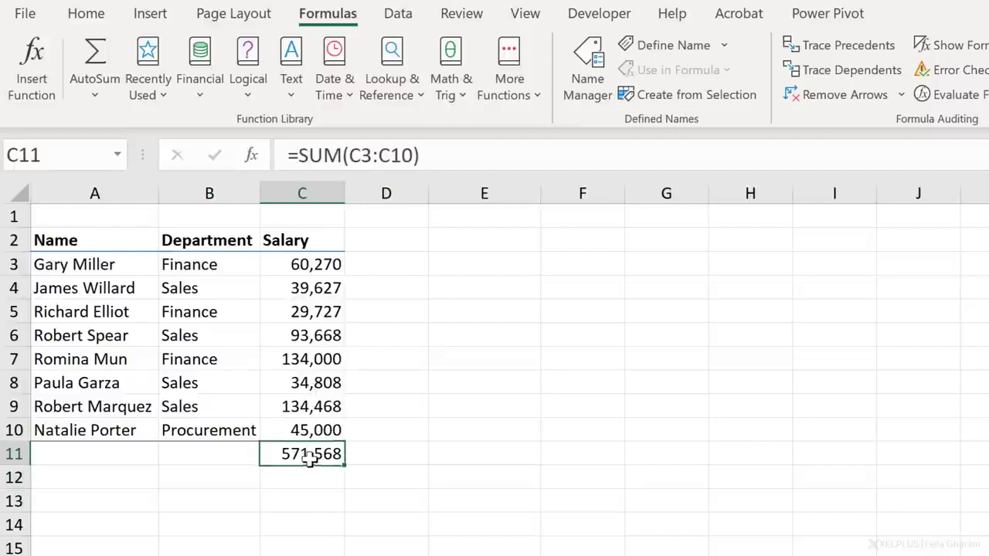
{"action": "key", "text": "Delete"}
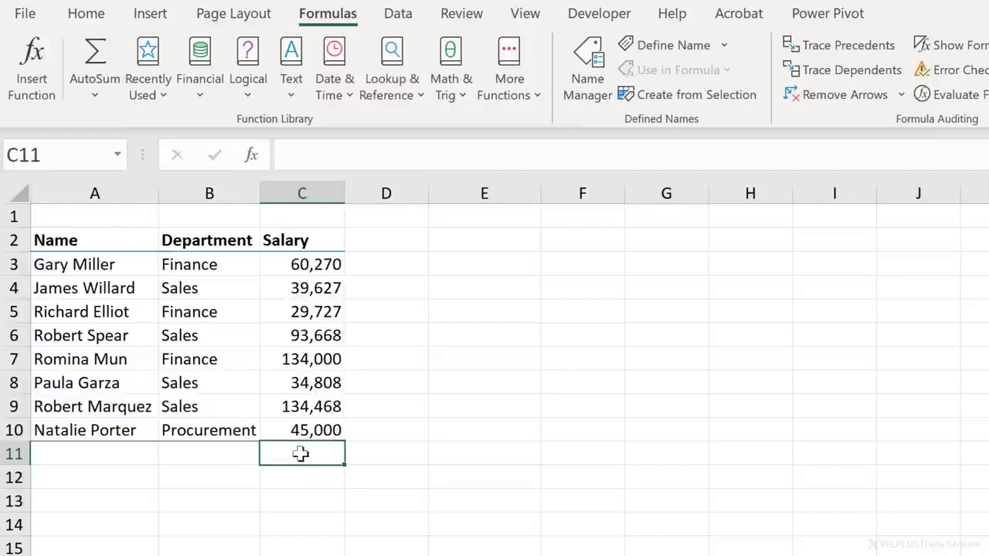
{"action": "left_click", "coordinate": [94, 58]}
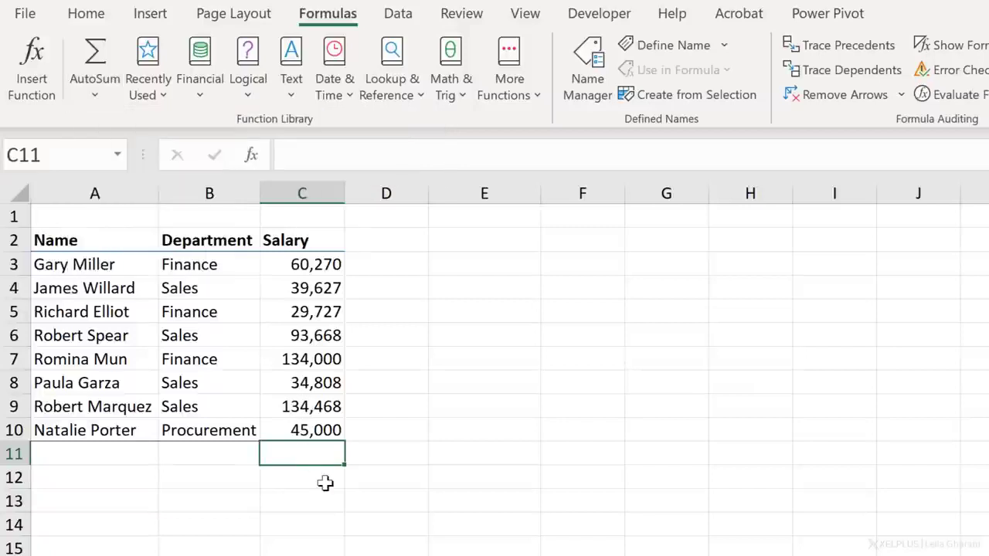
{"action": "key", "text": "alt+="}
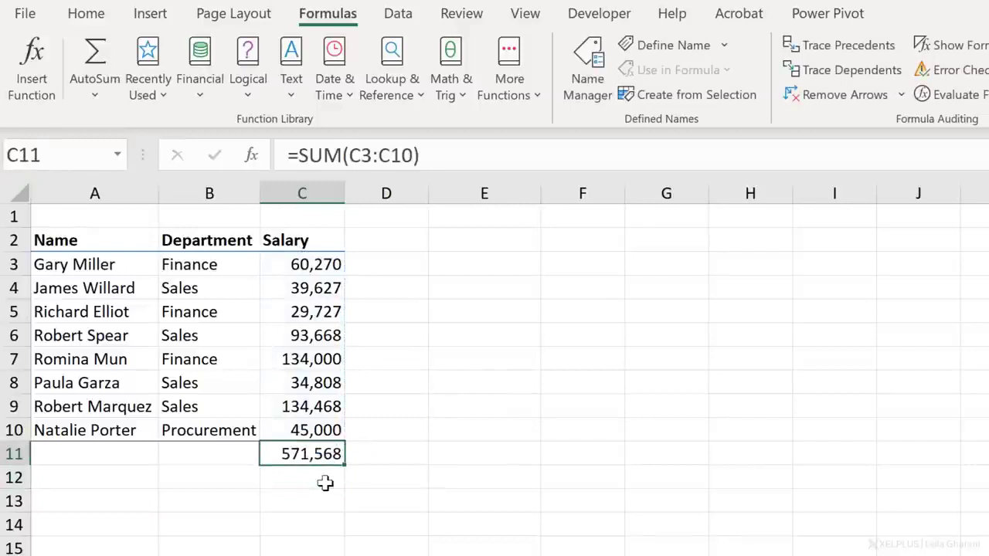
{"action": "left_click", "coordinate": [301, 335]}
{"action": "type", "text": "45"}
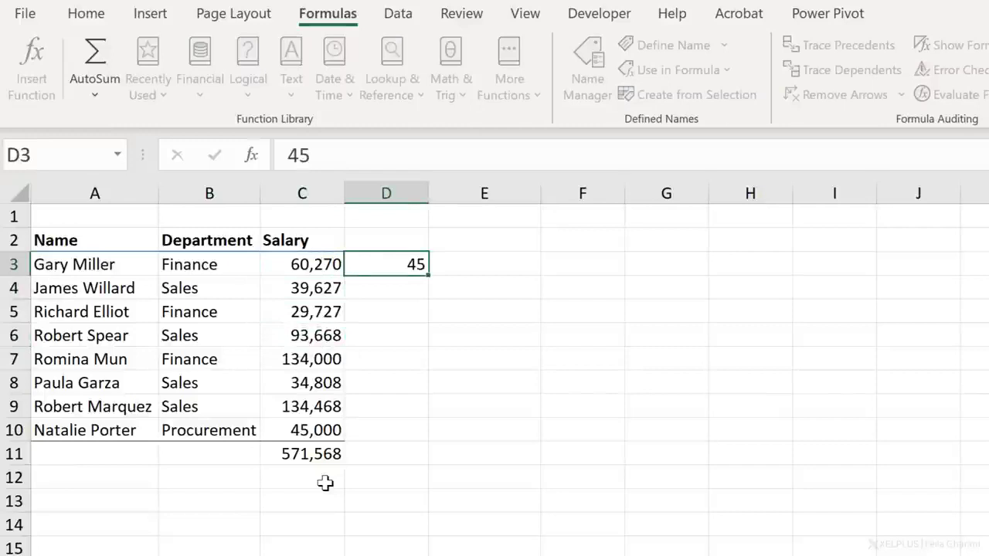
{"action": "left_click", "coordinate": [485, 263]}
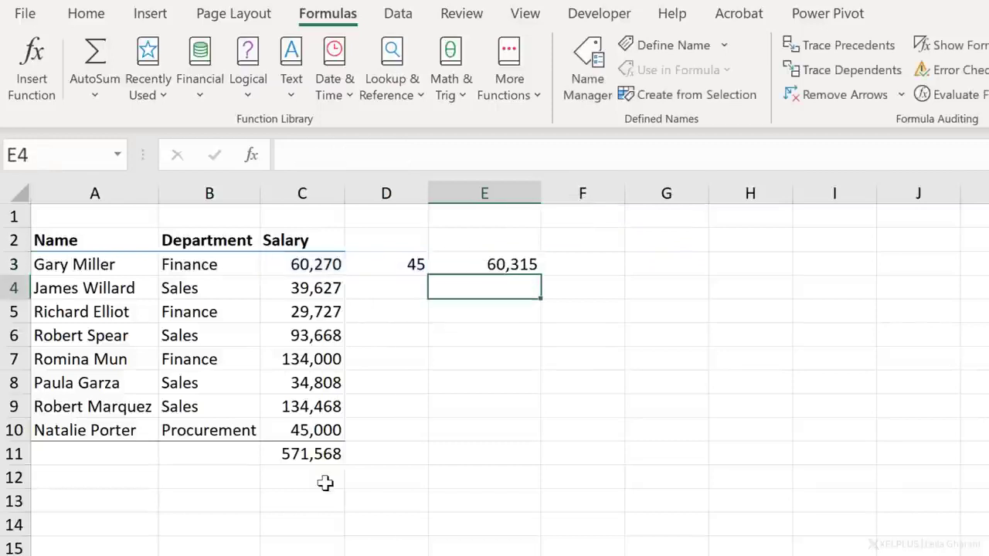
{"action": "mouse_move", "coordinate": [367, 326]}
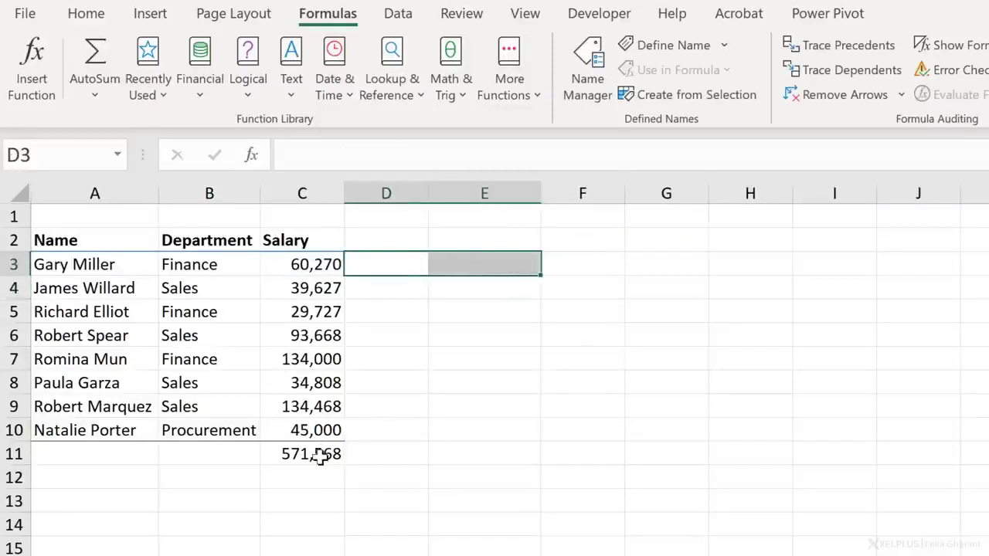
{"action": "left_click", "coordinate": [302, 454]}
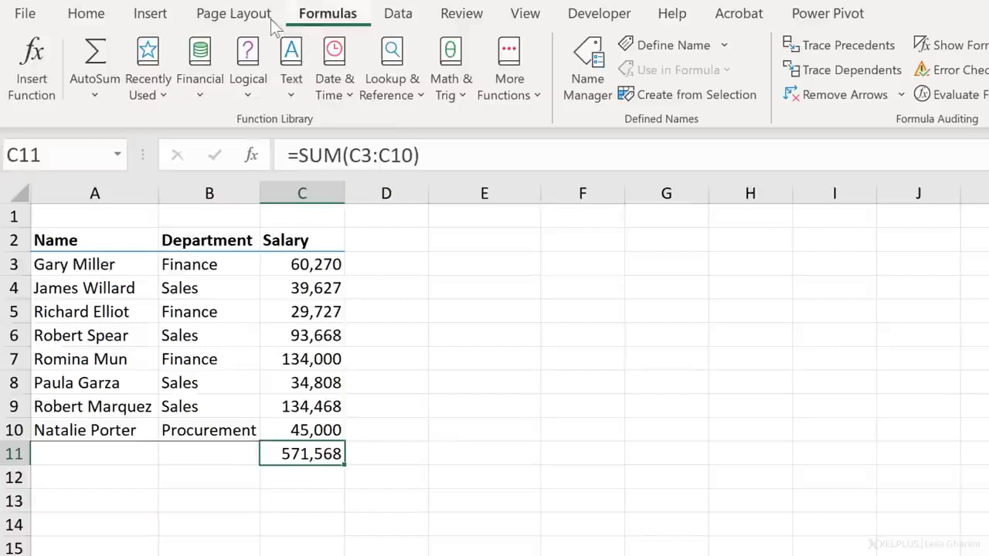
{"action": "left_click", "coordinate": [86, 13]}
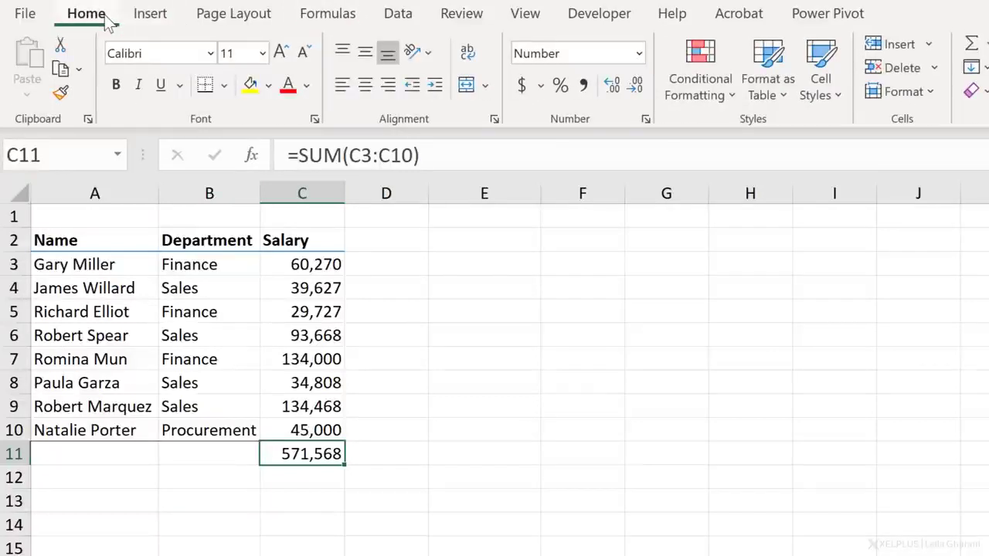
{"action": "scroll", "scroll_direction": "right", "scroll_amount": 3}
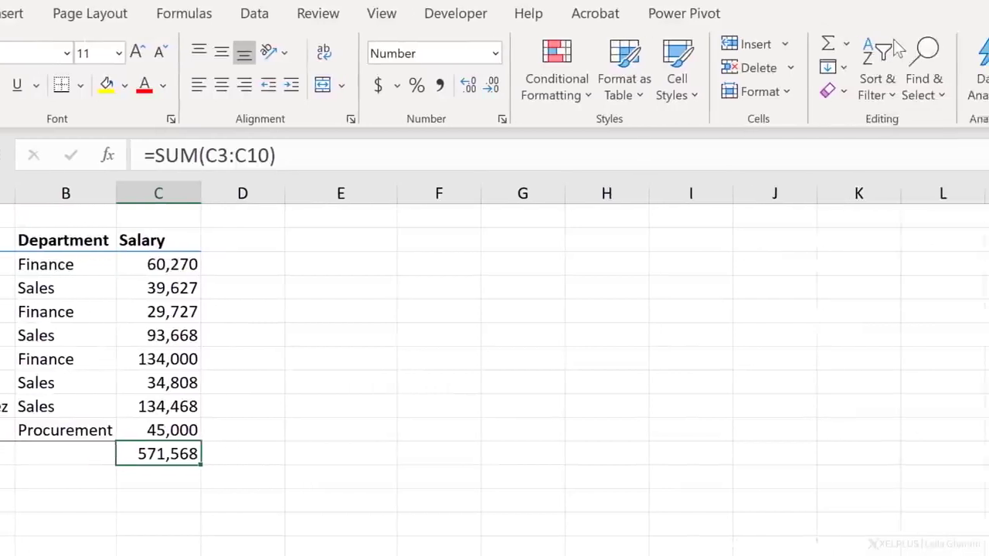
{"action": "left_click", "coordinate": [845, 44]}
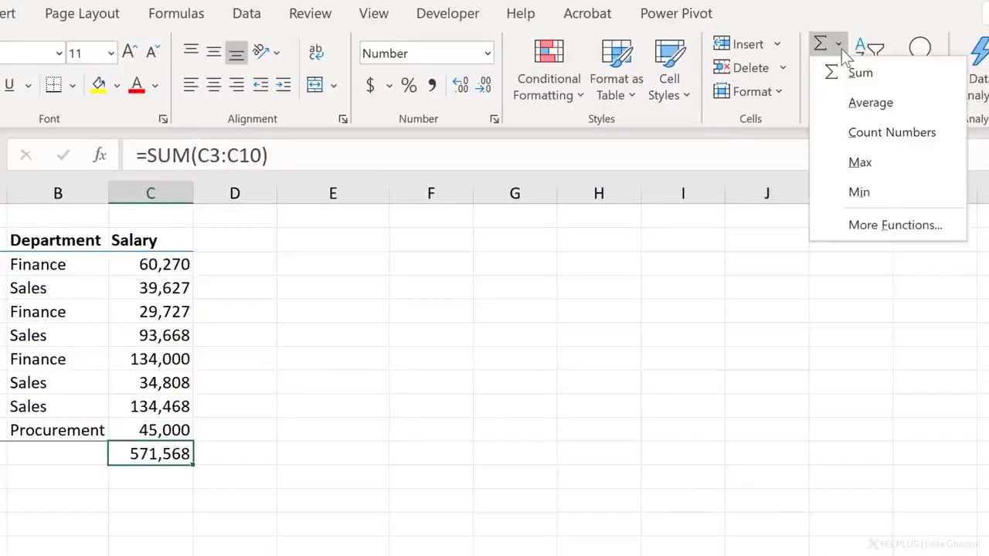
{"action": "mouse_move", "coordinate": [894, 225]}
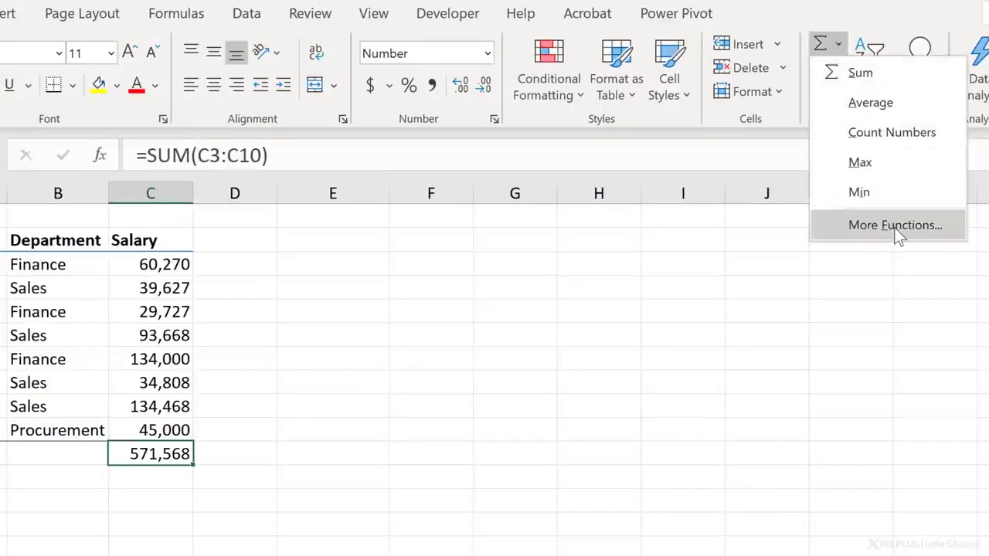
{"action": "mouse_move", "coordinate": [858, 191]}
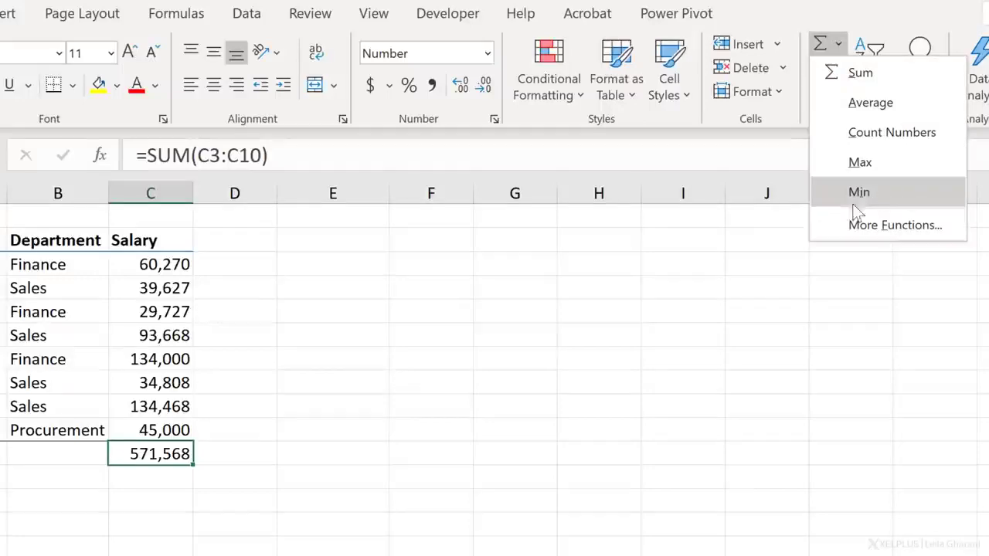
{"action": "mouse_move", "coordinate": [873, 132]}
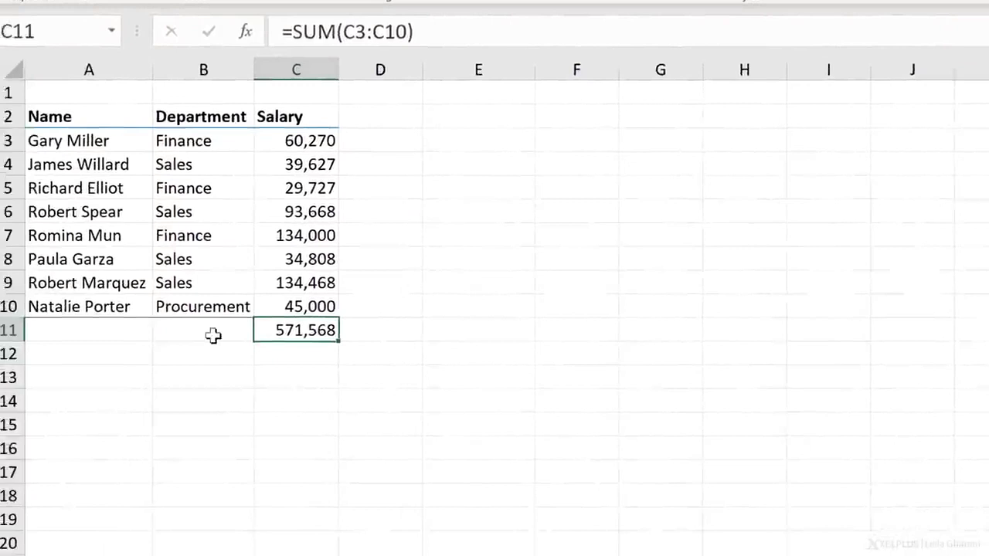
Label B11 Sum and B12 Average, then insert =AVERAGE(C3:C10) in C12, giving 71,446
{"action": "type", "text": "Sum"}
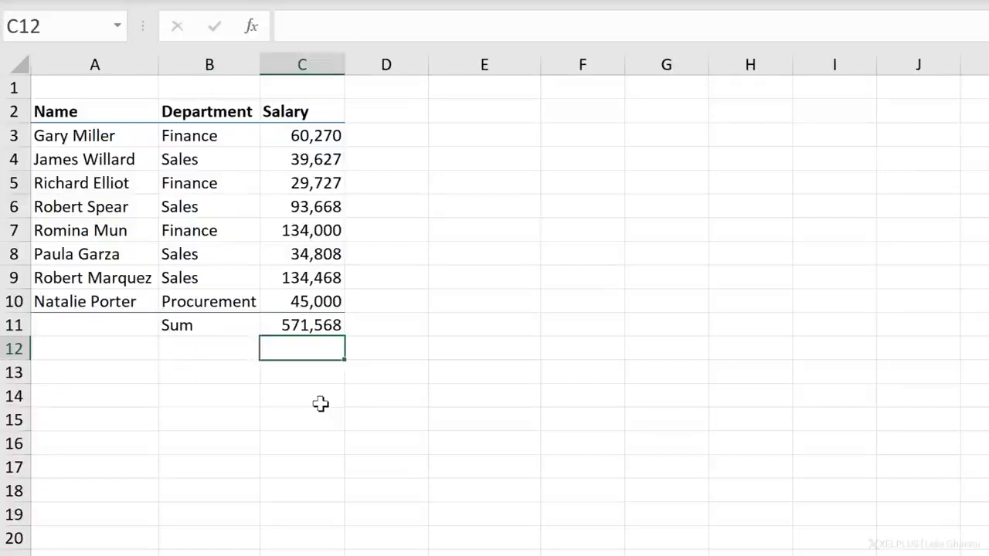
{"action": "type", "text": "Average"}
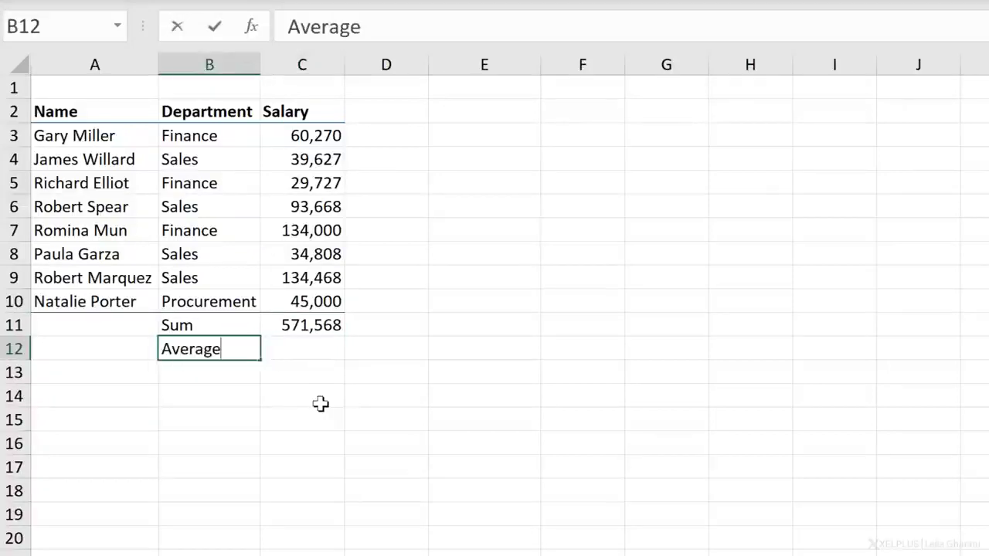
{"action": "type", "text": "=av"}
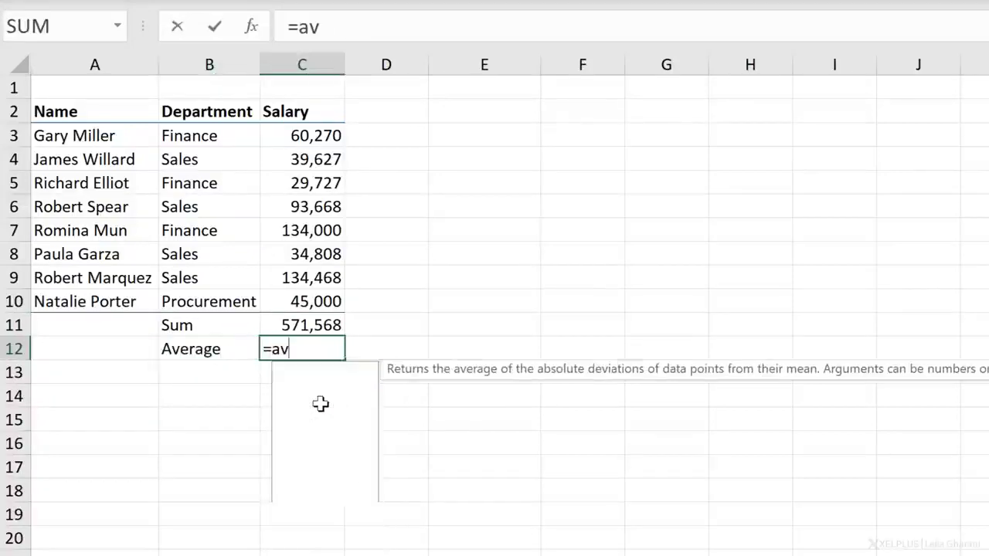
{"action": "type", "text": "er"}
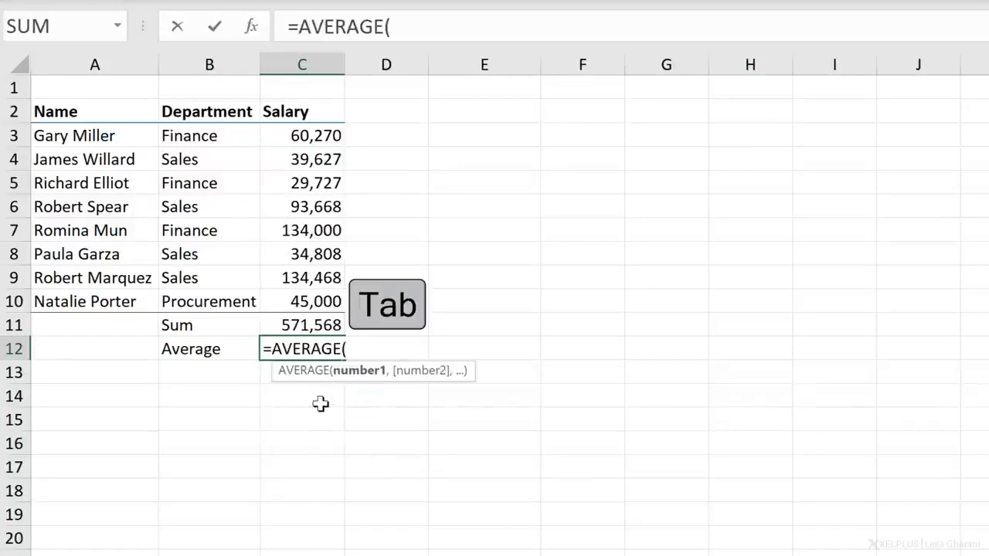
{"action": "left_click_drag", "start_coordinate": [301, 136], "coordinate": [301, 159]}
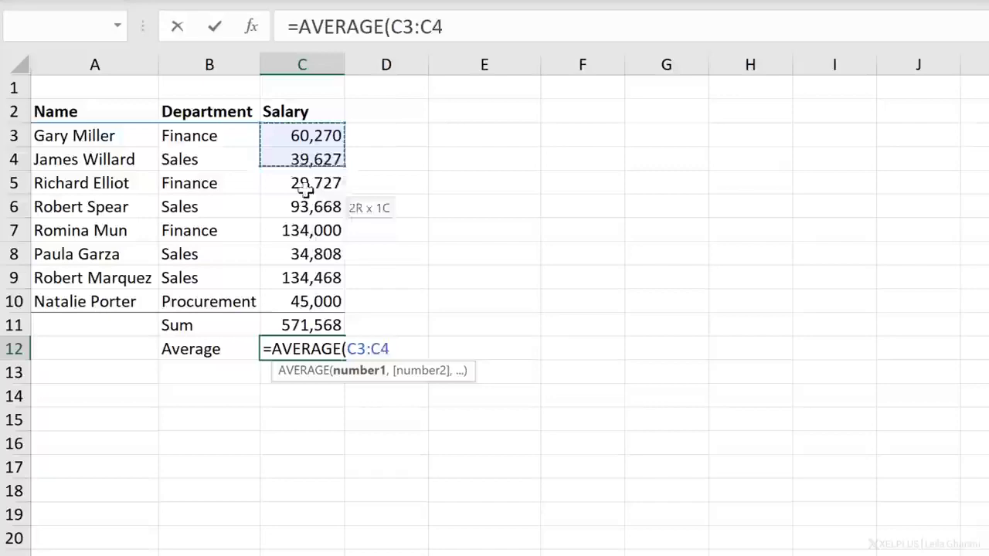
{"action": "left_click_drag", "start_coordinate": [301, 159], "coordinate": [315, 301]}
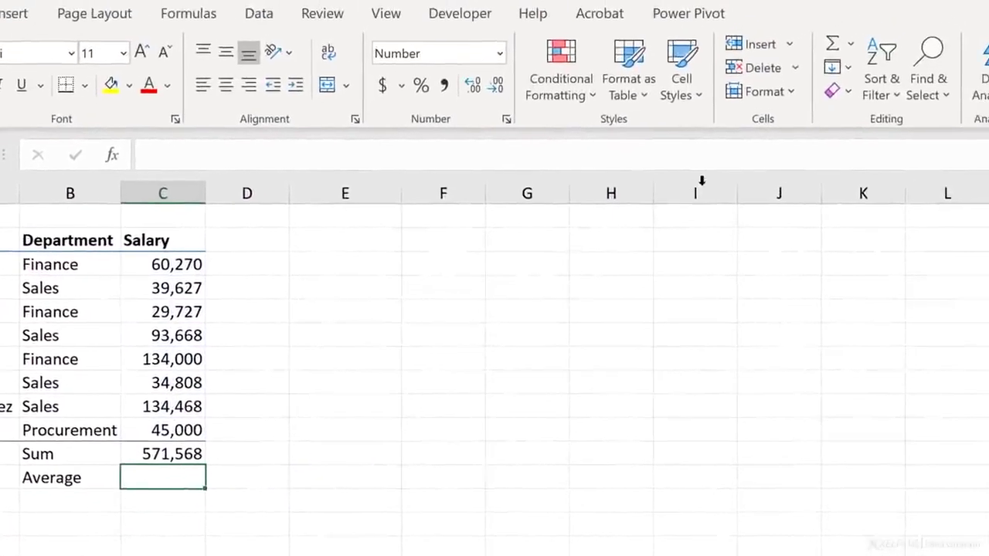
{"action": "left_click", "coordinate": [830, 44]}
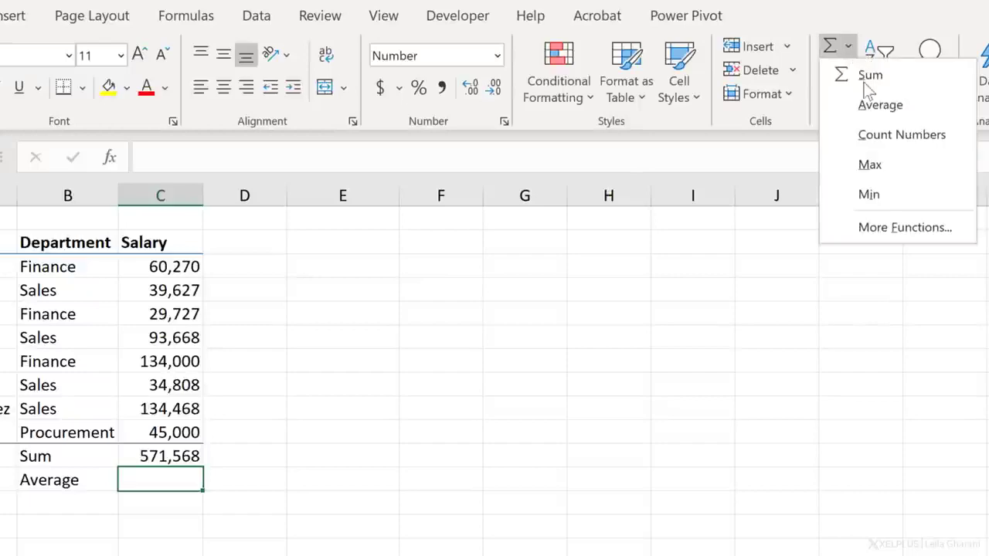
{"action": "left_click", "coordinate": [880, 104]}
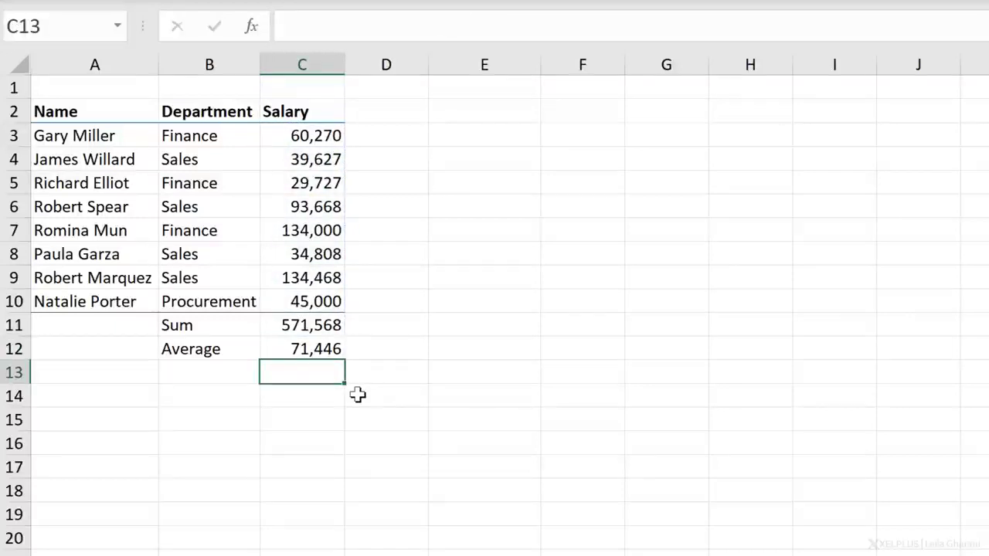
Enter =COUNT(C3:C10) in C13, showing 8 salaries
{"action": "type", "text": "=count("}
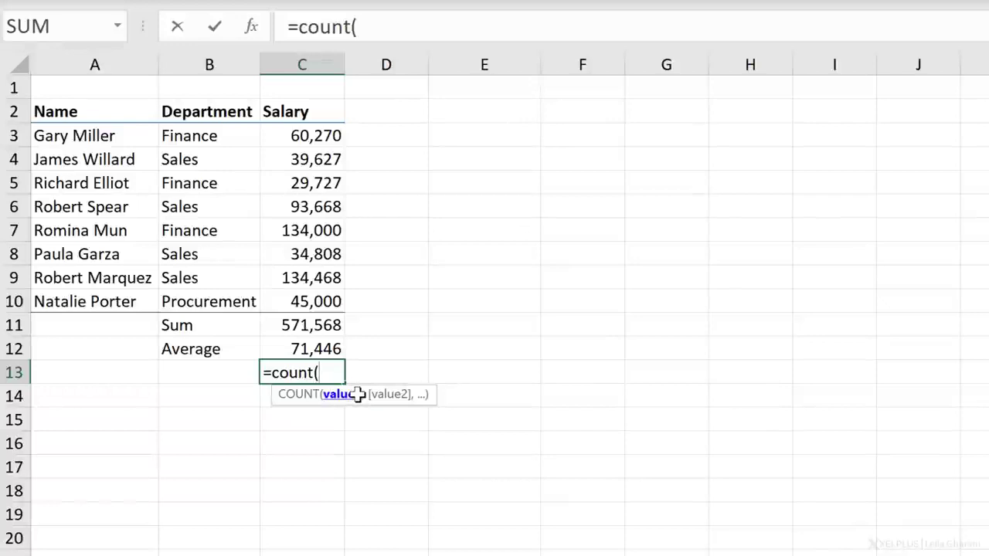
{"action": "left_click", "coordinate": [301, 135]}
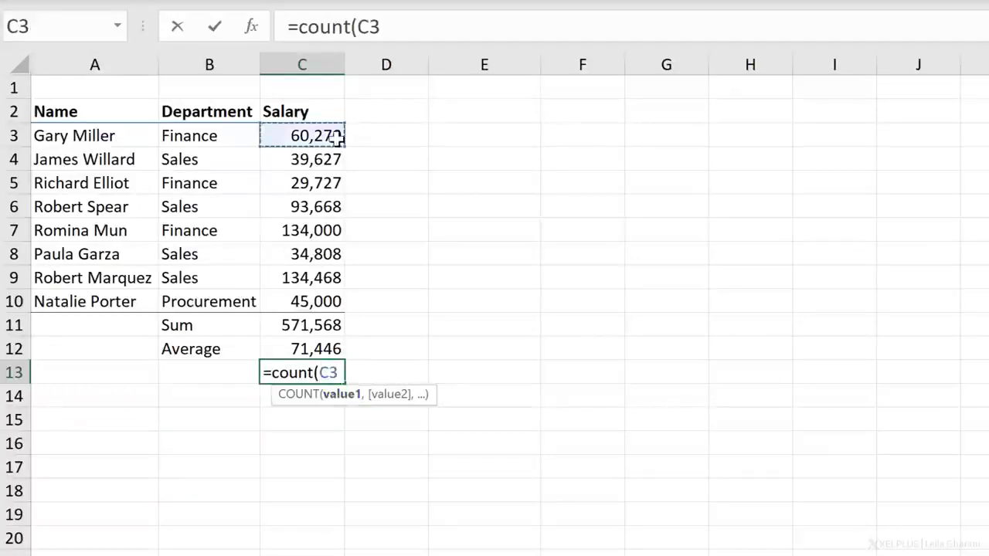
{"action": "left_click_drag", "start_coordinate": [301, 136], "coordinate": [301, 302]}
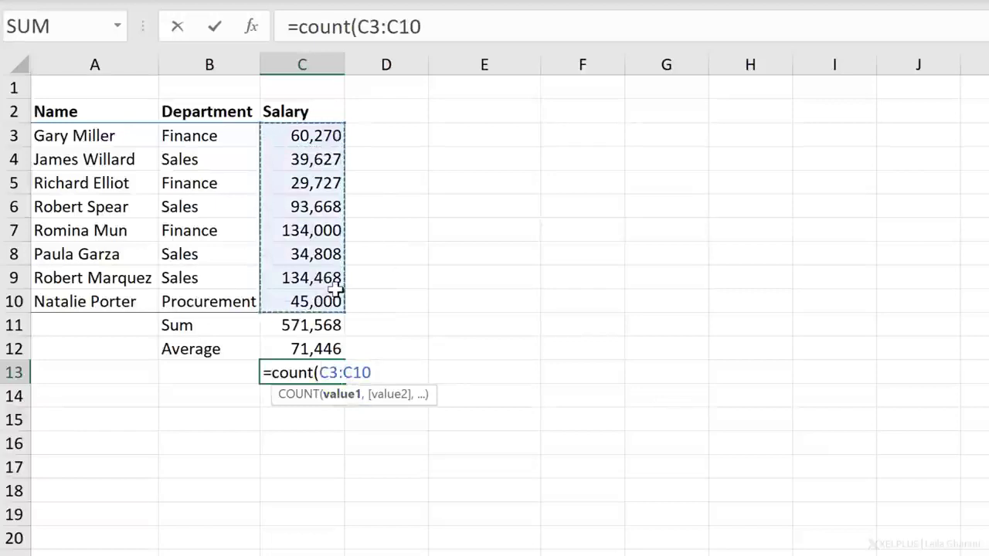
{"action": "key", "text": "Enter"}
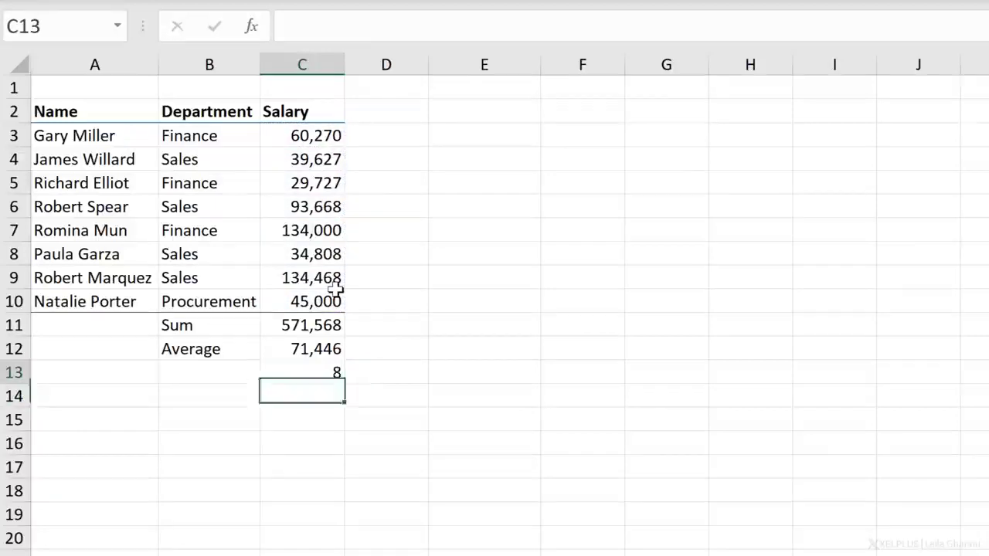
{"action": "left_click", "coordinate": [301, 371]}
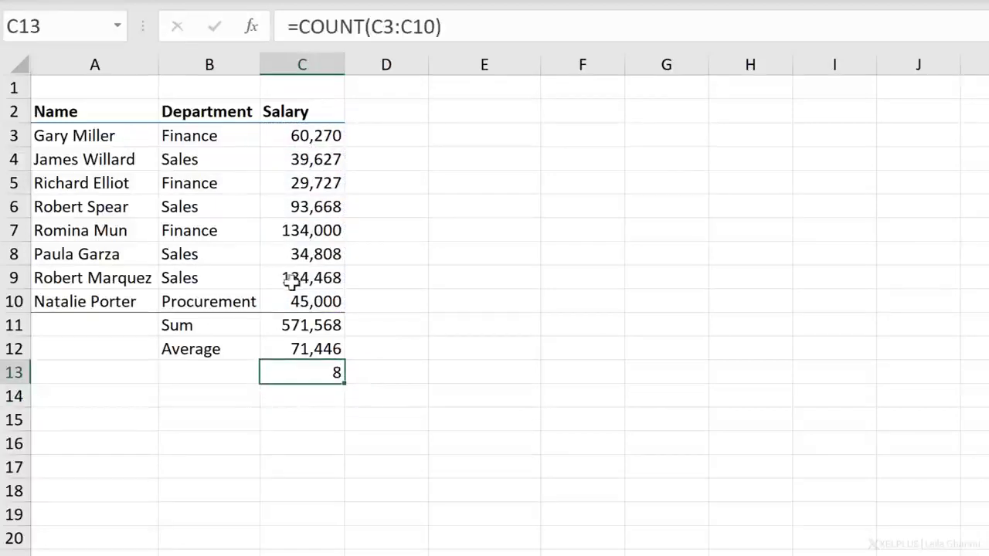
Clear the C6 salary to test the count, then re-enter 93668
{"action": "left_click", "coordinate": [301, 231]}
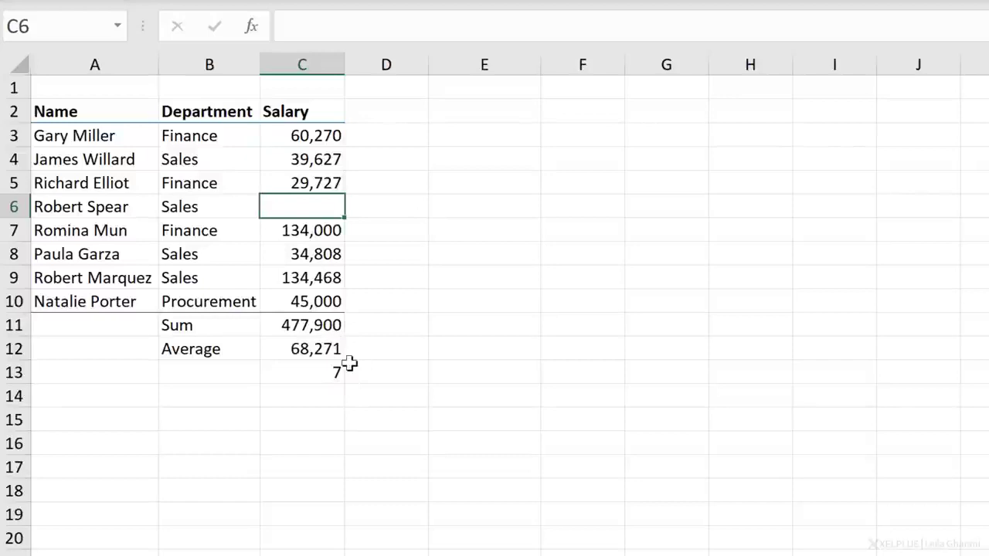
{"action": "type", "text": "93668"}
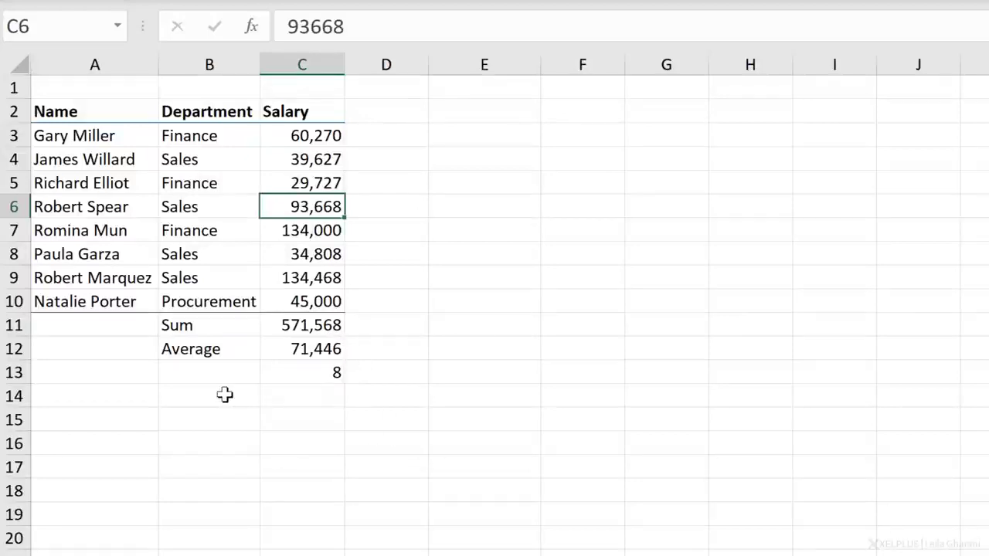
{"action": "left_click", "coordinate": [208, 371]}
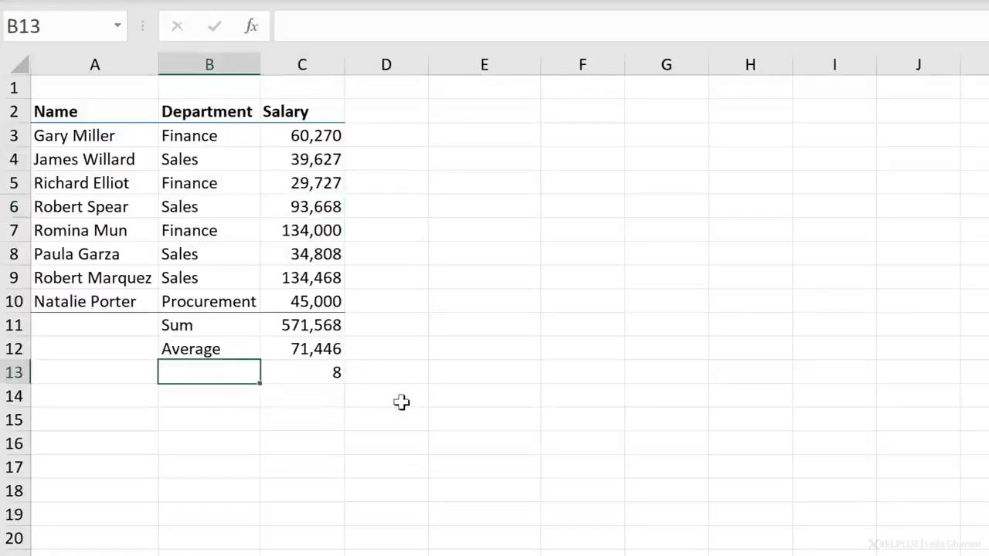
Label rows 'Count salary' and 'Count names', and start a COUNTA over names A3:A10
{"action": "type", "text": "Count sa"}
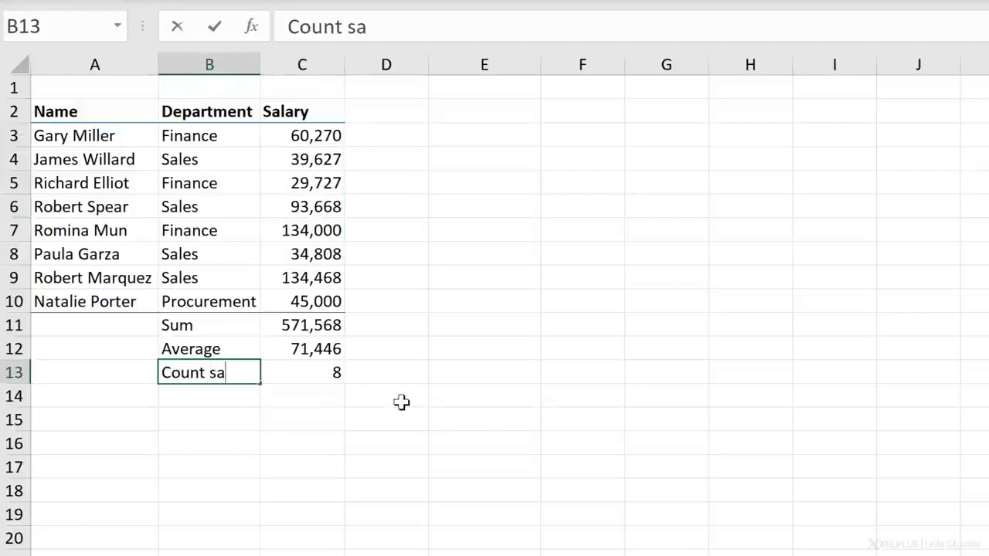
{"action": "key", "text": "enter"}
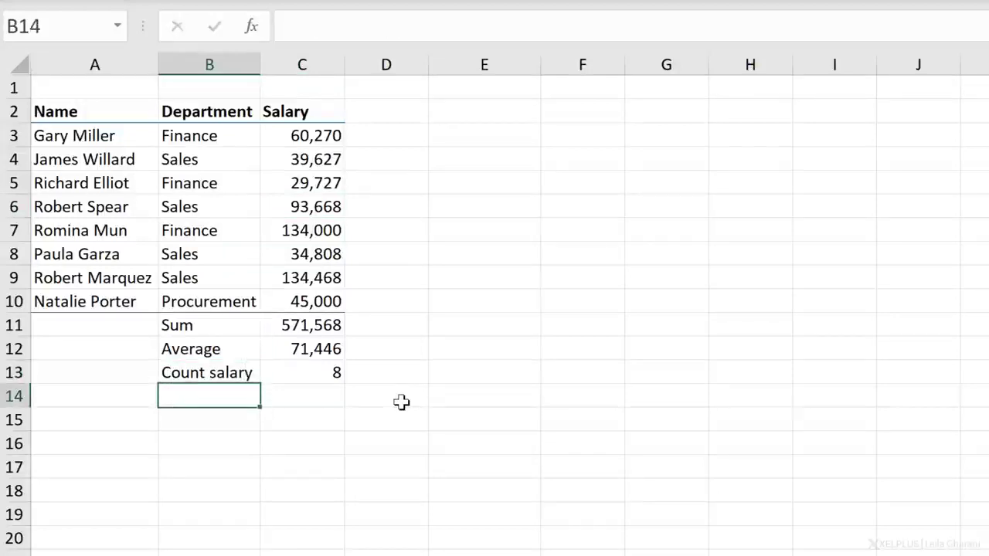
{"action": "type", "text": "Count names"}
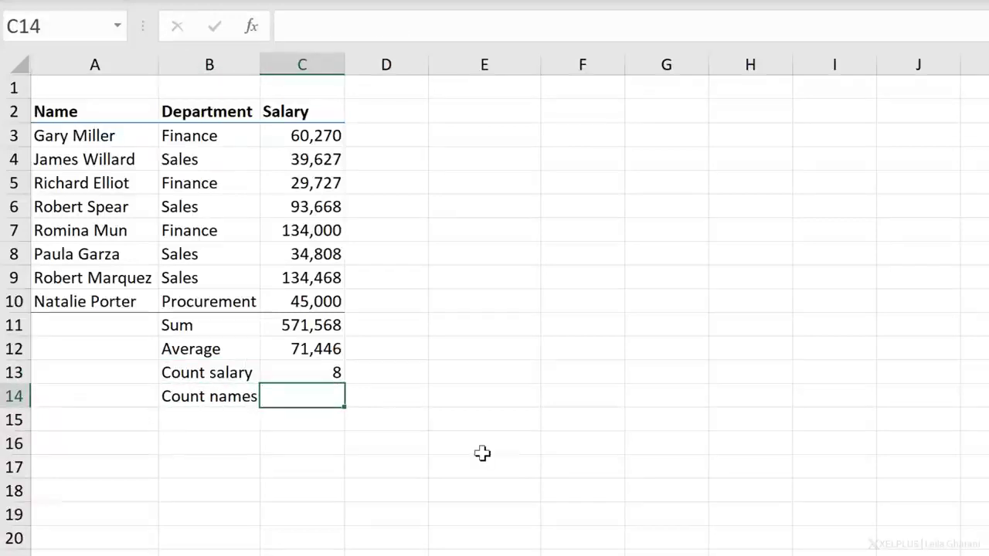
{"action": "type", "text": "=coun"}
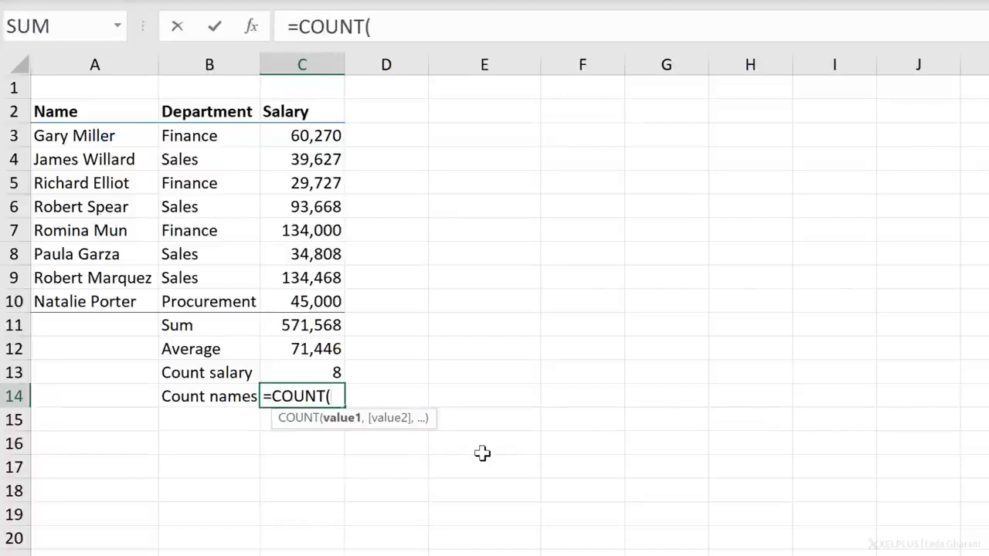
{"action": "left_click_drag", "start_coordinate": [74, 135], "coordinate": [84, 301]}
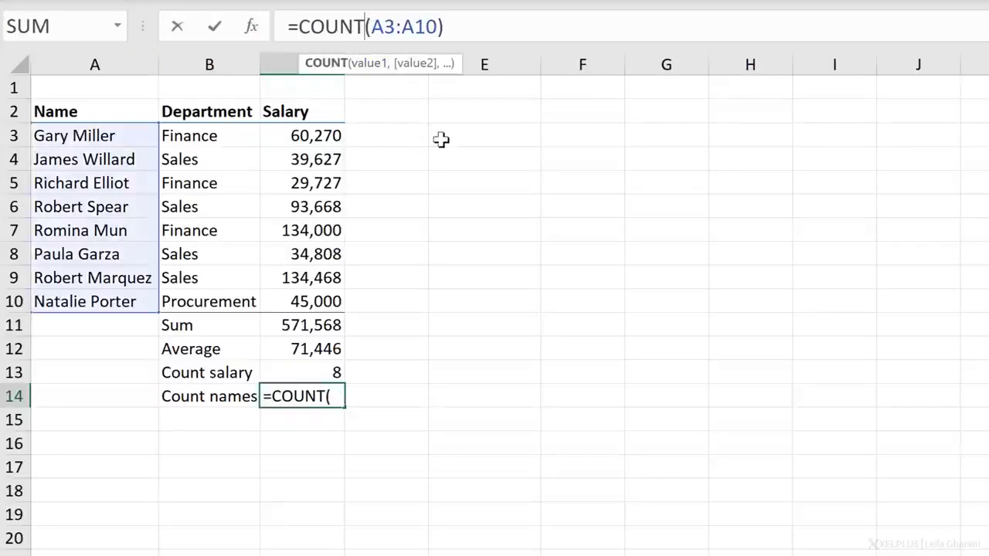
{"action": "type", "text": "a"}
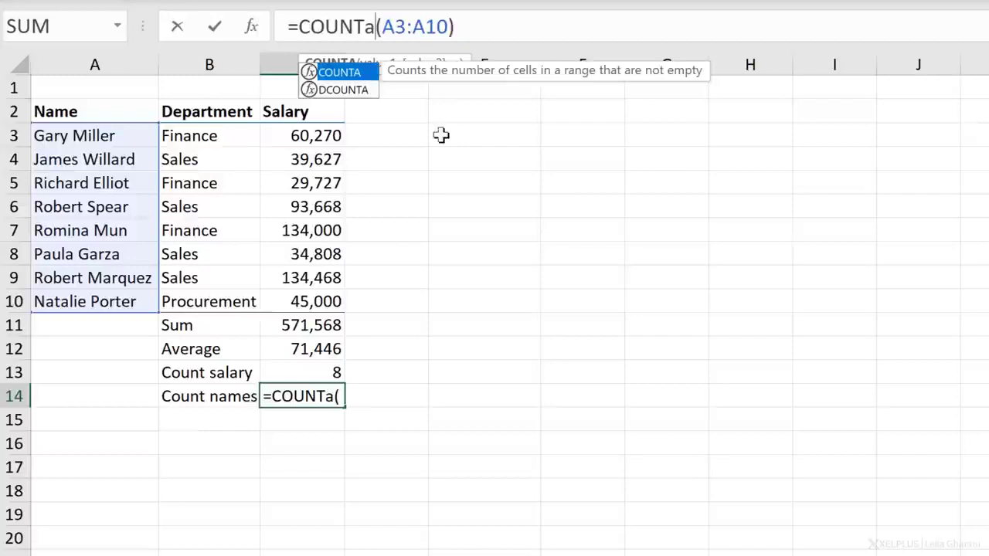
{"action": "mouse_move", "coordinate": [415, 83]}
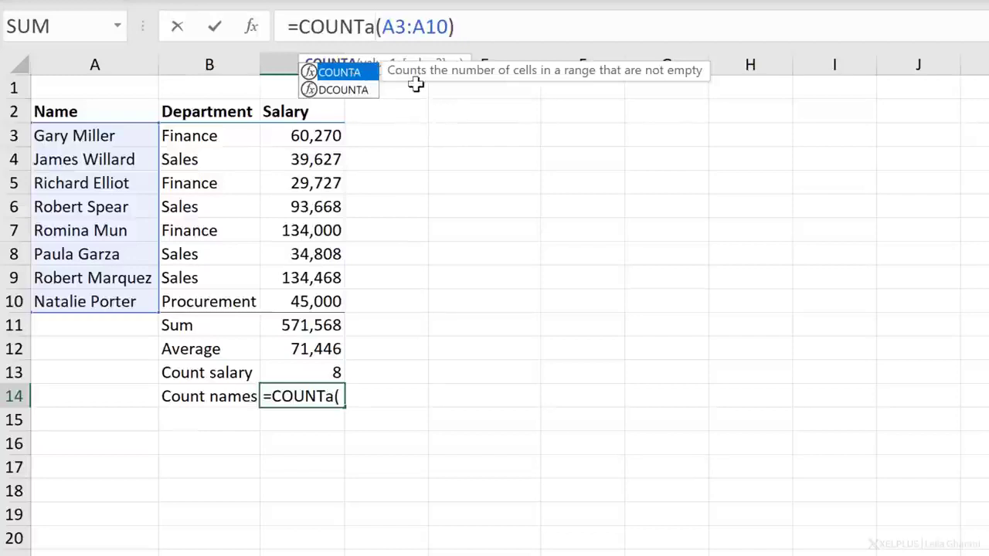
{"action": "mouse_move", "coordinate": [644, 85]}
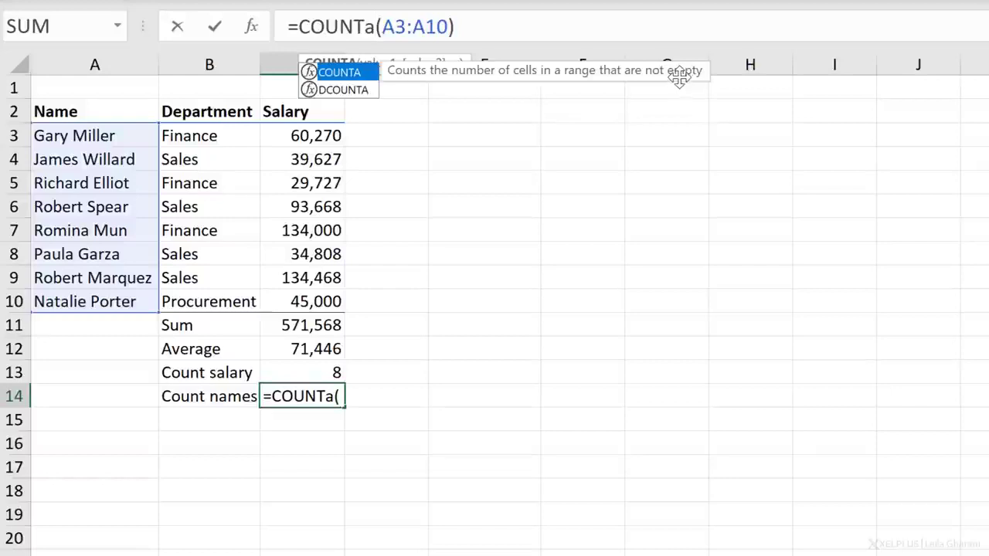
{"action": "mouse_move", "coordinate": [651, 102]}
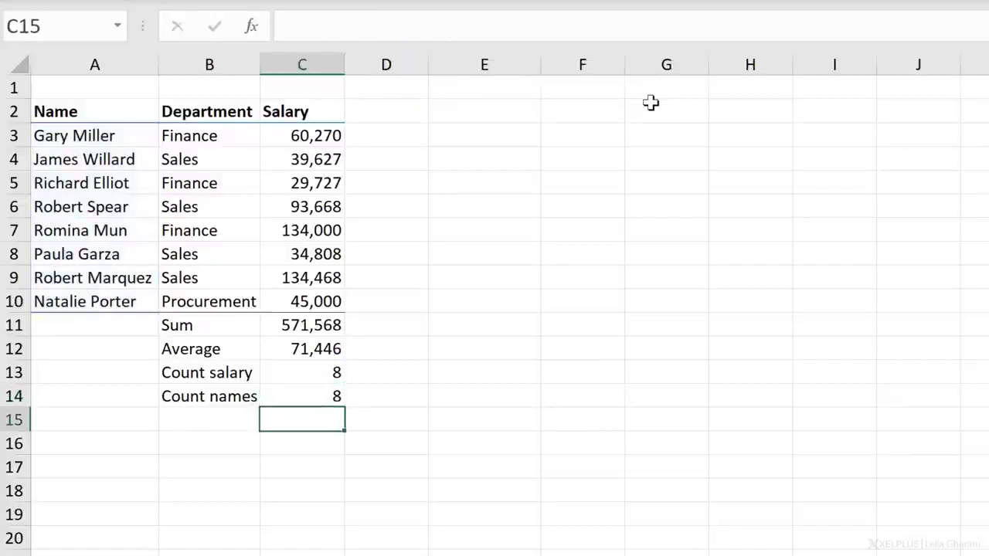
{"action": "left_click", "coordinate": [301, 396]}
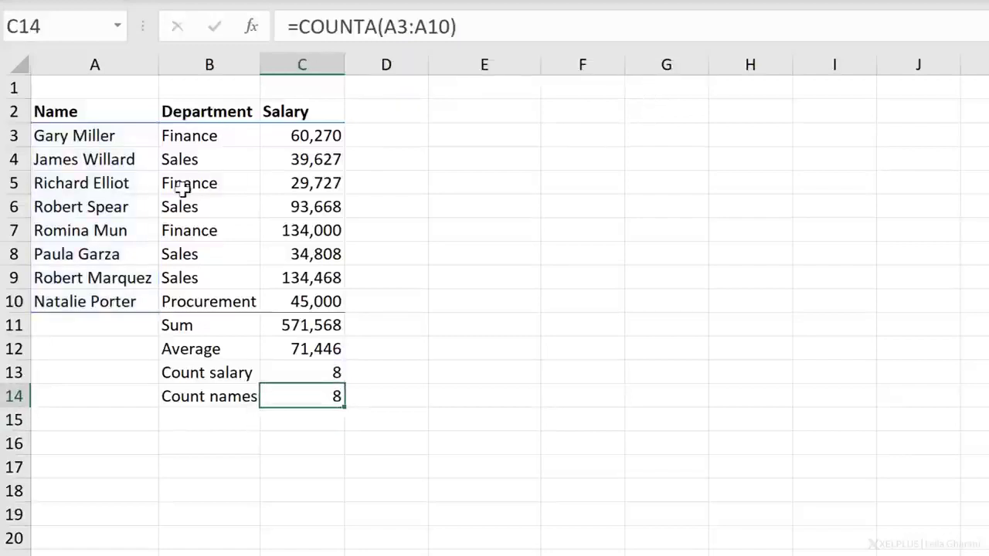
{"action": "left_click", "coordinate": [94, 207]}
{"action": "type", "text": "0"}
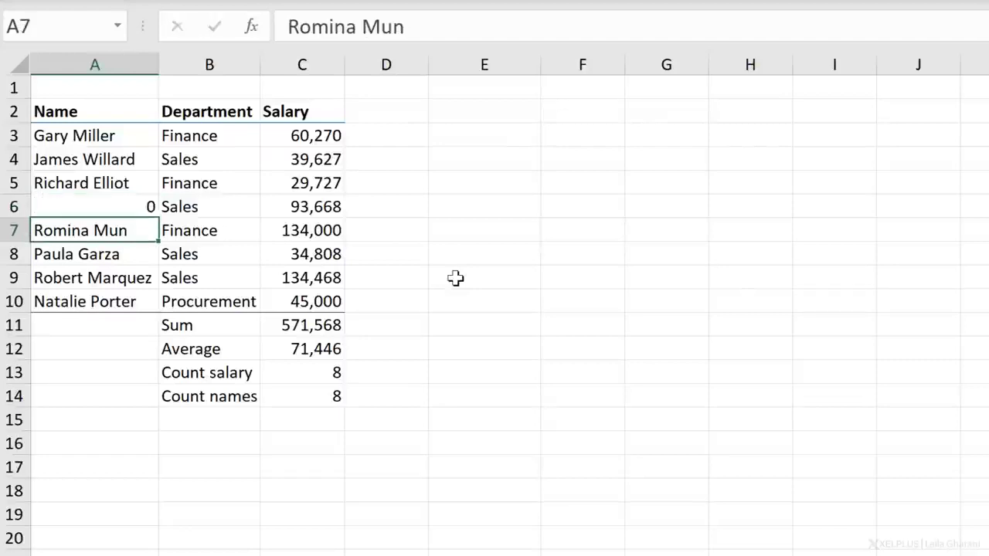
{"action": "left_click", "coordinate": [94, 206]}
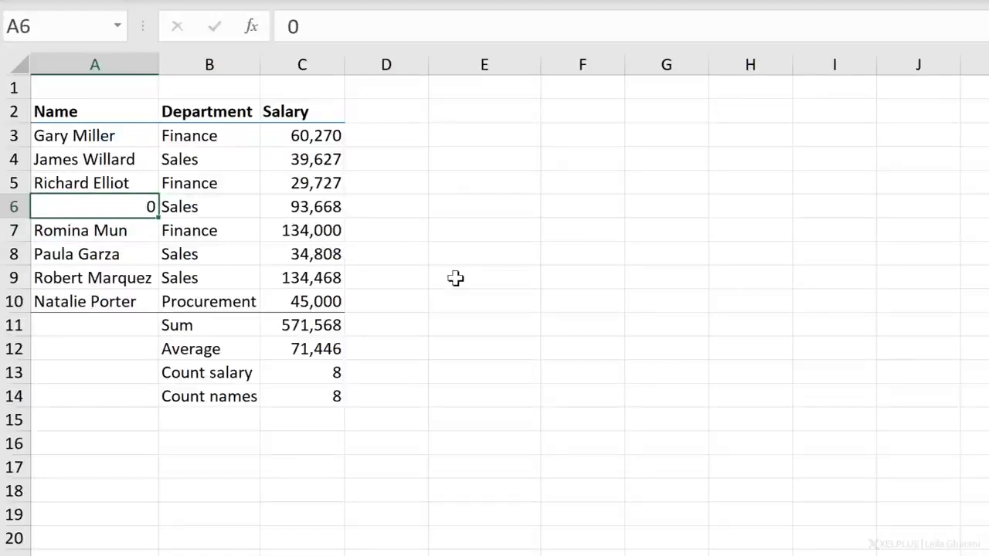
{"action": "key", "text": "Delete"}
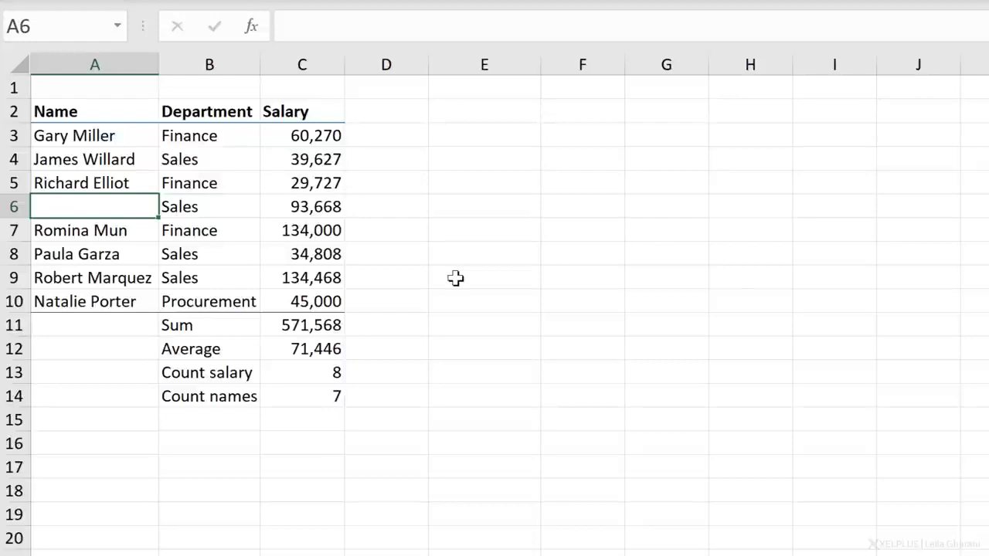
{"action": "key", "text": "ctrl+z"}
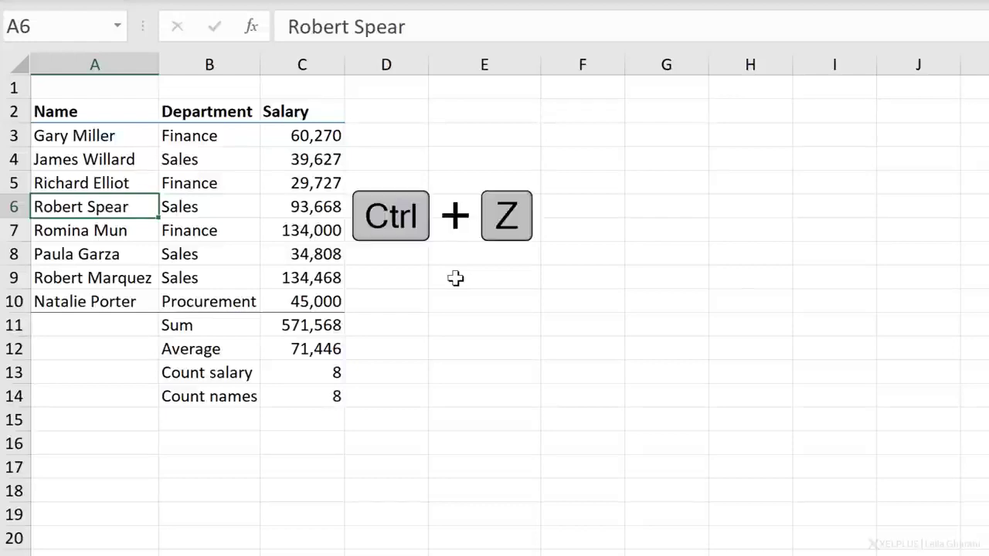
{"action": "key", "text": "ctrl+z"}
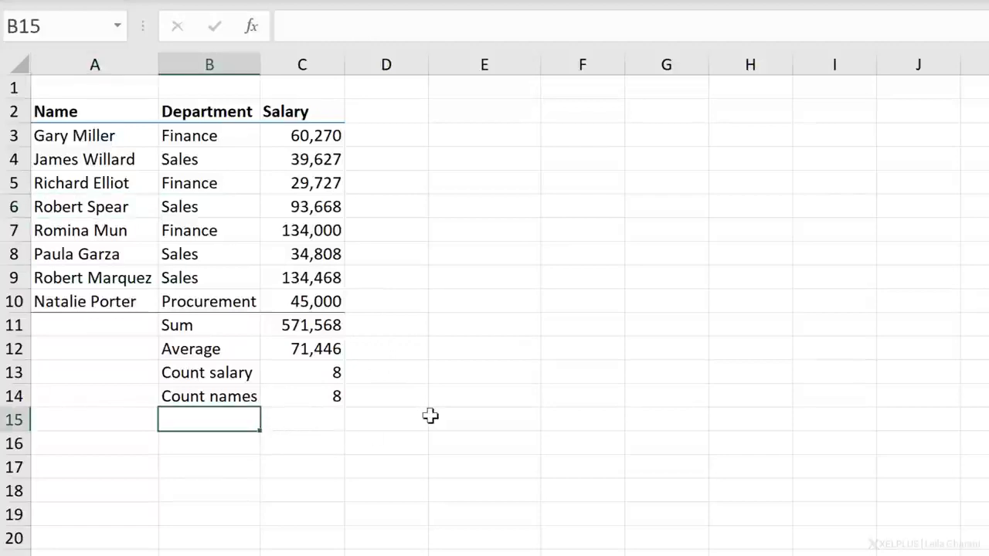
Label the Min row and enter =MIN(C3:C10) in C15, returning 29,727
{"action": "type", "text": "Min"}
{"action": "left_click", "coordinate": [209, 443]}
{"action": "type", "text": "Max"}
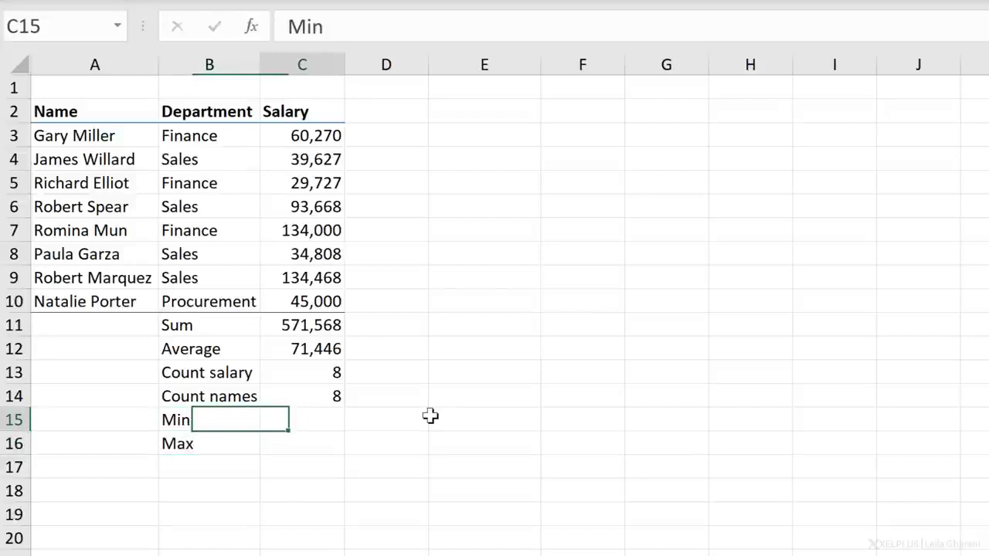
{"action": "type", "text": "=m"}
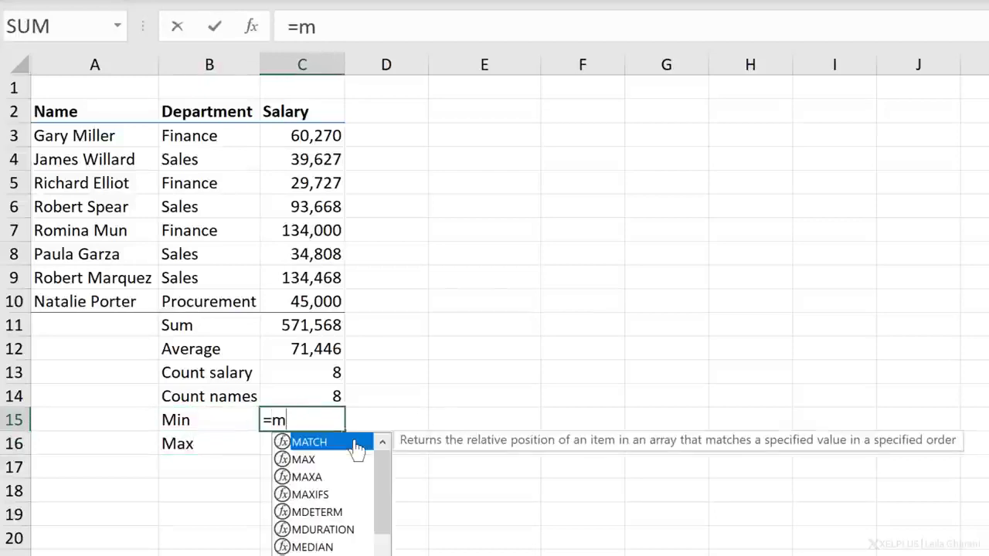
{"action": "type", "text": "in"}
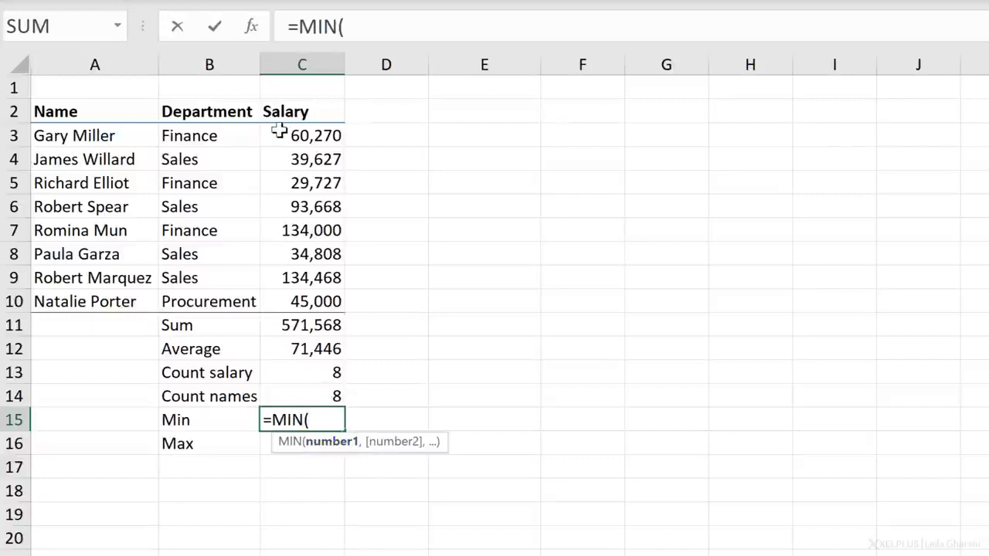
{"action": "left_click_drag", "start_coordinate": [301, 135], "coordinate": [301, 301]}
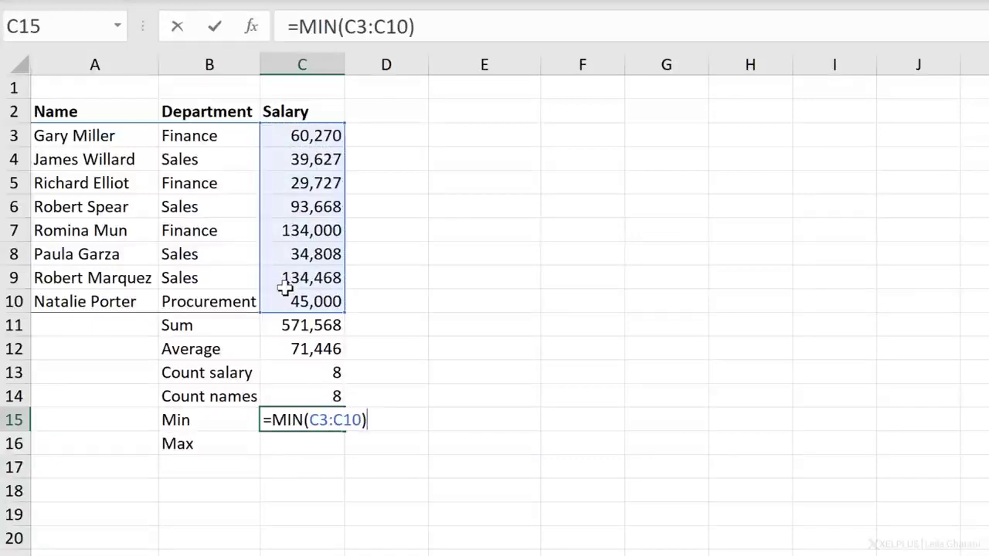
{"action": "key", "text": "enter"}
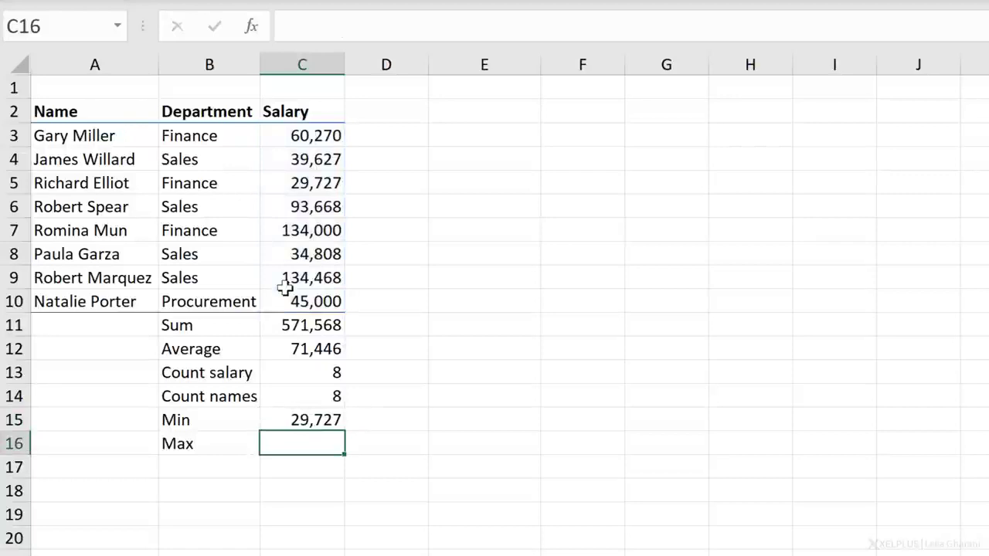
{"action": "type", "text": "="}
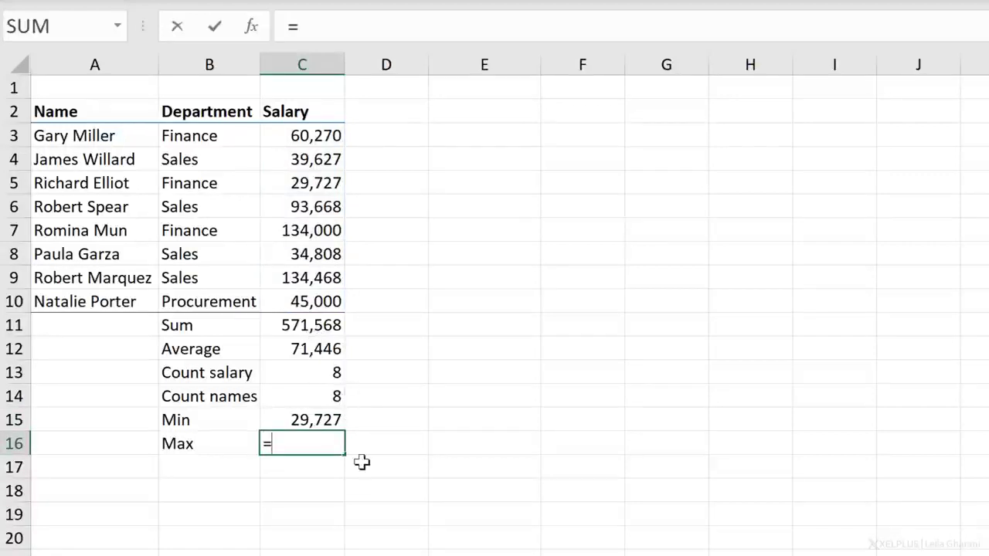
Enter =MAX(C3:C10) in C16, returning 134,468
{"action": "type", "text": "max("}
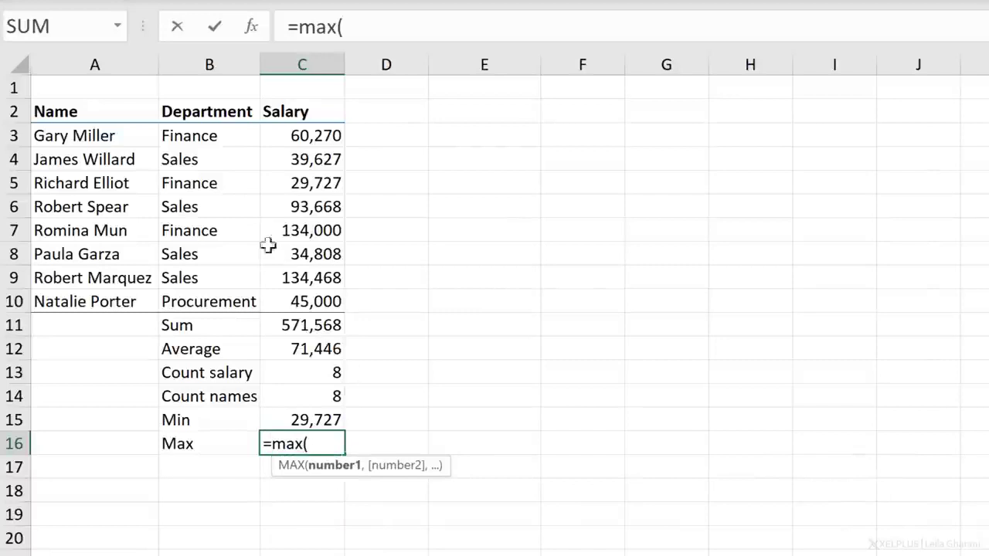
{"action": "left_click_drag", "start_coordinate": [301, 135], "coordinate": [301, 301]}
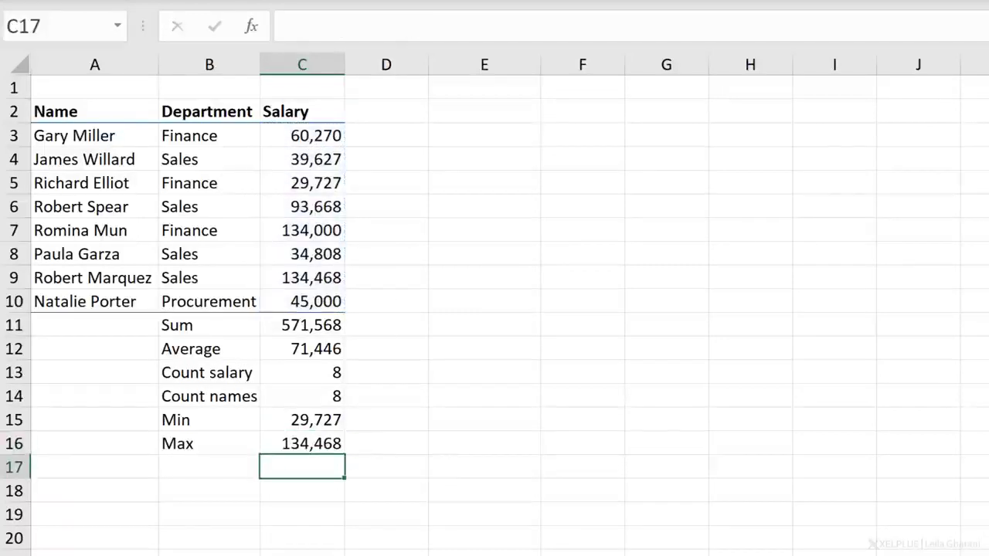
{"action": "left_click", "coordinate": [301, 443]}
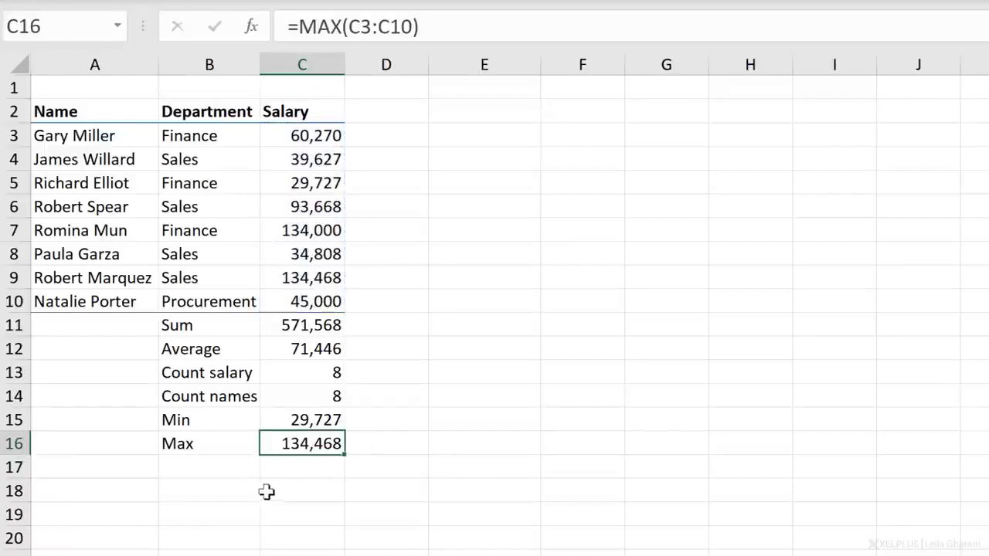
{"action": "left_click", "coordinate": [209, 466]}
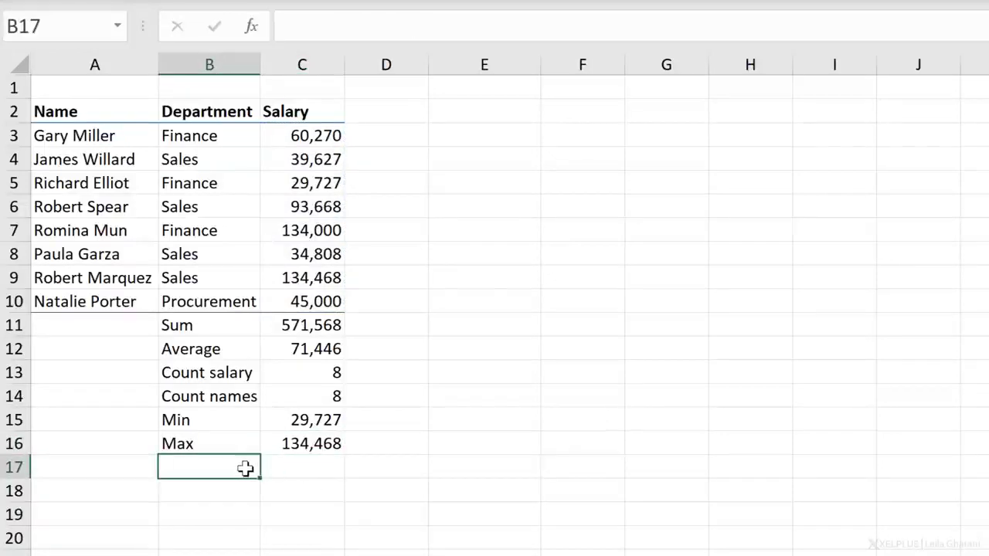
Type the label 'Average Salary Sales' in B17 and begin its formula in C17
{"action": "type", "text": "Average Salar"}
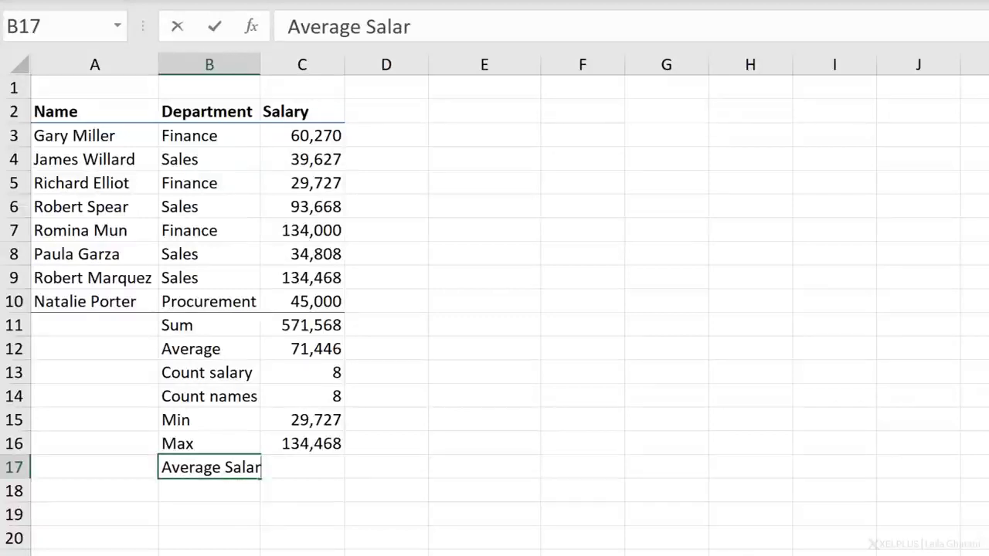
{"action": "type", "text": "Sales"}
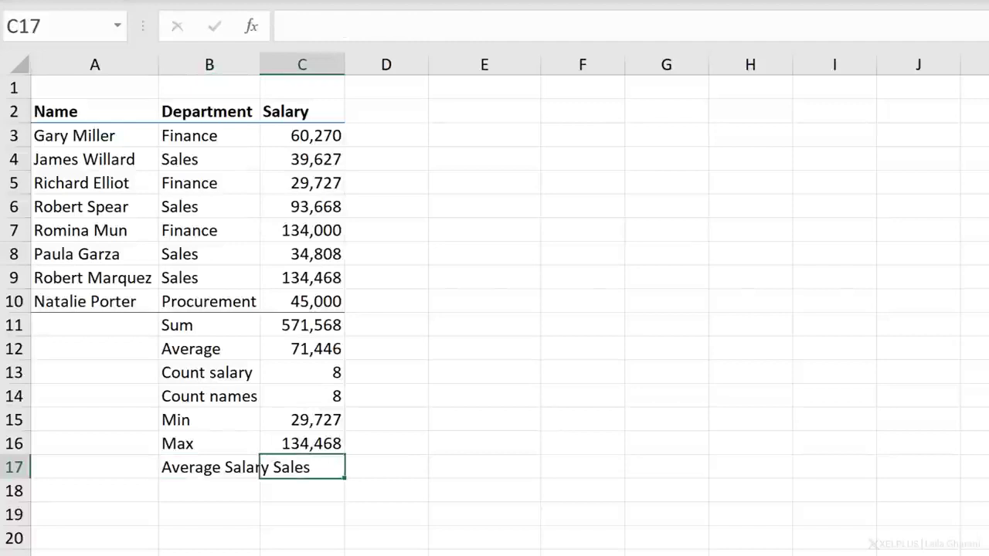
{"action": "type", "text": "="}
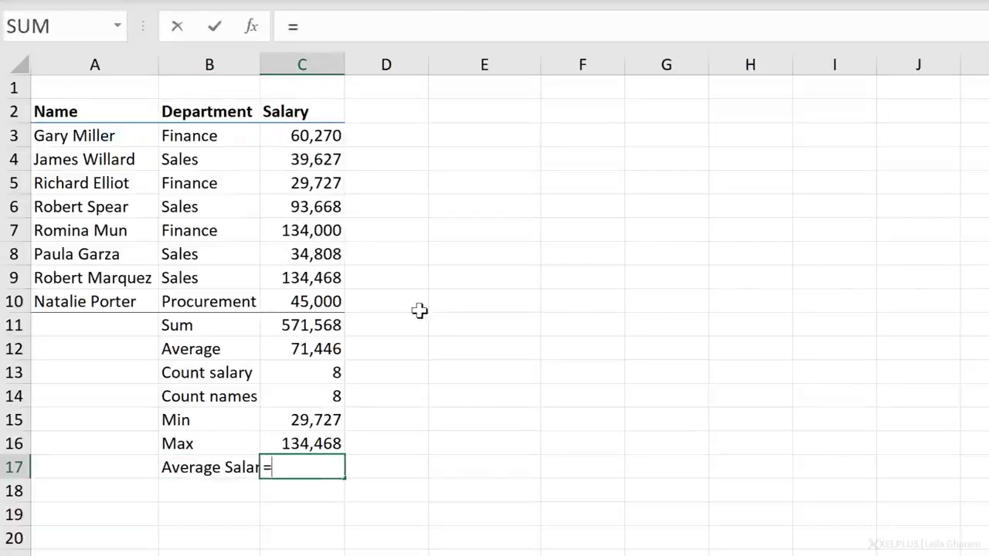
Type =aver in C17 to bring up the AVERAGEIFS autocomplete suggestion
{"action": "type", "text": "aver"}
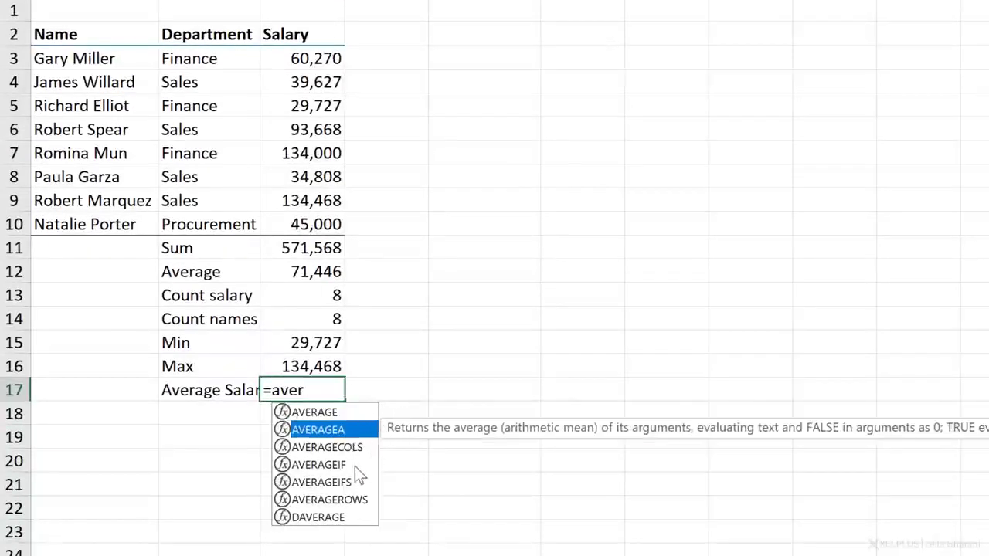
{"action": "mouse_move", "coordinate": [331, 486]}
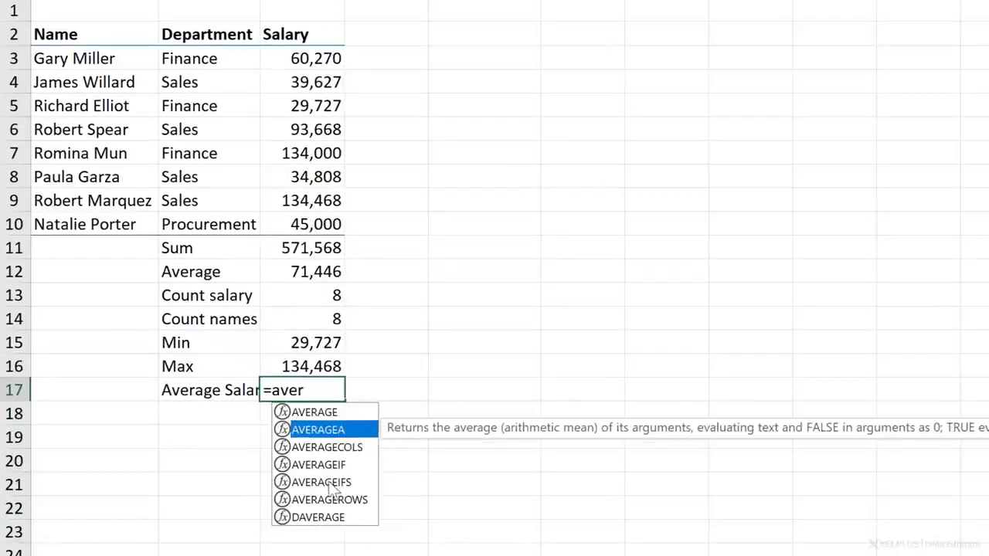
{"action": "mouse_move", "coordinate": [318, 464]}
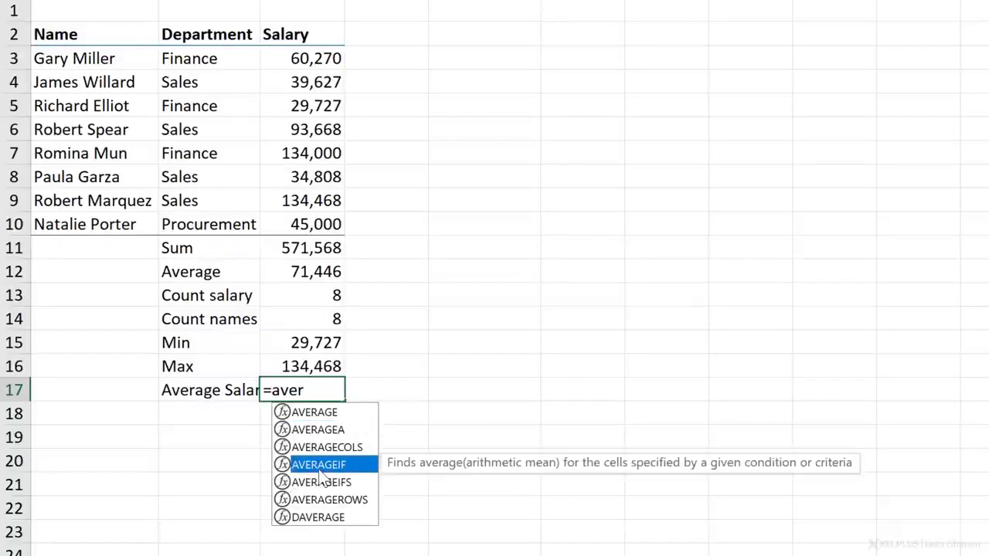
{"action": "mouse_move", "coordinate": [699, 471]}
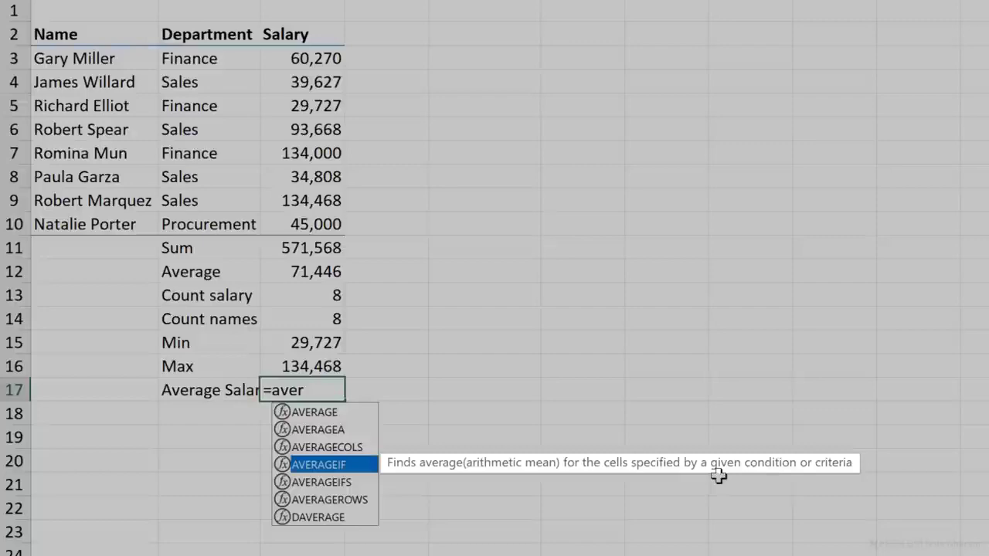
{"action": "mouse_move", "coordinate": [352, 483]}
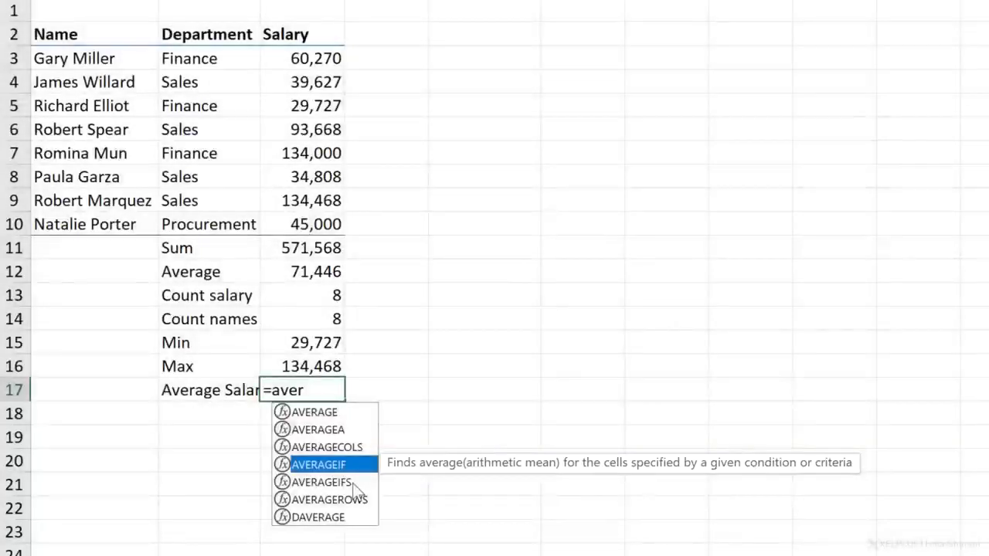
{"action": "mouse_move", "coordinate": [319, 482]}
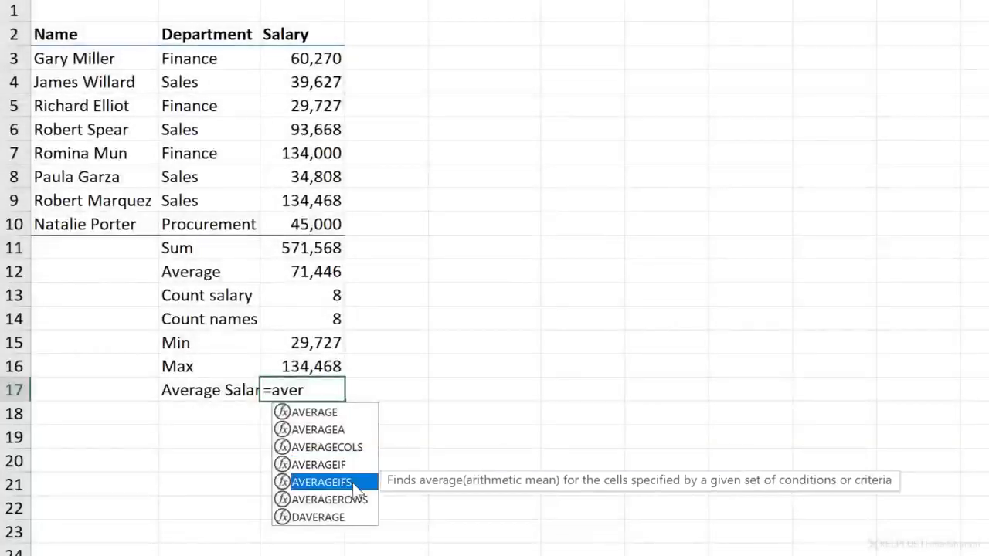
{"action": "mouse_move", "coordinate": [765, 475]}
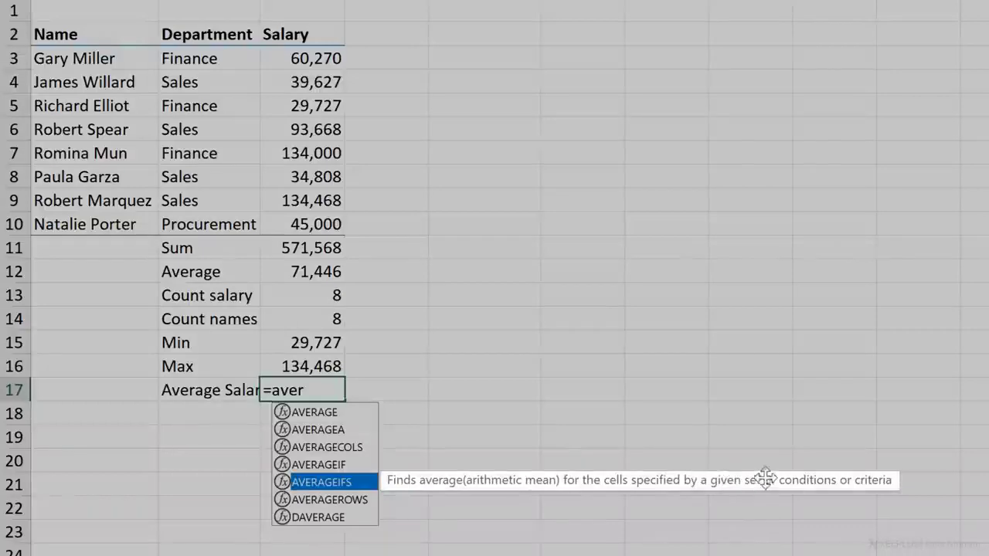
{"action": "mouse_move", "coordinate": [812, 479]}
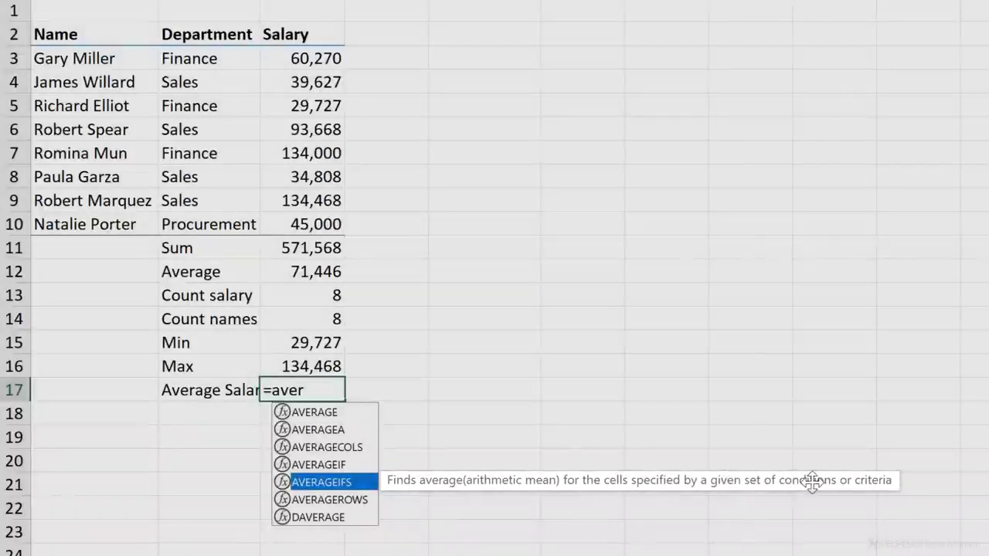
{"action": "mouse_move", "coordinate": [176, 176]}
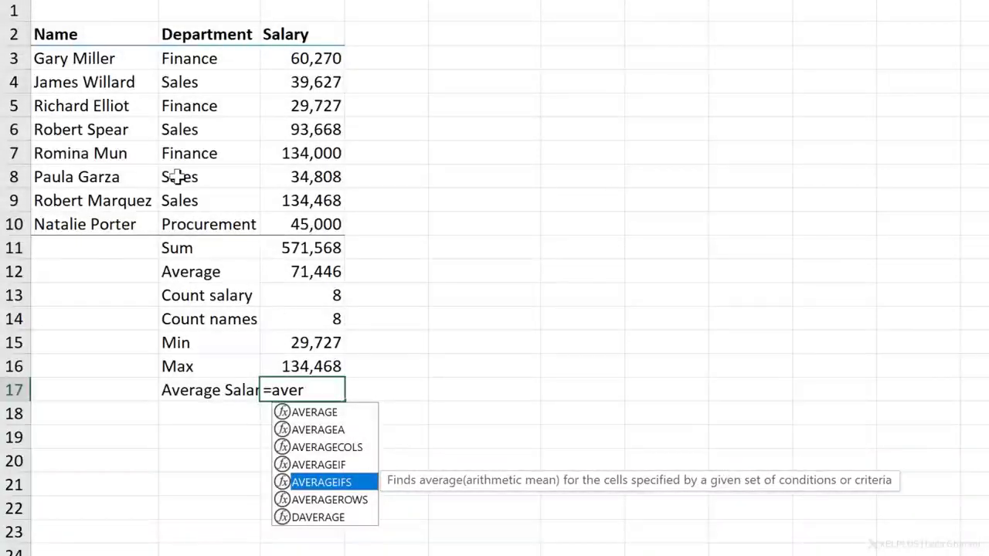
{"action": "mouse_move", "coordinate": [190, 214]}
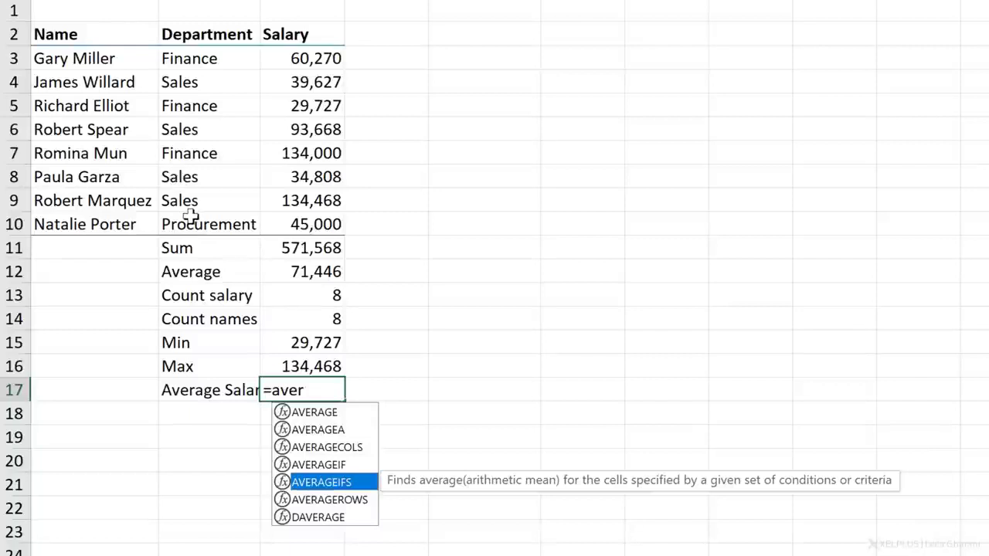
{"action": "mouse_move", "coordinate": [306, 486]}
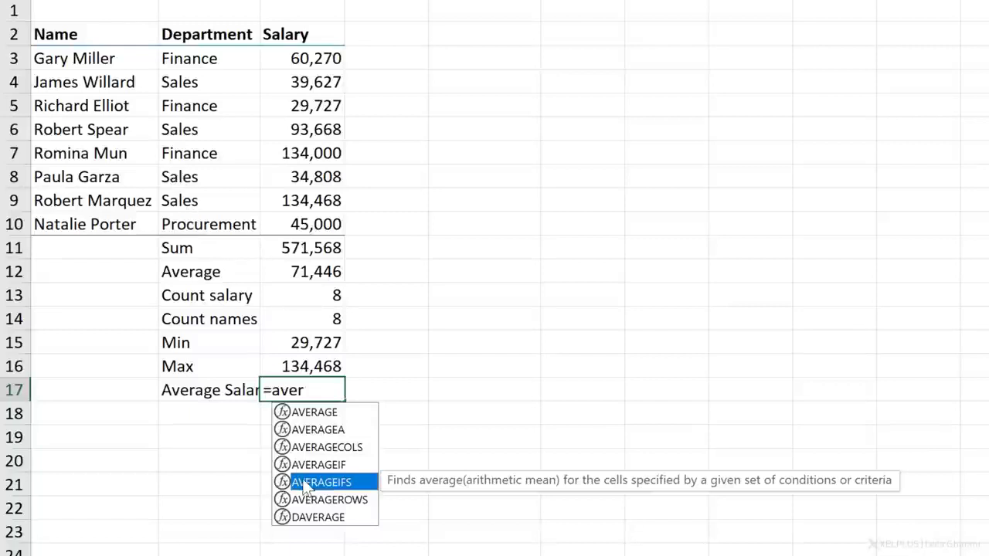
{"action": "mouse_move", "coordinate": [264, 222]}
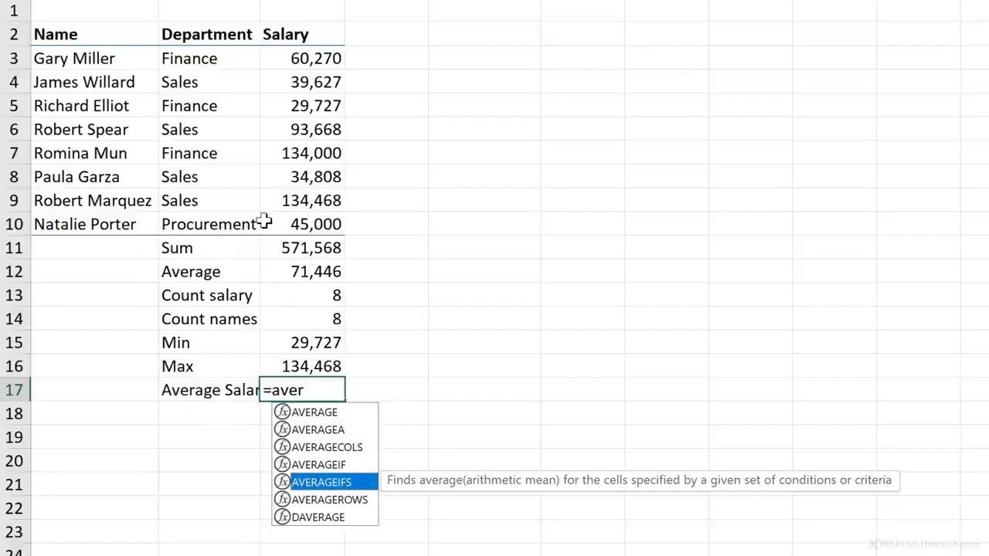
{"action": "mouse_move", "coordinate": [348, 495]}
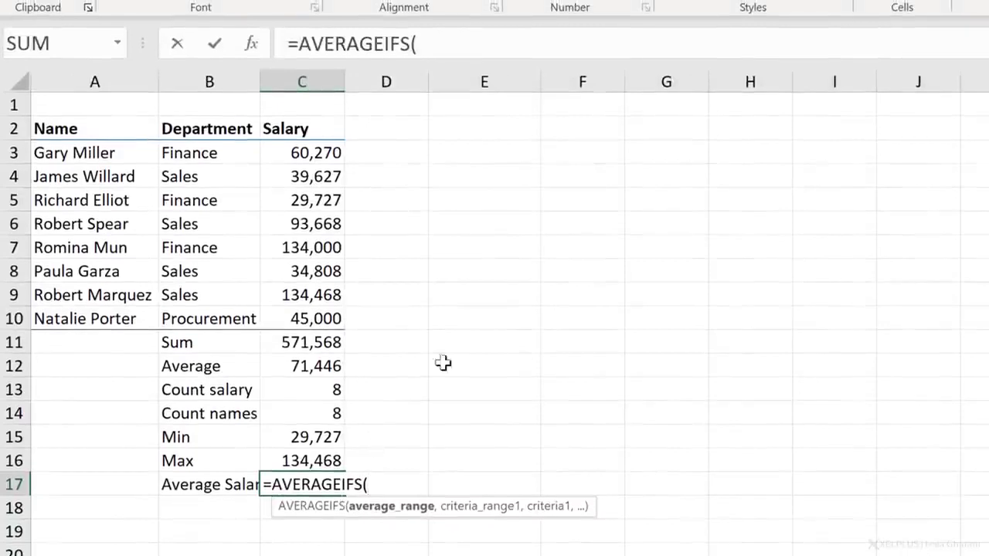
{"action": "left_click", "coordinate": [417, 42]}
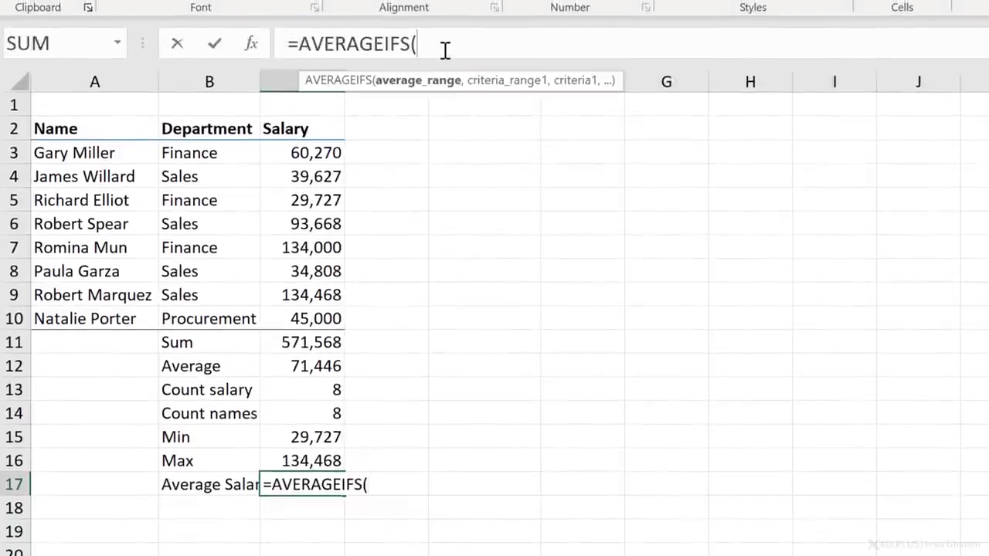
{"action": "mouse_move", "coordinate": [418, 80]}
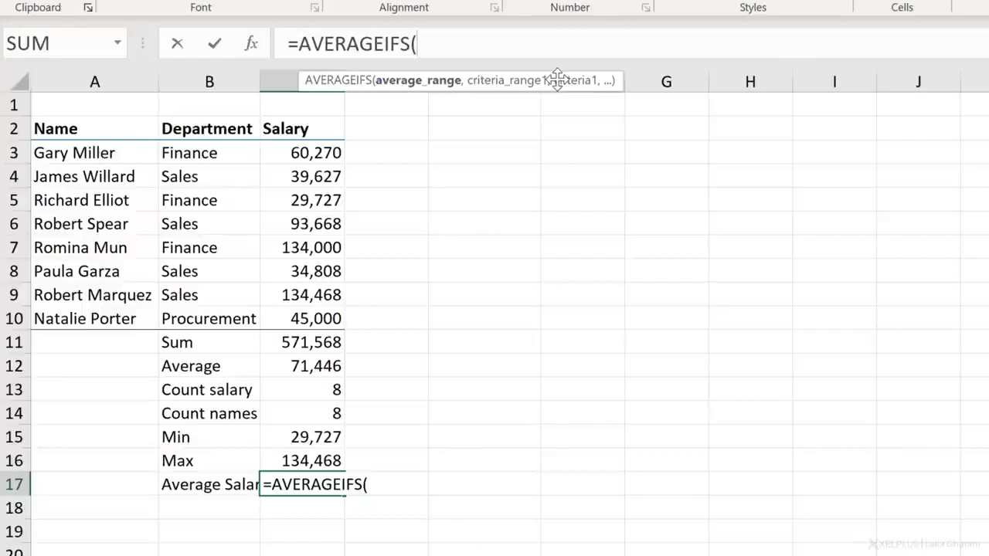
{"action": "mouse_move", "coordinate": [418, 80]}
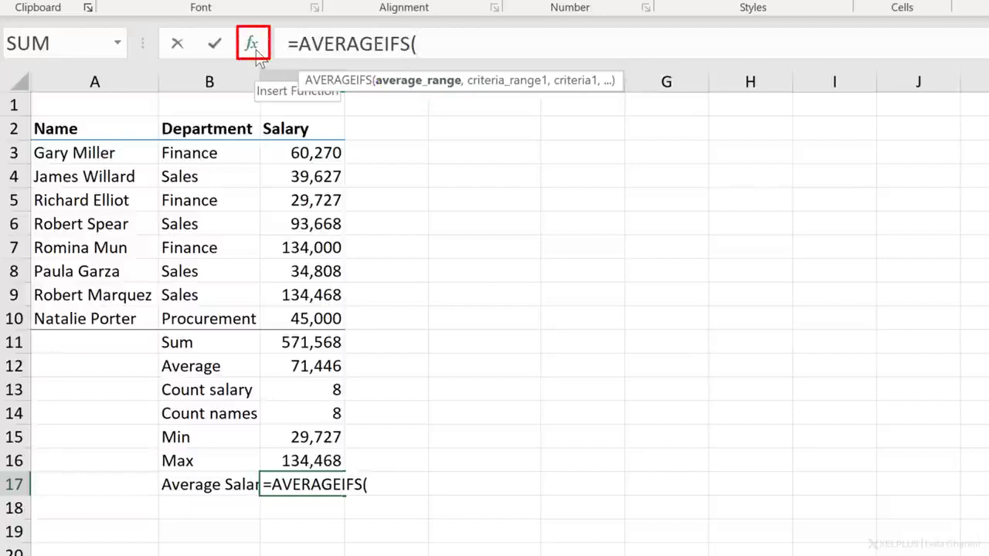
{"action": "left_click", "coordinate": [253, 43]}
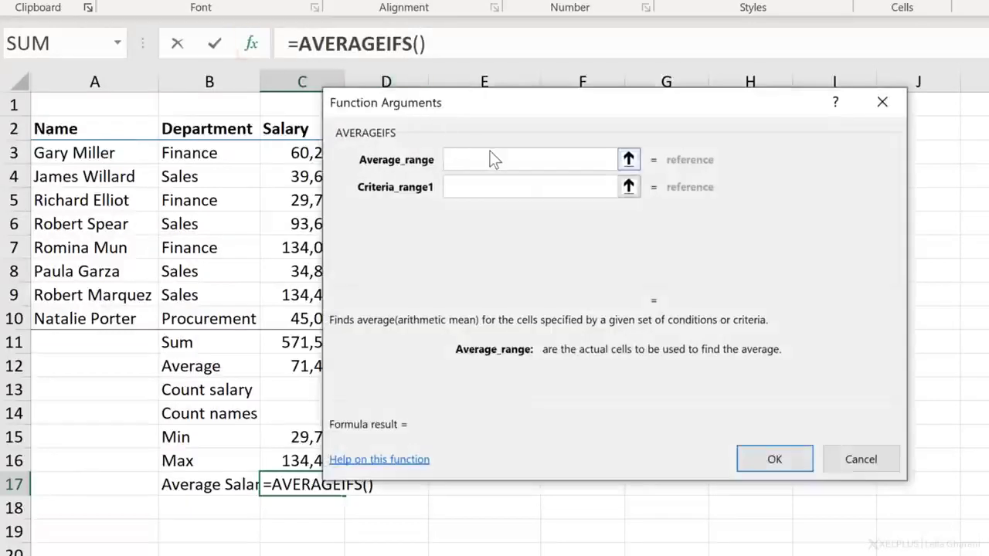
Set Average_range to the salaries C3:C10 and move to Criteria_range1
{"action": "left_click", "coordinate": [529, 159]}
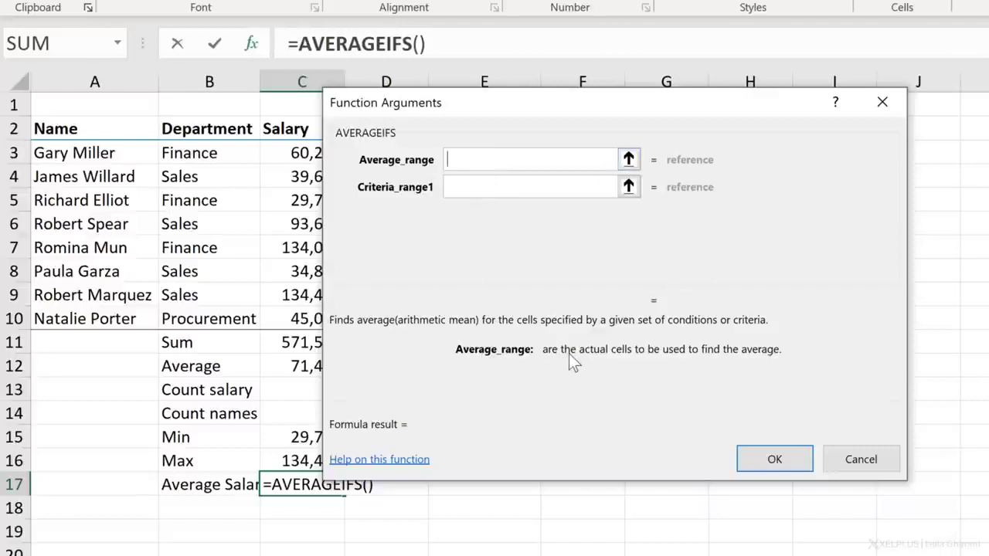
{"action": "mouse_move", "coordinate": [757, 363]}
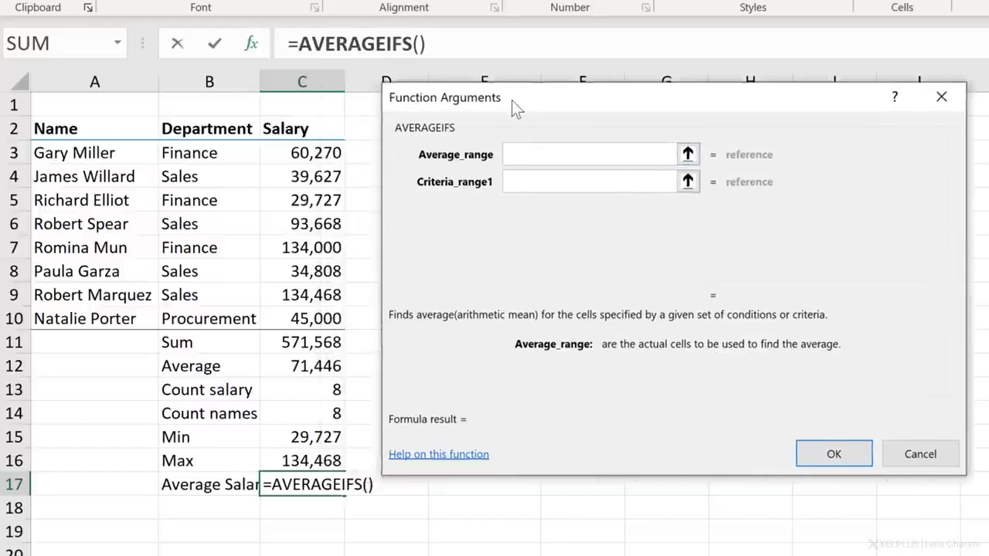
{"action": "left_click_drag", "start_coordinate": [302, 152], "coordinate": [301, 318]}
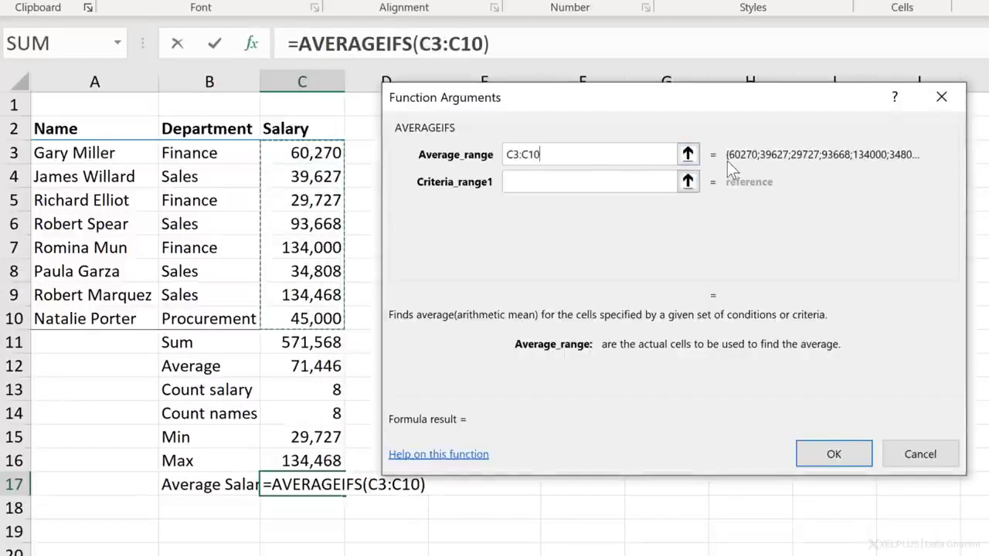
{"action": "left_click", "coordinate": [590, 182]}
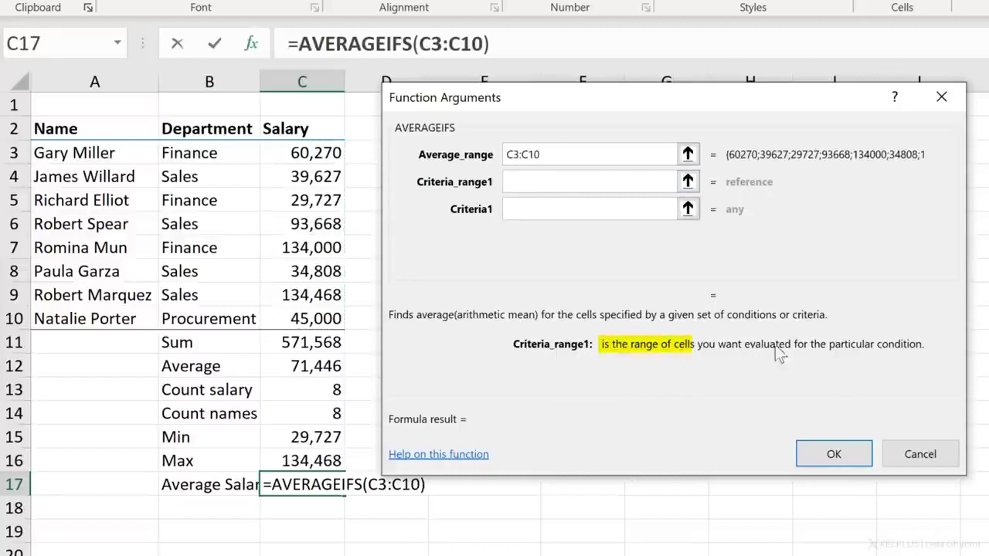
{"action": "left_click", "coordinate": [591, 181]}
{"action": "type", "text": "B3:B10"}
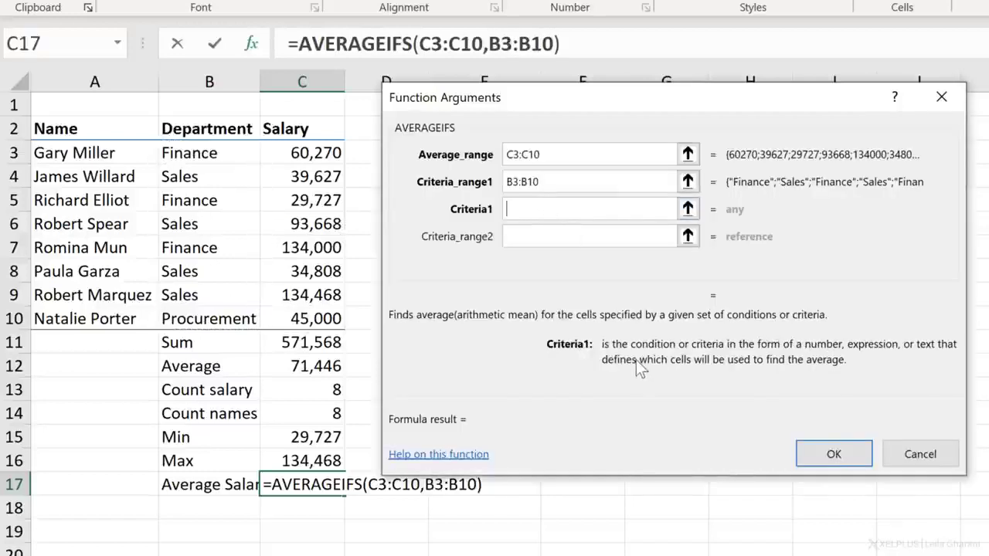
{"action": "mouse_move", "coordinate": [784, 354]}
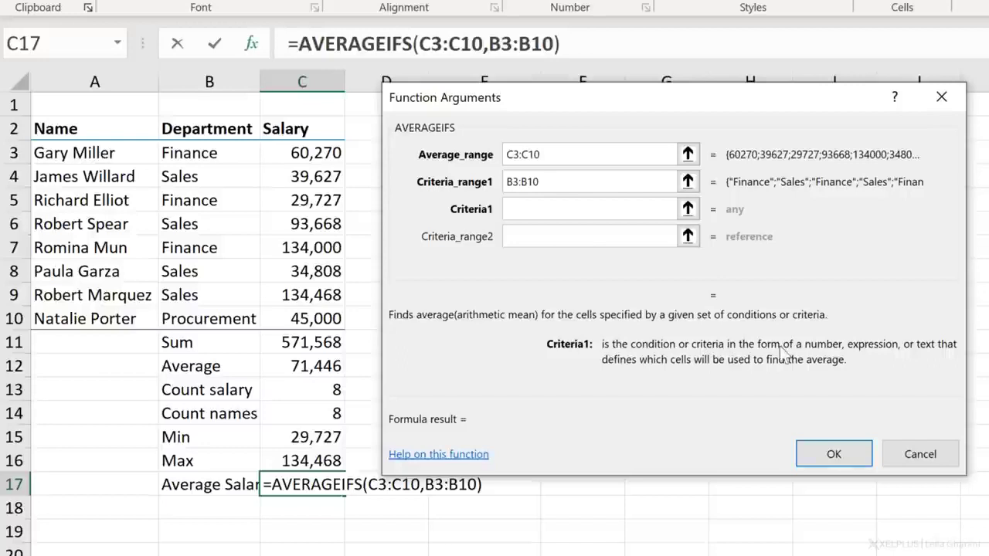
{"action": "mouse_move", "coordinate": [884, 355]}
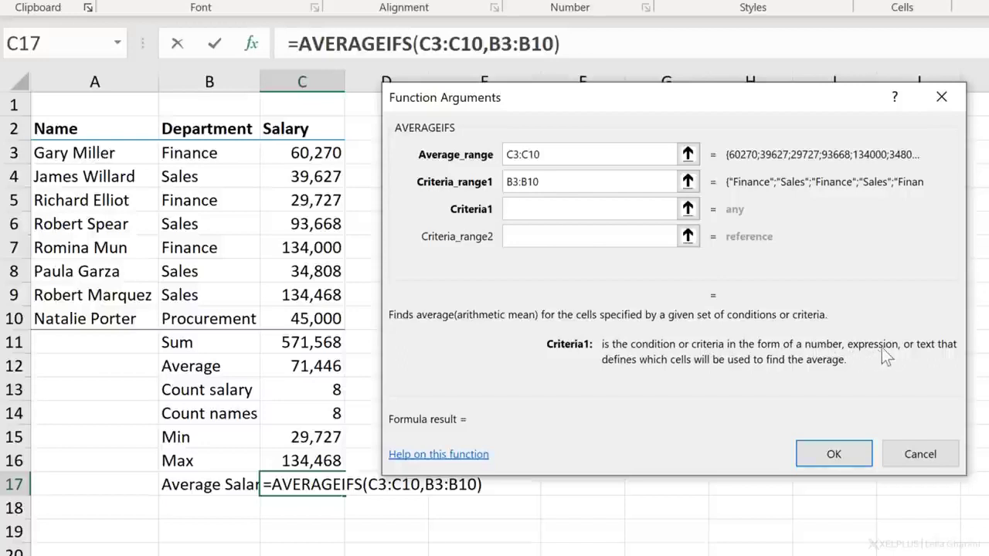
Enter "Sales" as Criteria1 so only Sales rows are averaged
{"action": "left_click", "coordinate": [591, 208]}
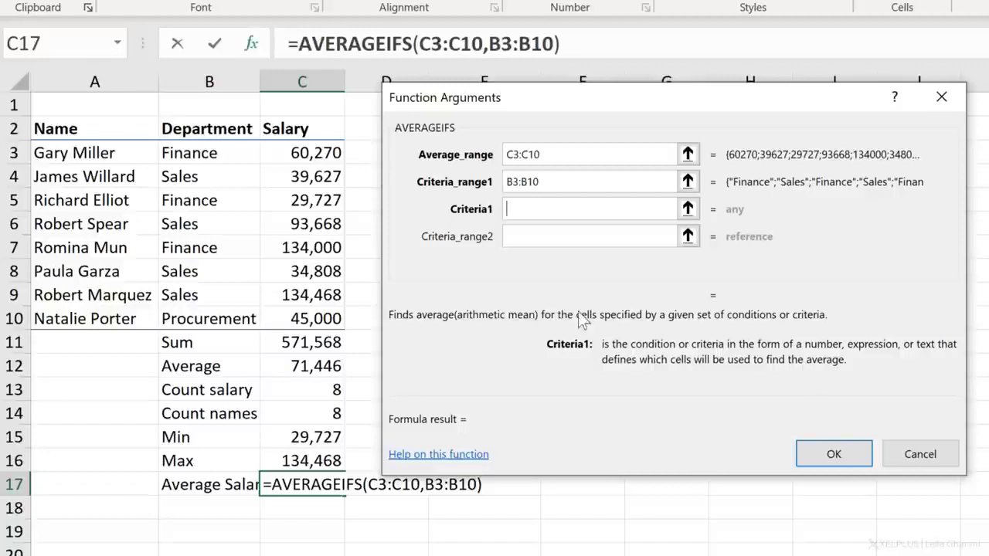
{"action": "mouse_move", "coordinate": [605, 273]}
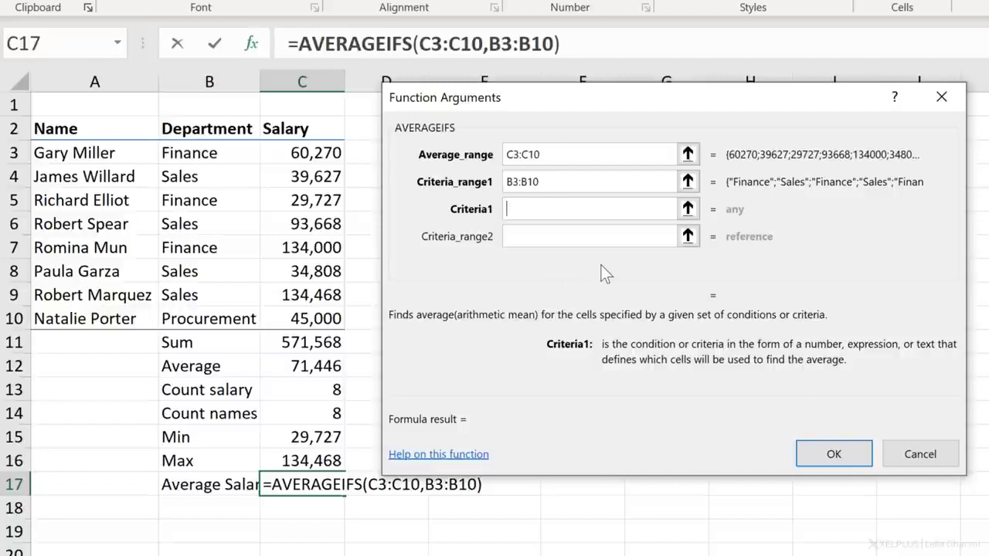
{"action": "mouse_move", "coordinate": [123, 401]}
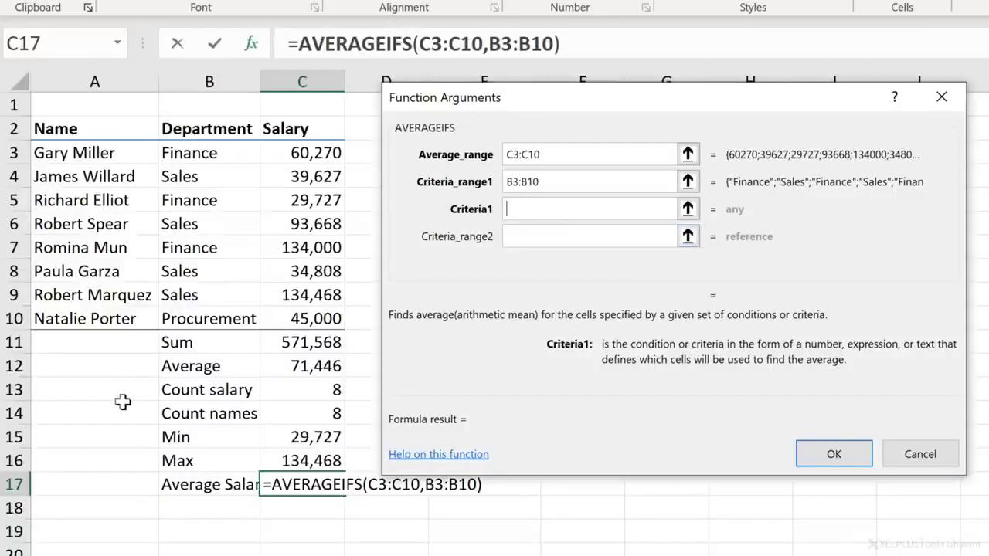
{"action": "mouse_move", "coordinate": [113, 485]}
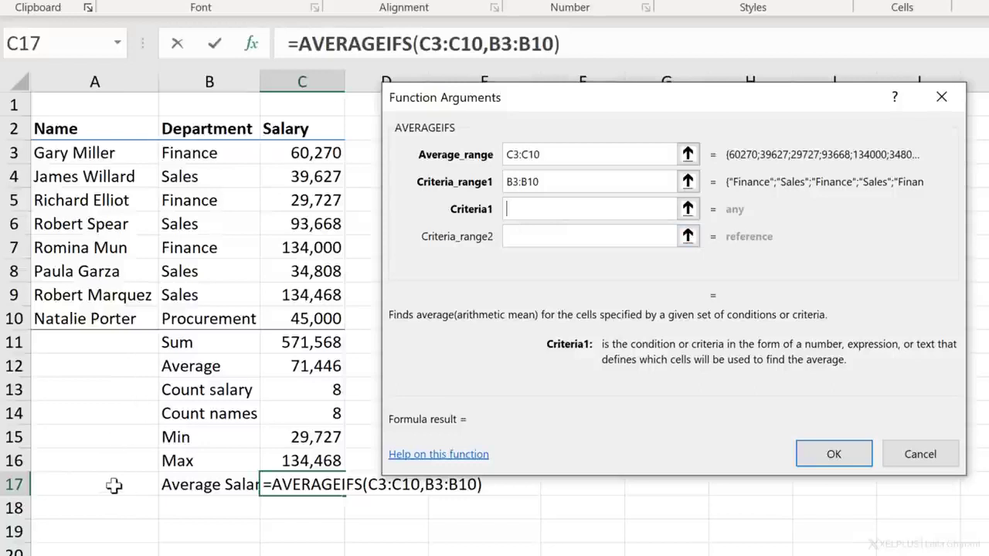
{"action": "mouse_move", "coordinate": [456, 290]}
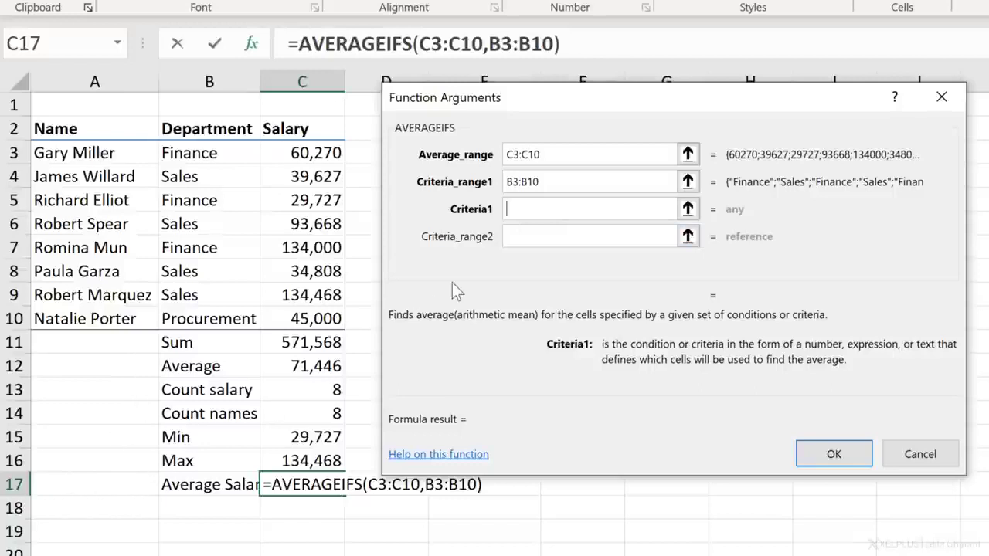
{"action": "type", "text": "Sales\""}
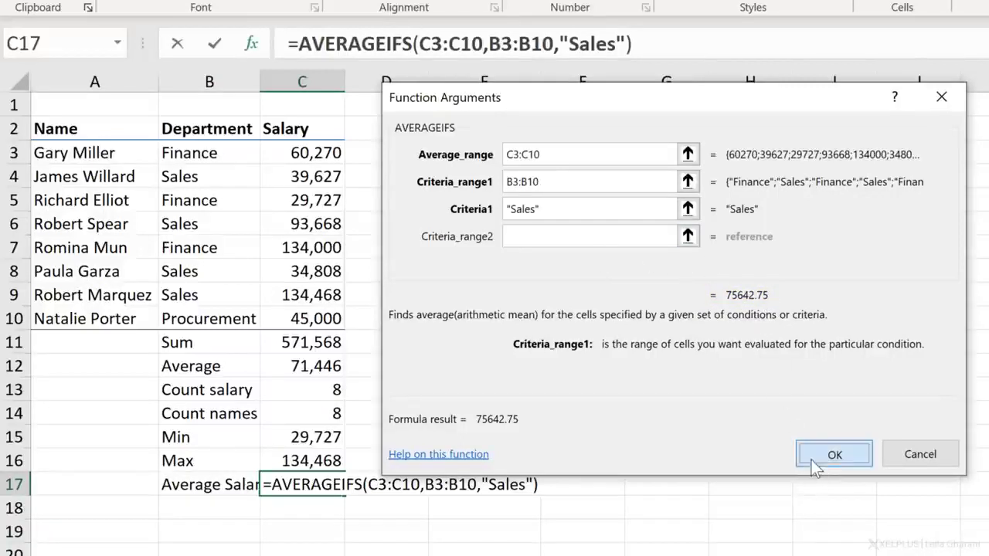
Confirm the AVERAGEIFS formula so C17 shows 75642.75
{"action": "left_click", "coordinate": [834, 454]}
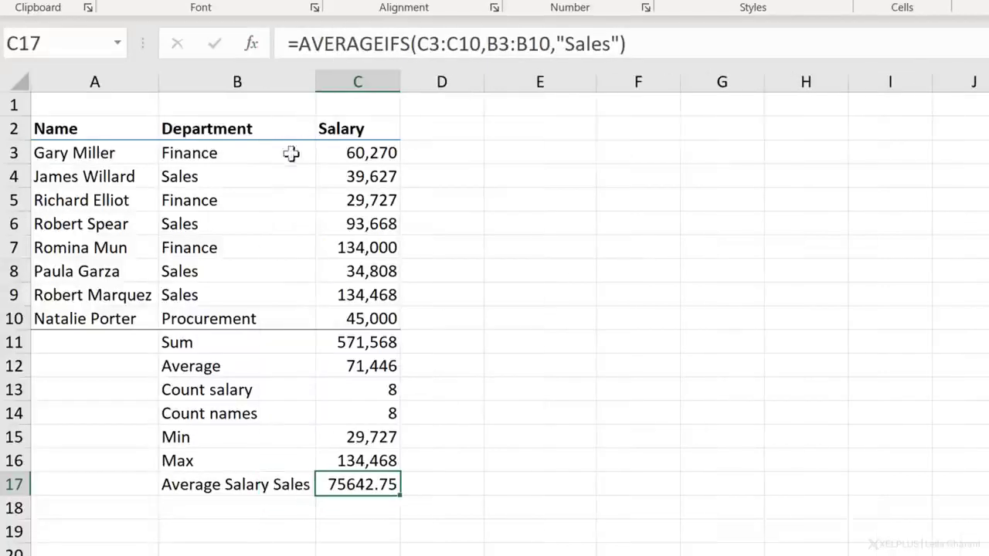
{"action": "mouse_move", "coordinate": [255, 61]}
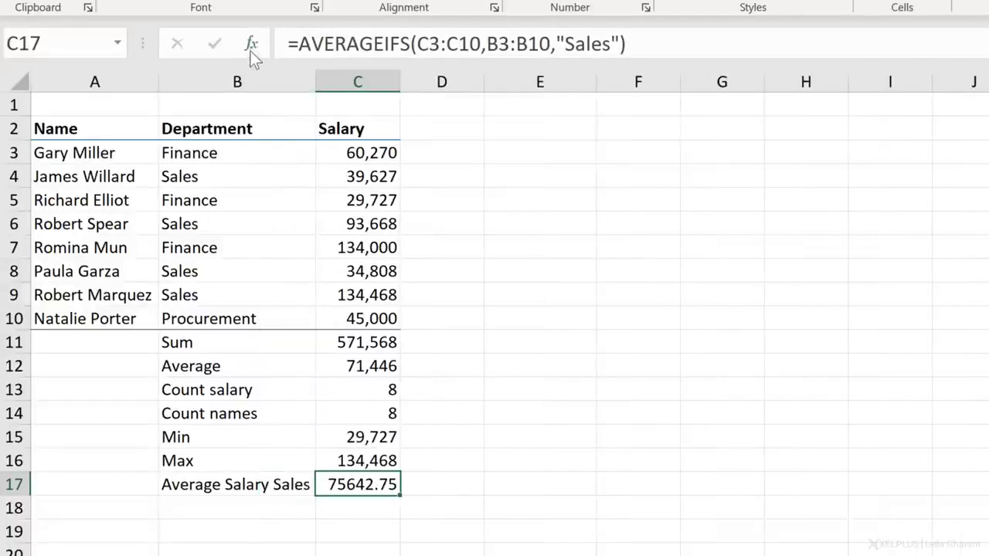
{"action": "mouse_move", "coordinate": [251, 44]}
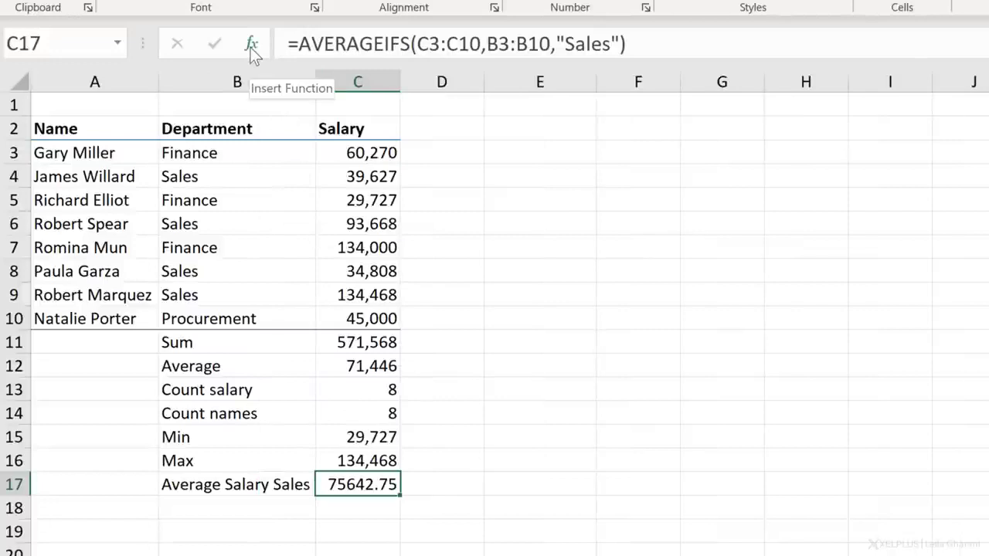
{"action": "mouse_move", "coordinate": [427, 50]}
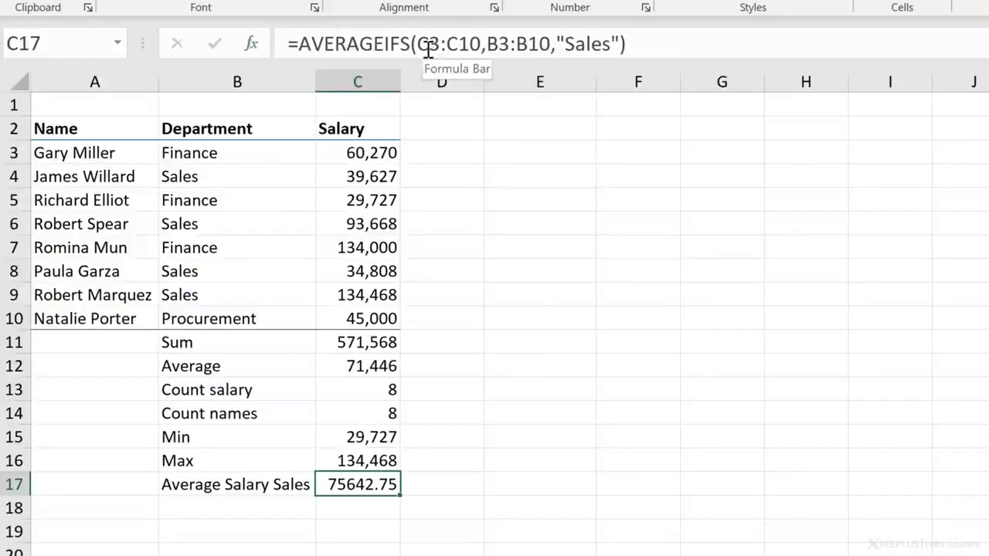